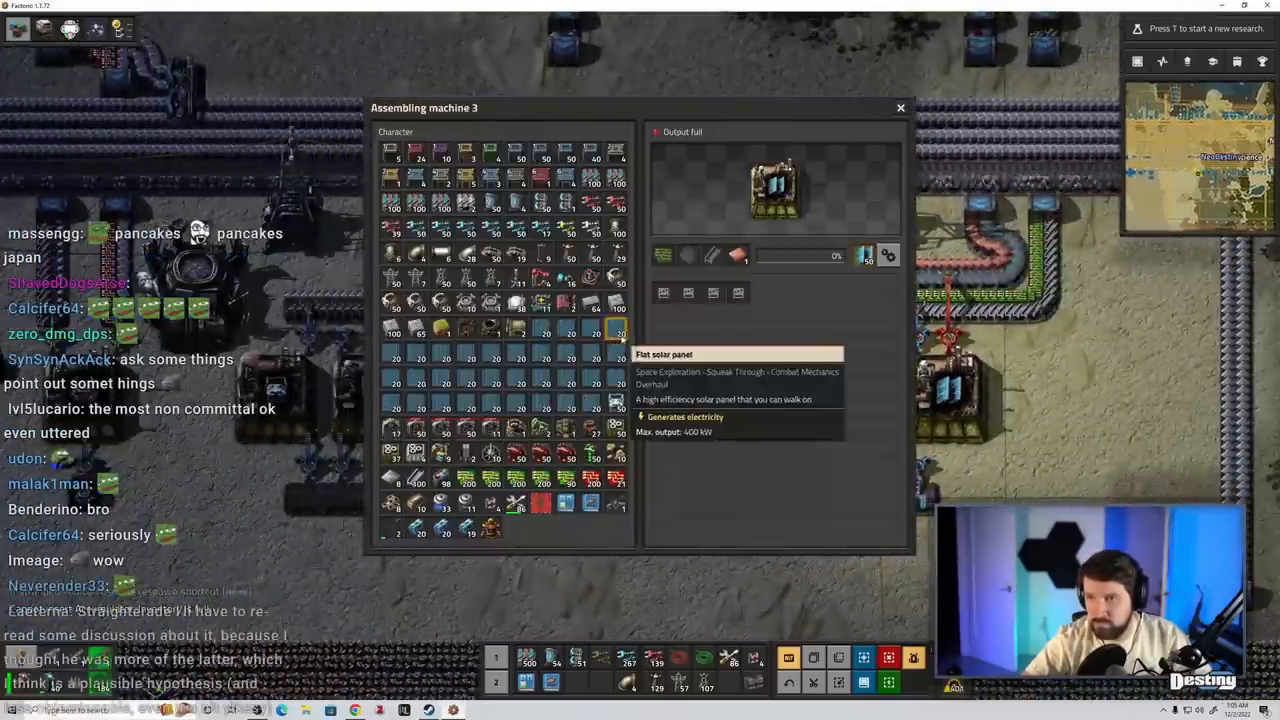
- Inspect the Assembling machine 3's full output, then look inside the Roboport's inventory
click(900, 108)
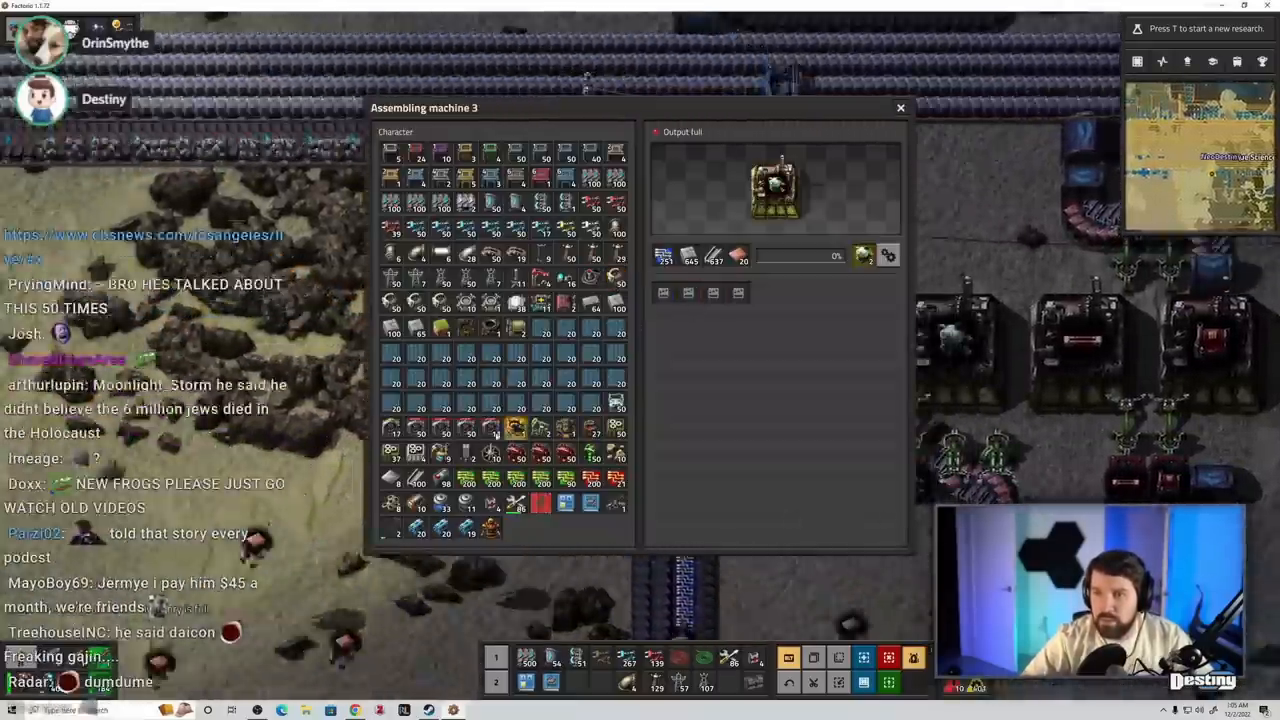
click(900, 108)
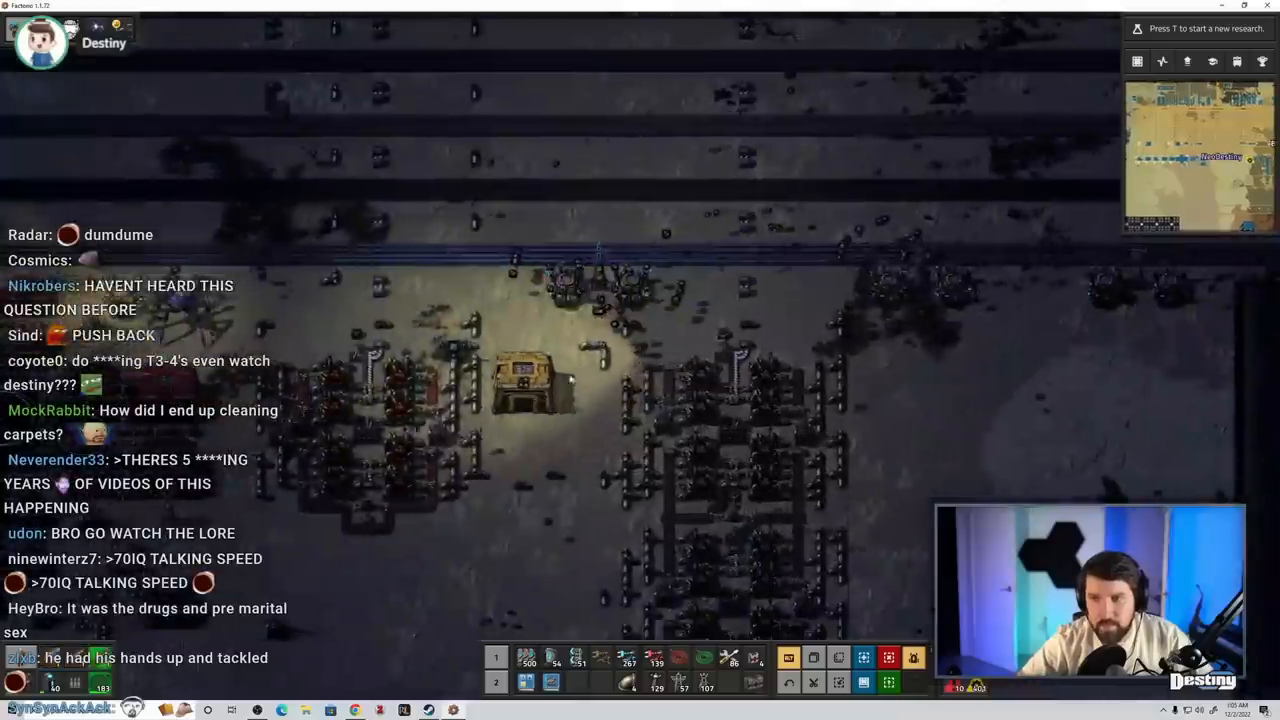
click(524, 380)
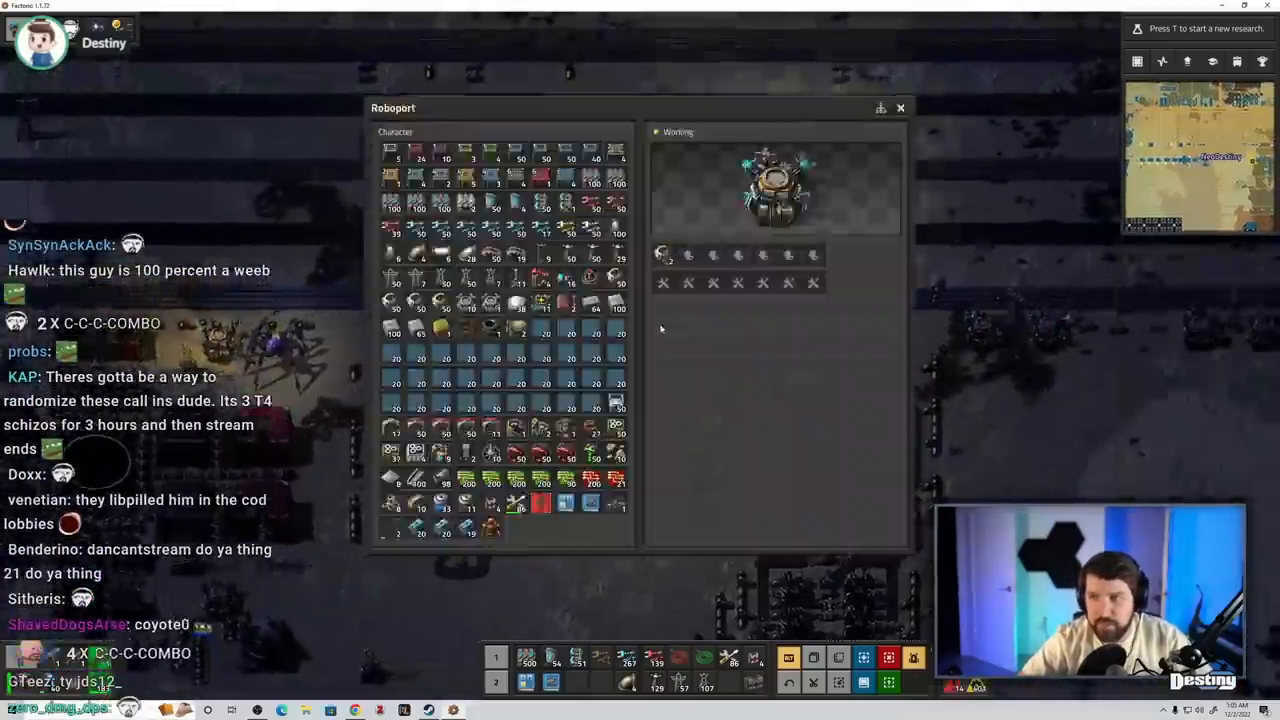
mouse_move(440, 308)
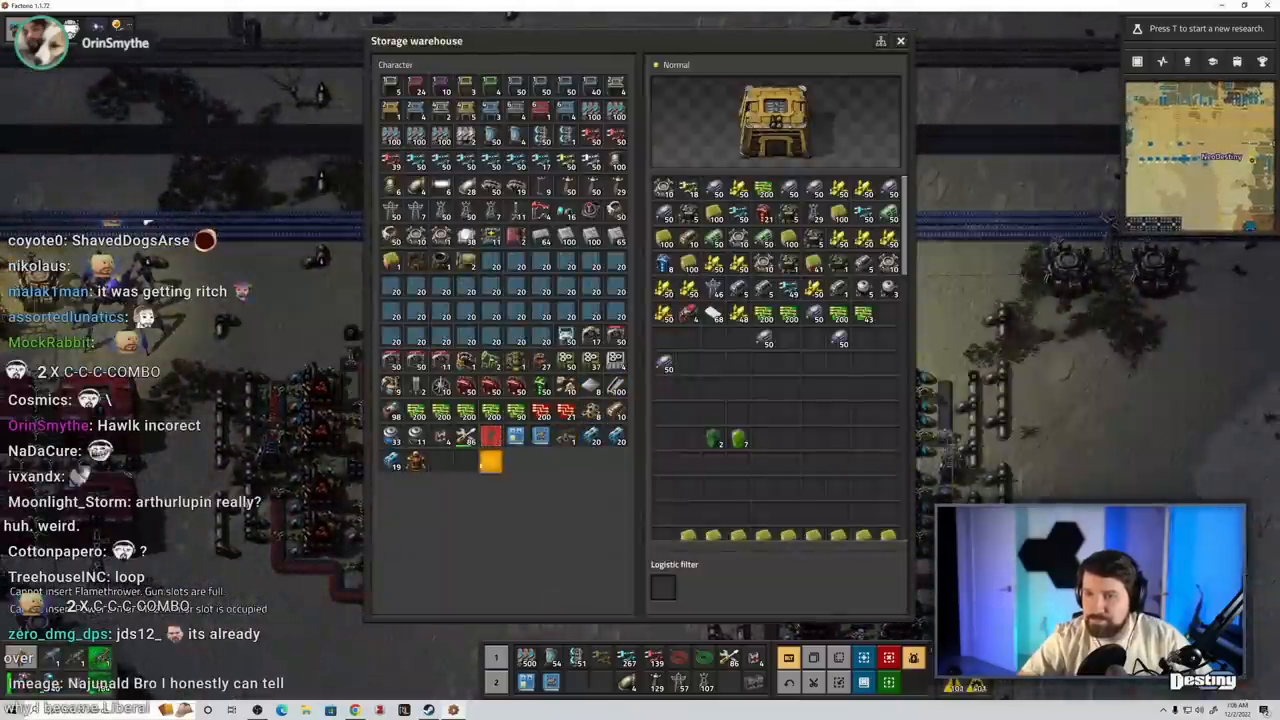
mouse_move(490, 436)
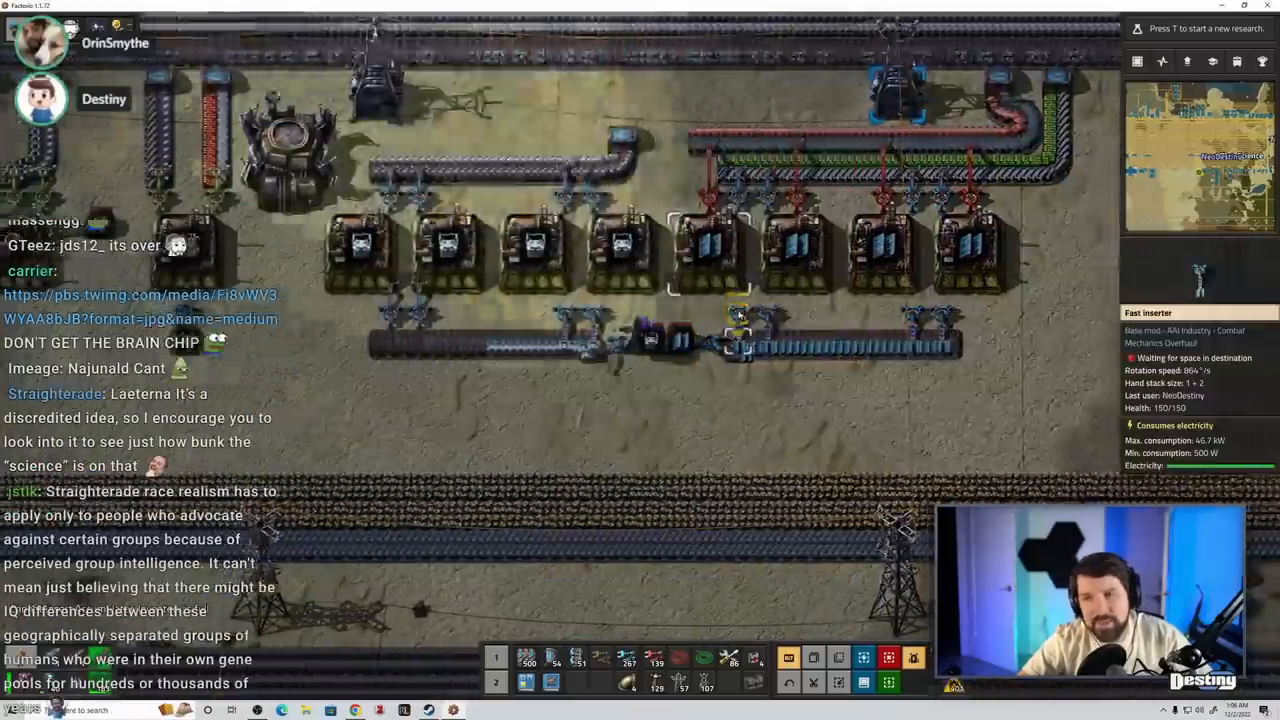
- Pan over the Nauvis rail lines, roboports and assembler rows, then switch the remote view to Aquilo
key(e)
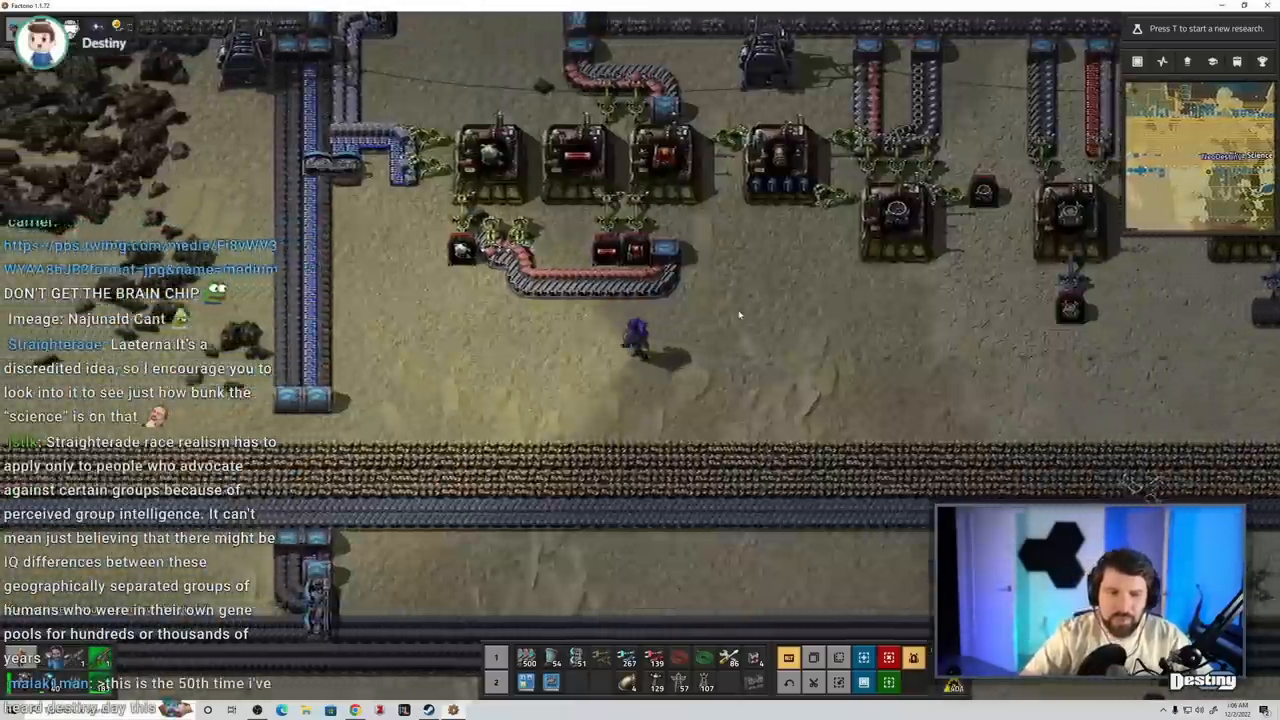
key(e)
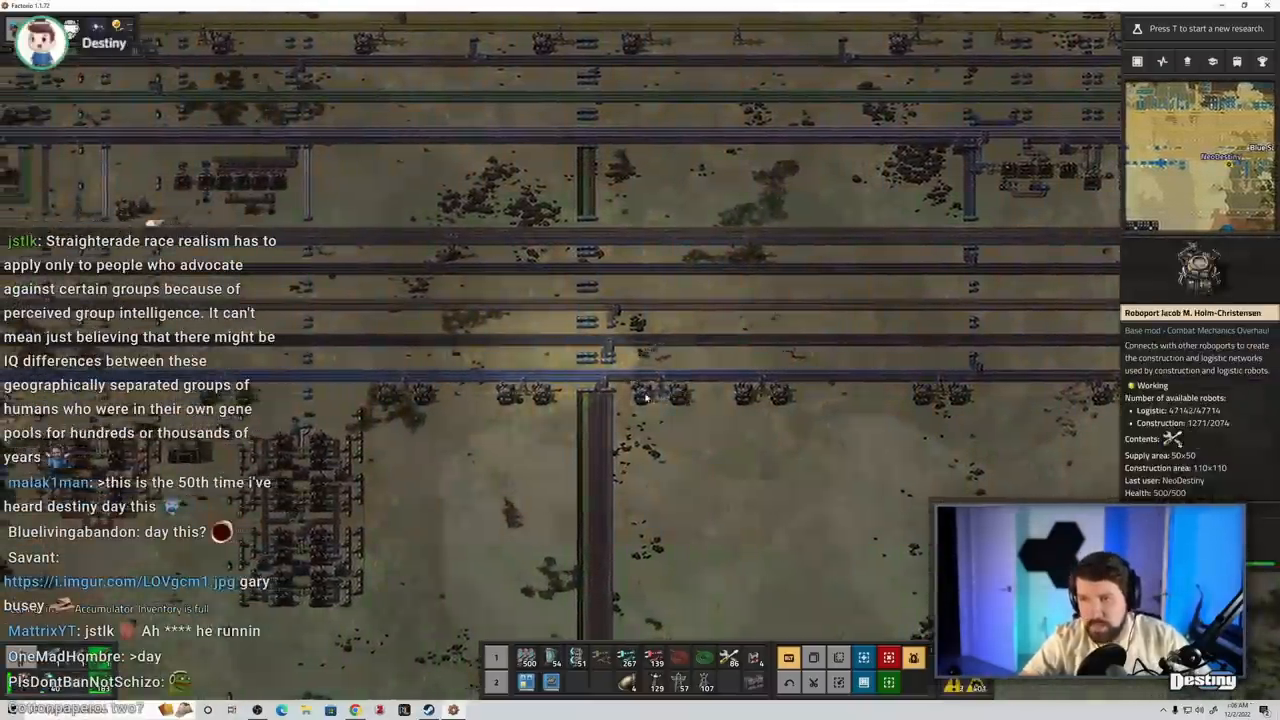
key(e)
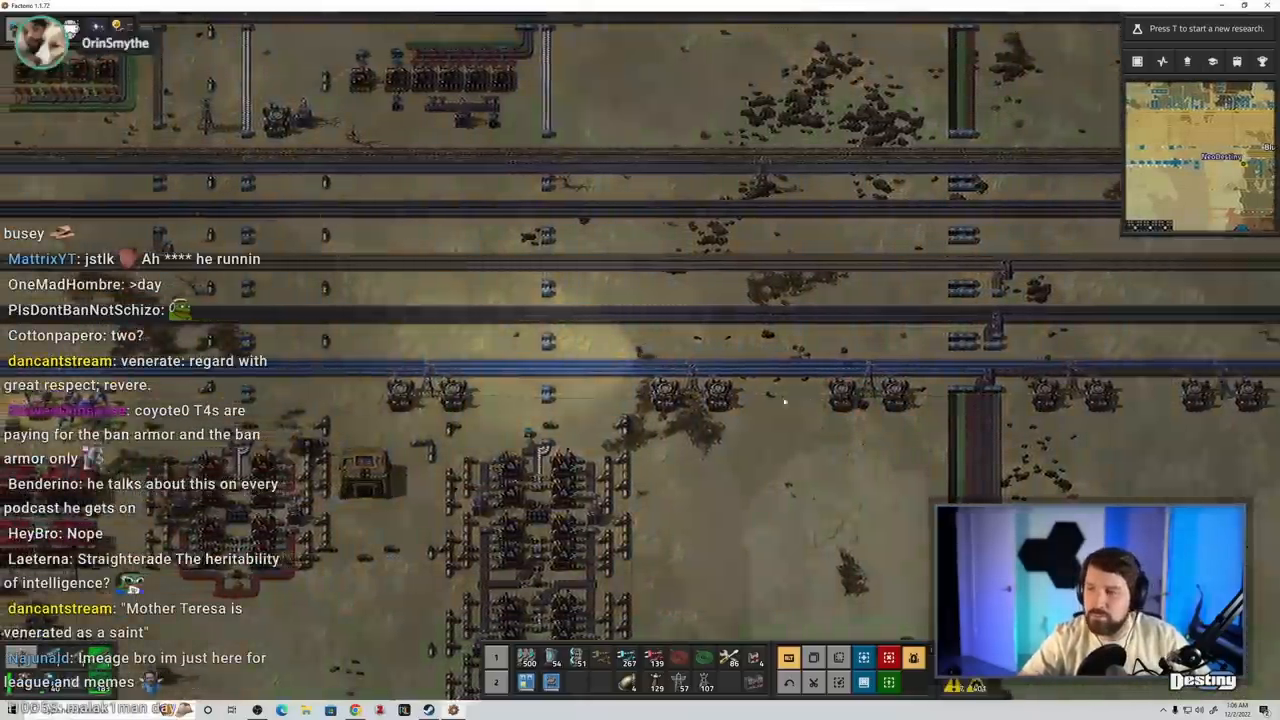
key(e)
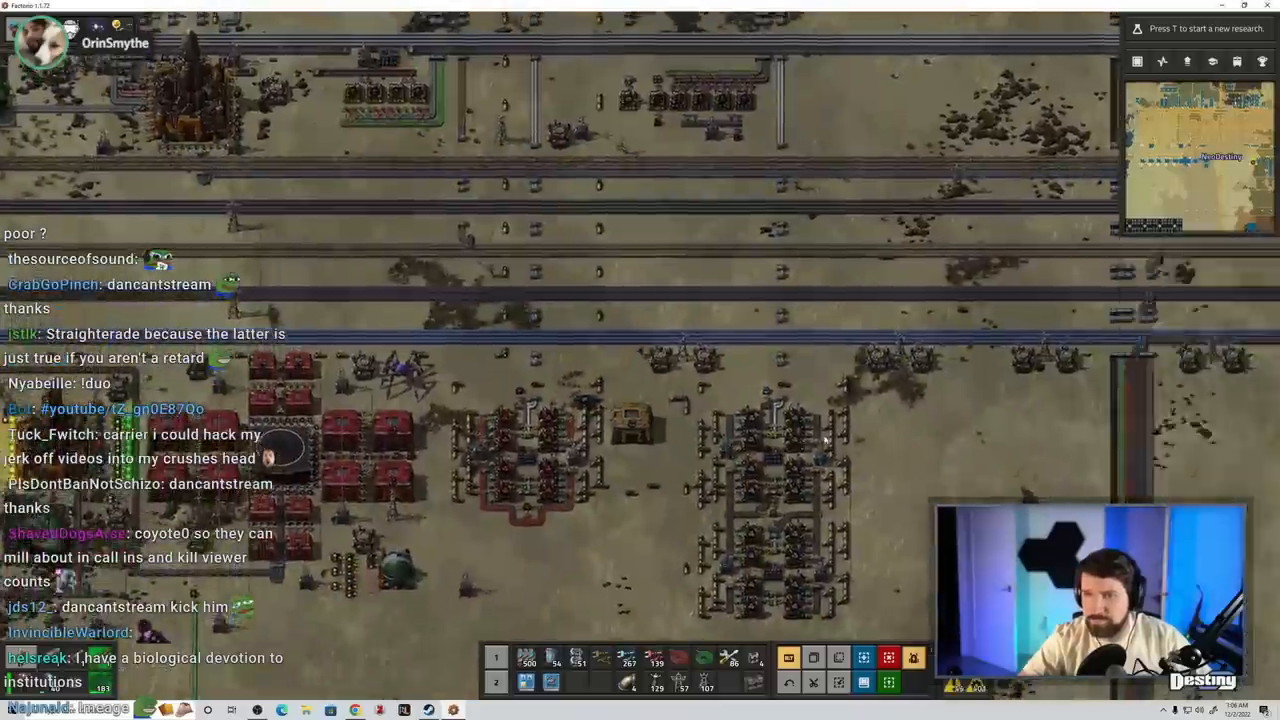
key(e)
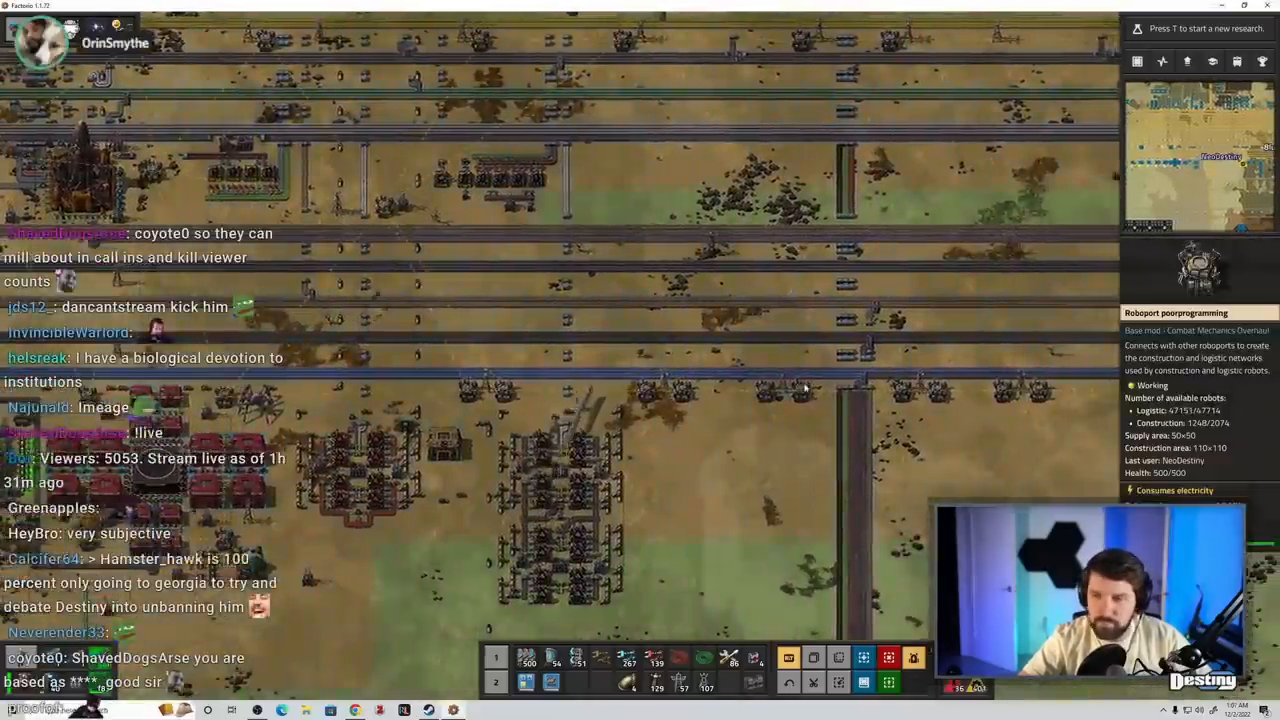
key(e)
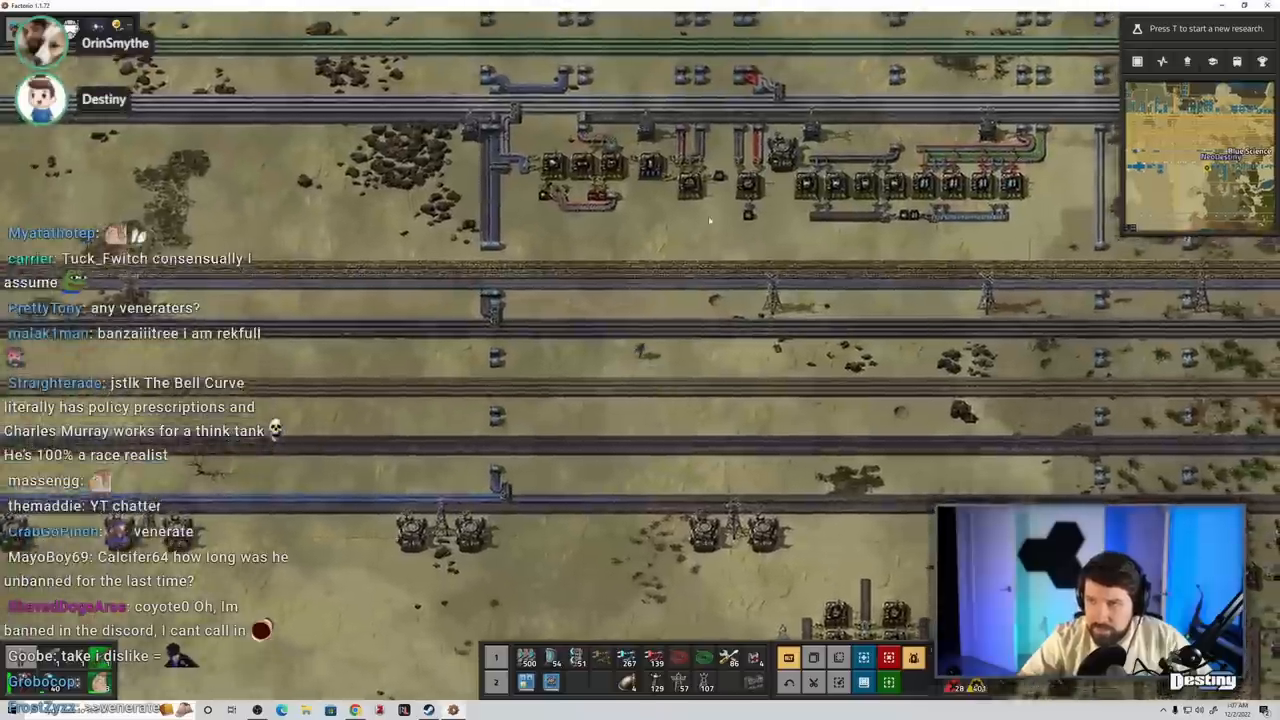
key(e)
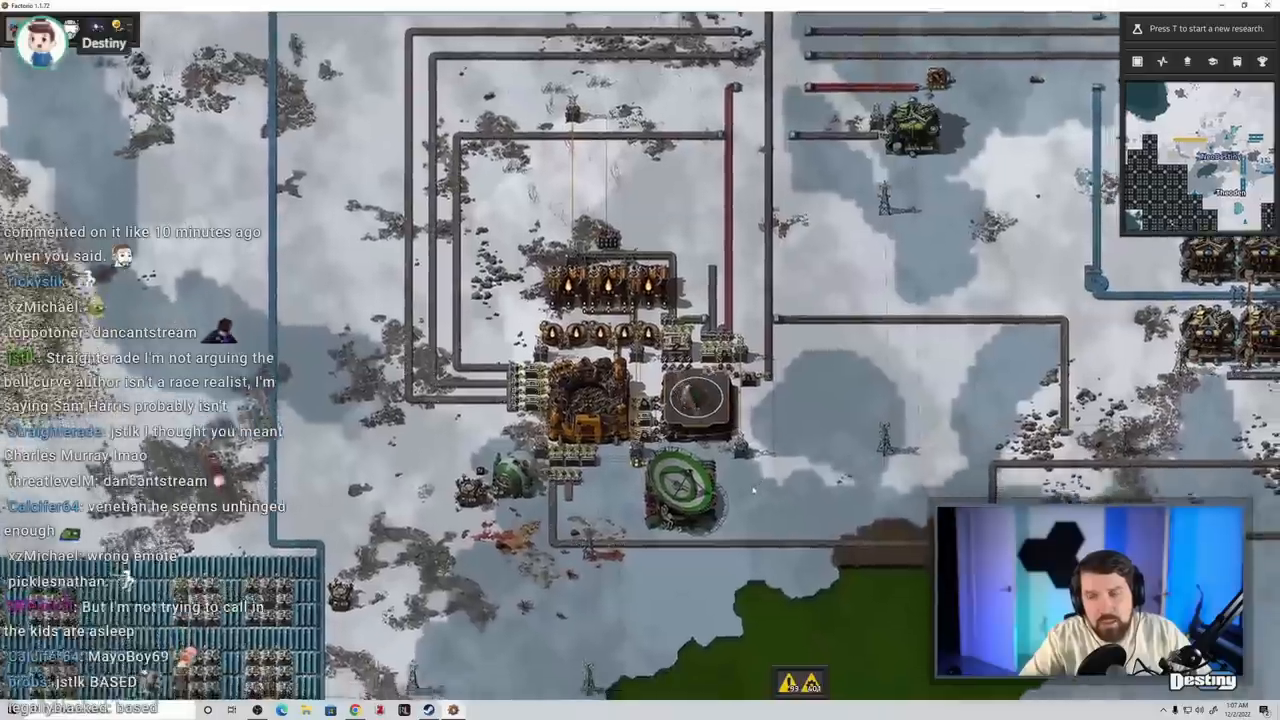
- Travel over the icy base to the turret-ringed squares and bring up the solar fields' Electric network info
click(700, 396)
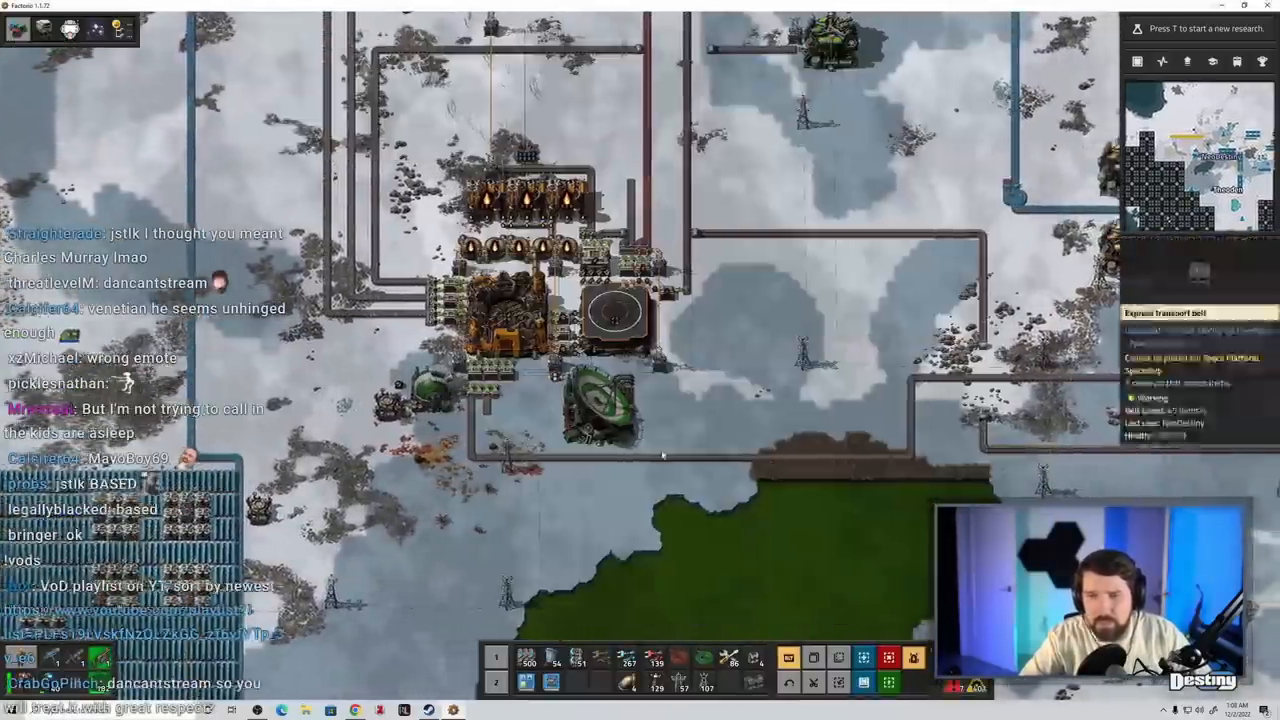
key(e)
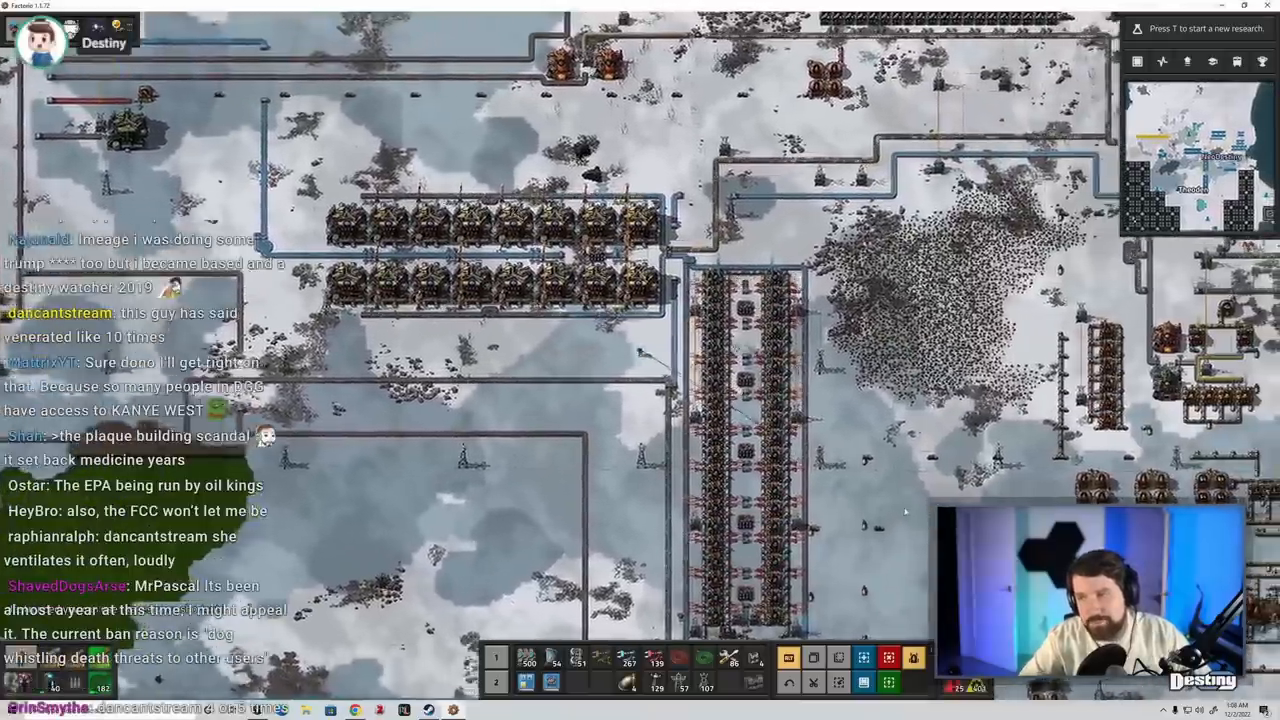
scroll(down, 3)
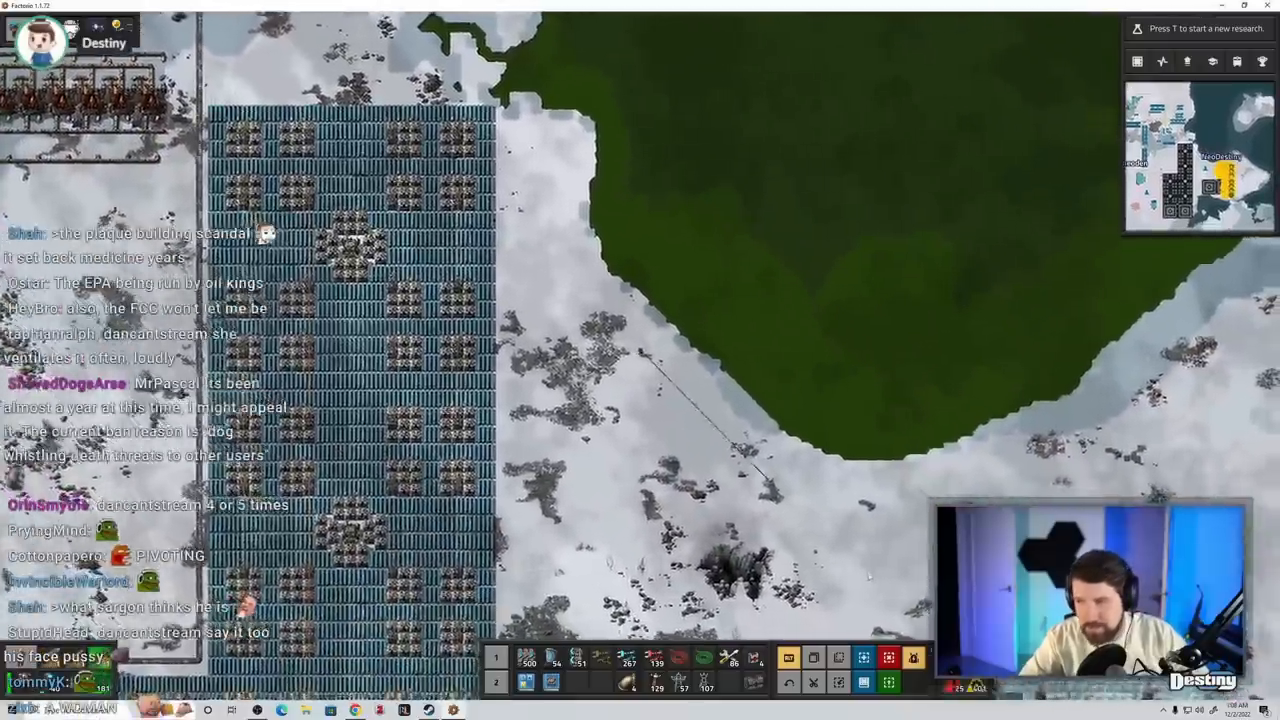
key(e)
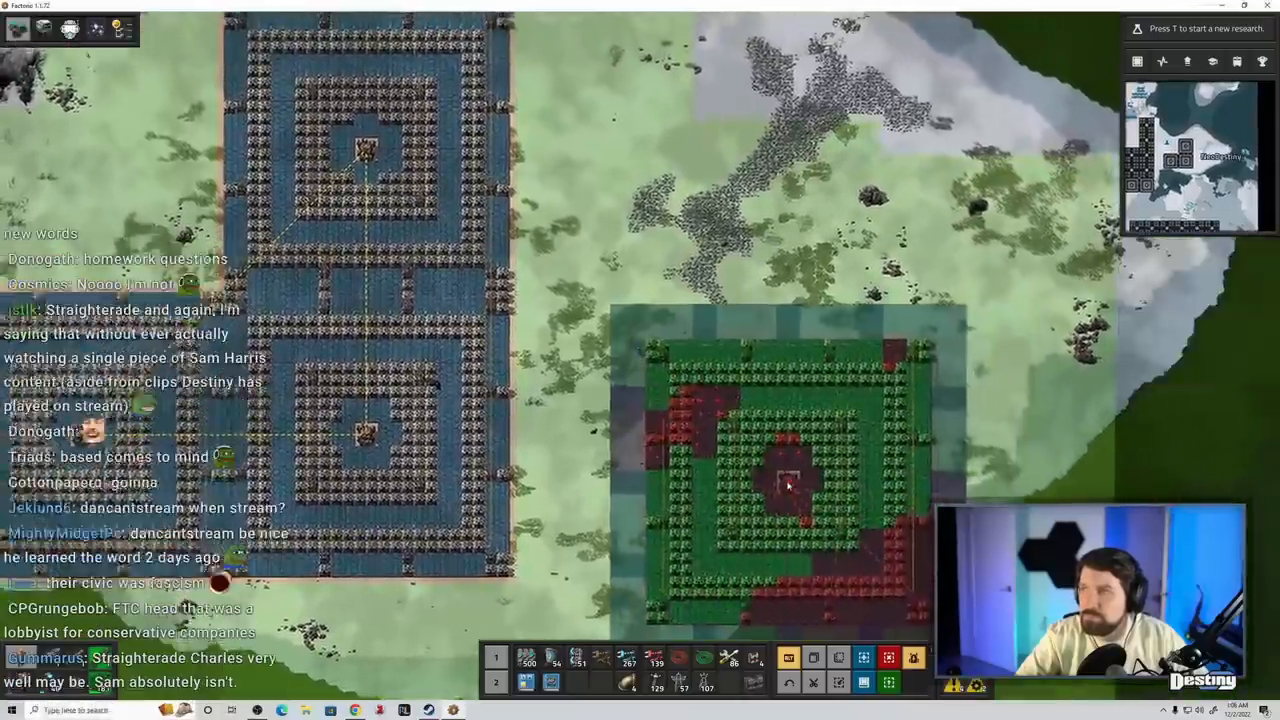
key(e)
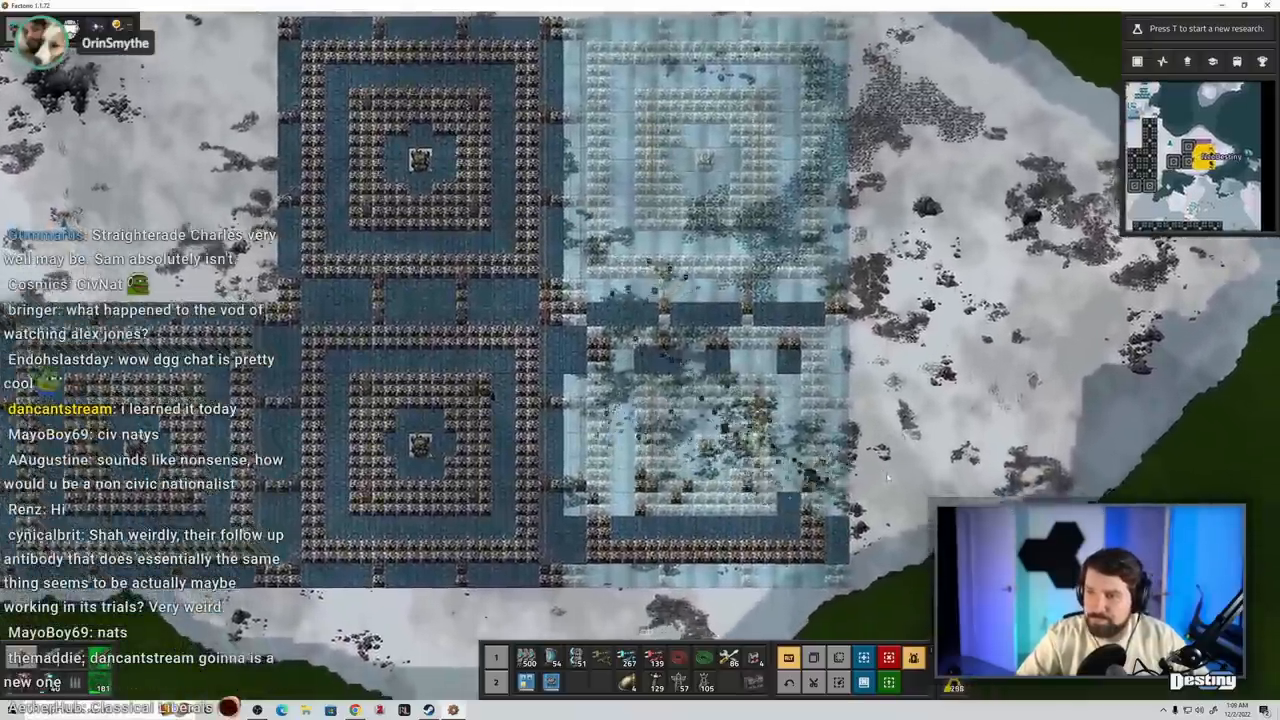
key(e)
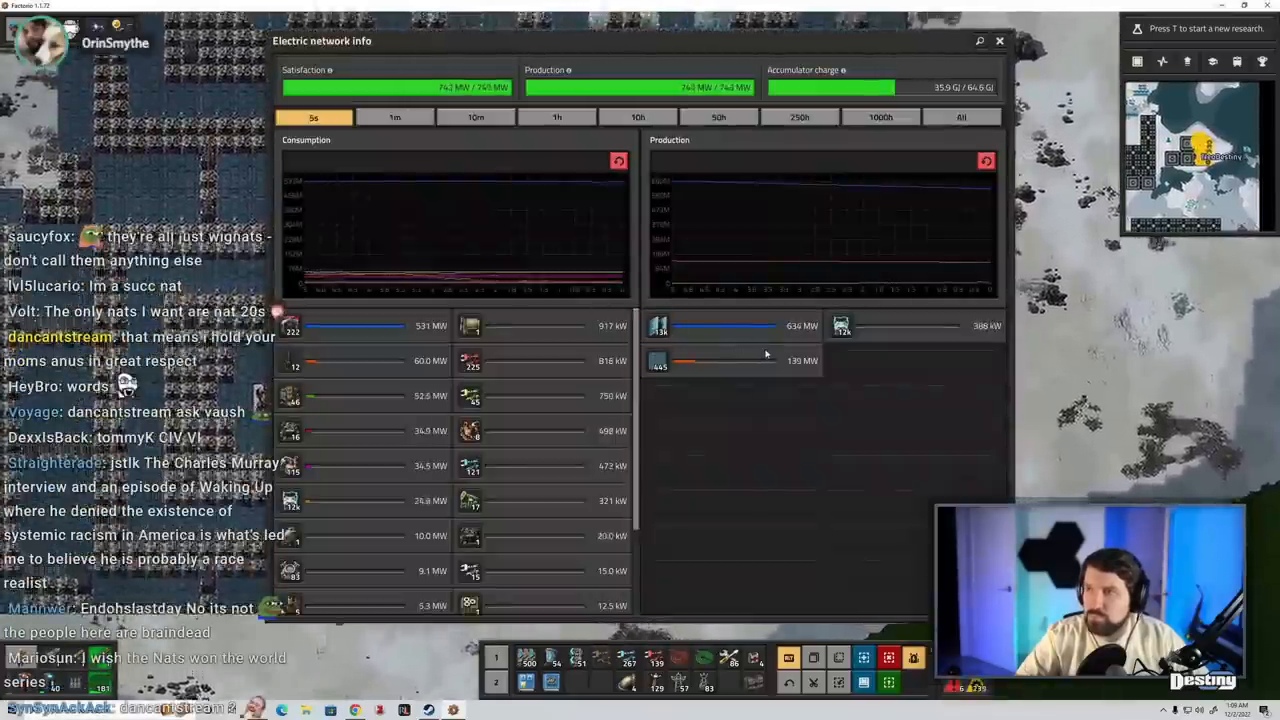
- Close the Electric network info and move on to hover a Flat solar panel in the next field
click(1000, 40)
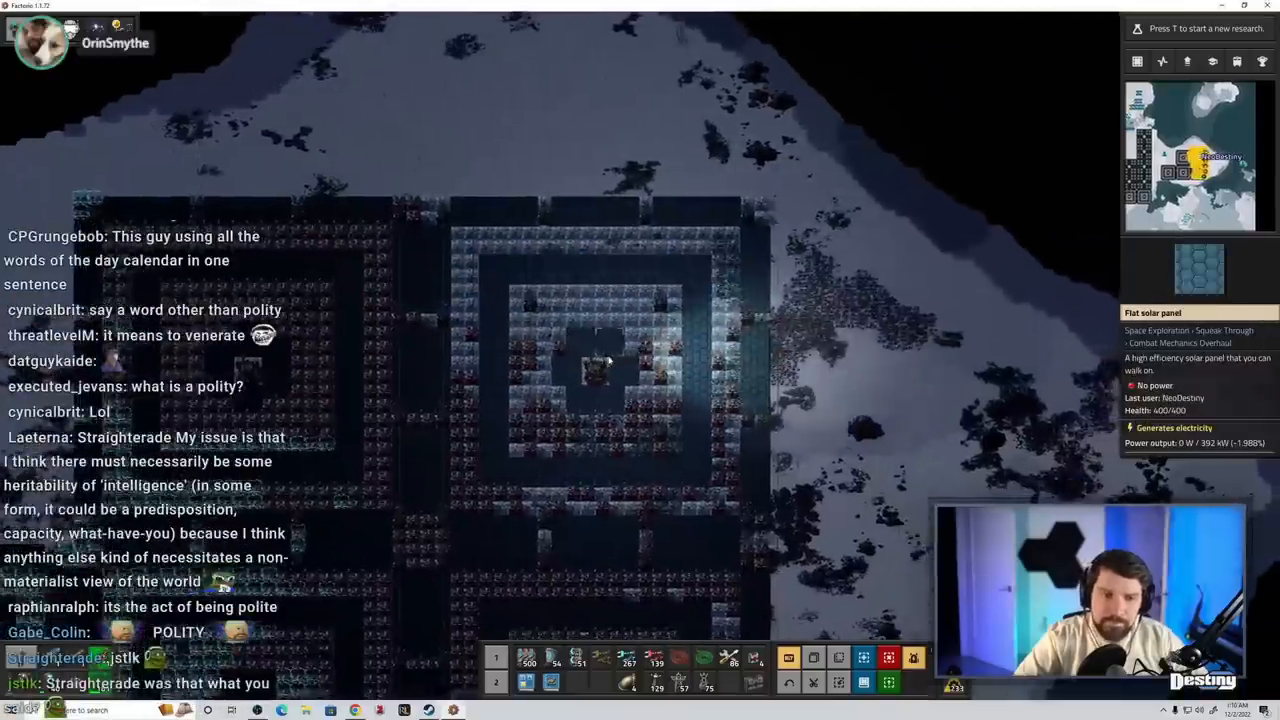
- Check the unpowered field's Electric network info showing 0 W produced and consumed, then close it
key(e)
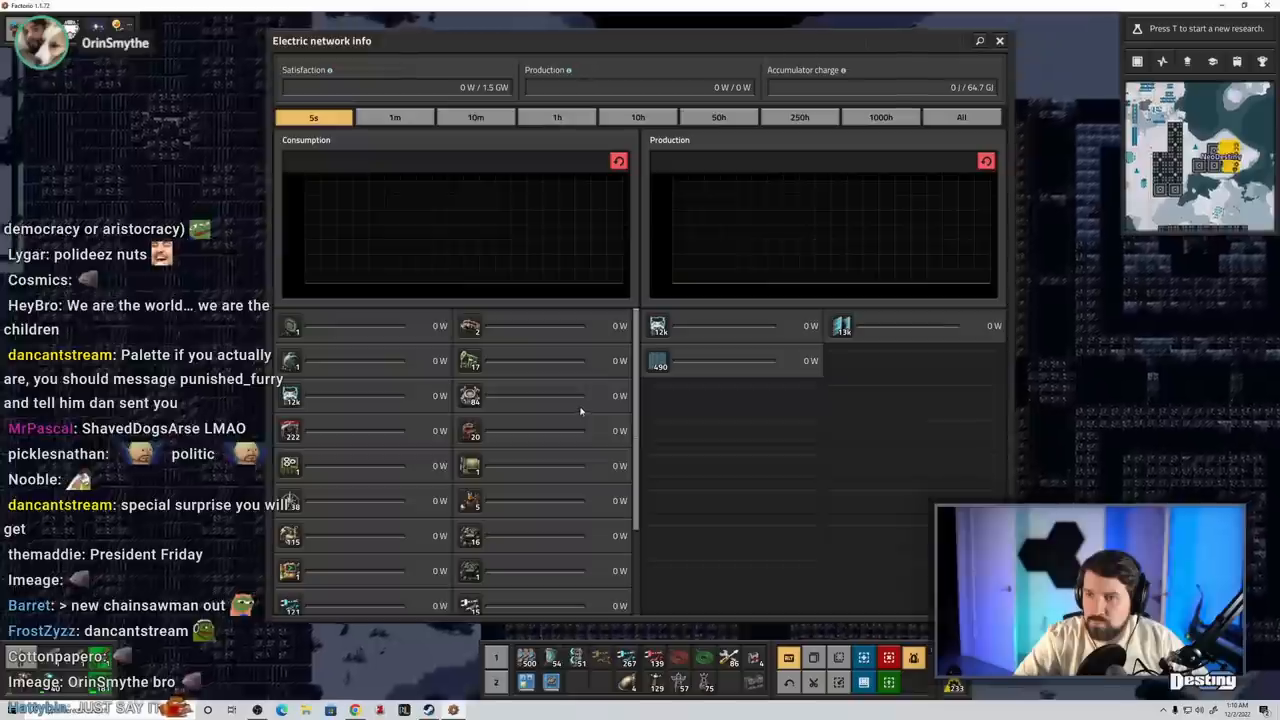
click(1000, 40)
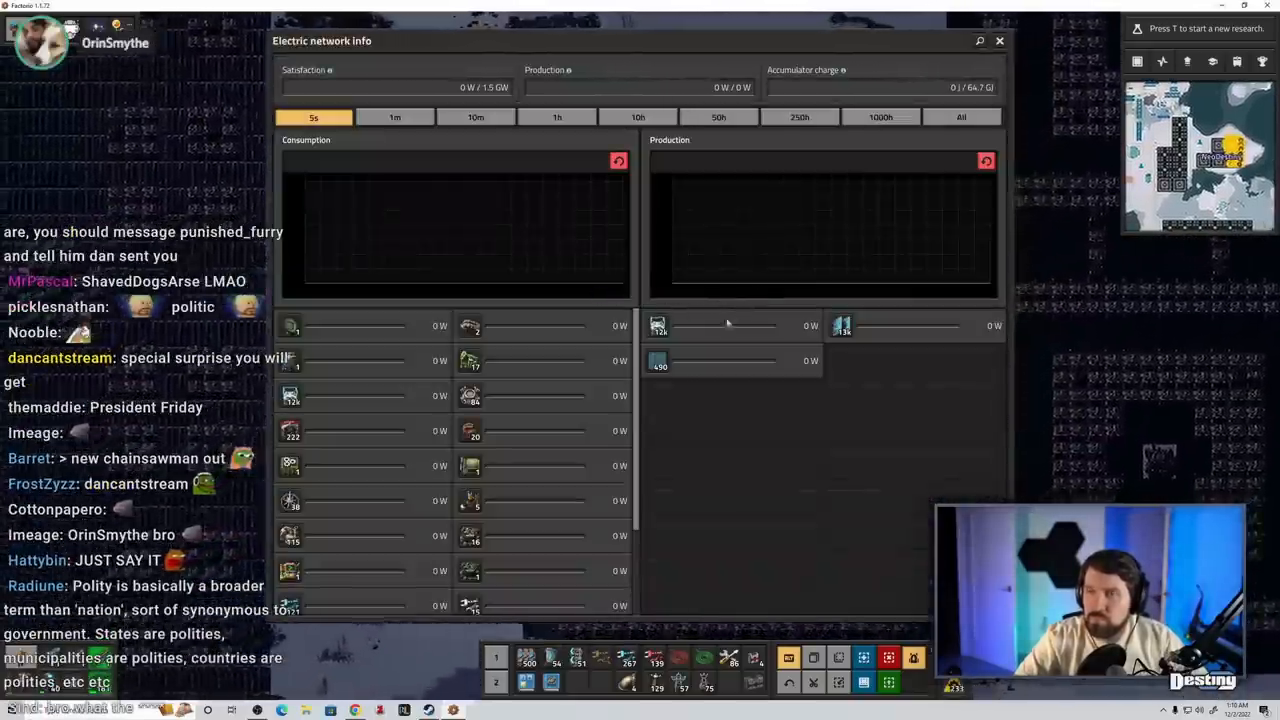
click(998, 40)
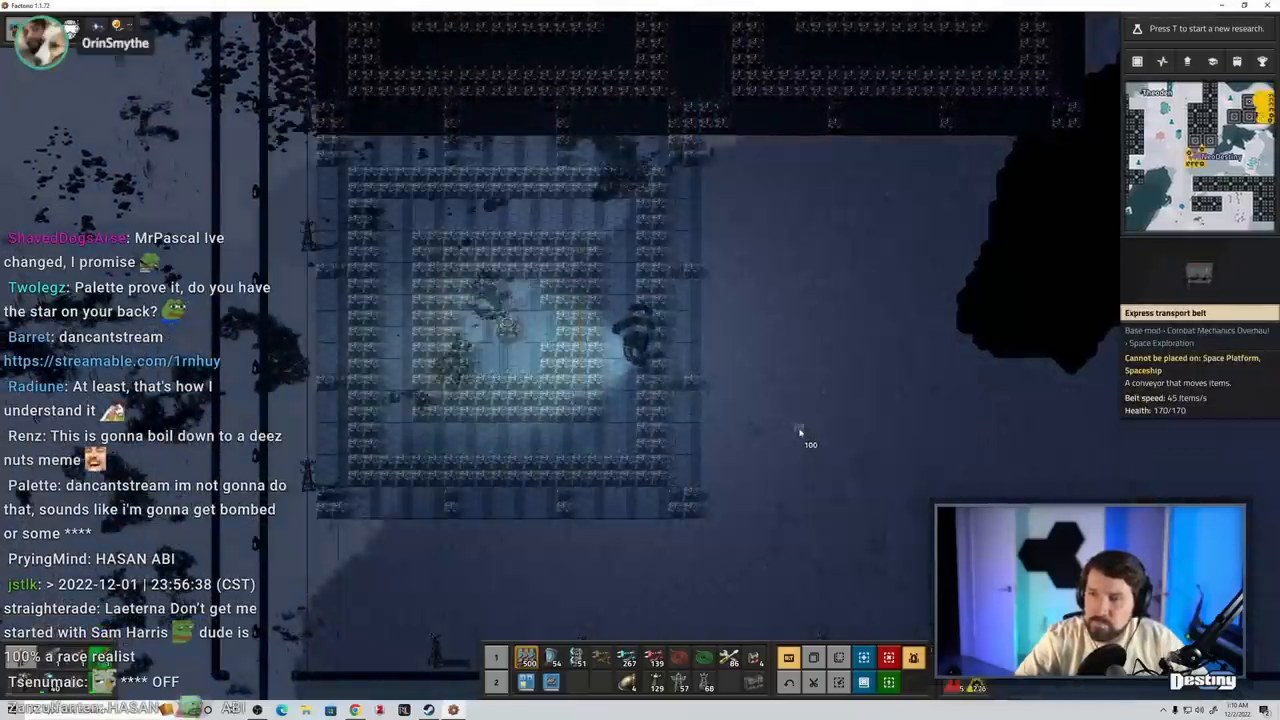
- Move the map view to the row of large walled solar squares at the snowfield's edge
key(e)
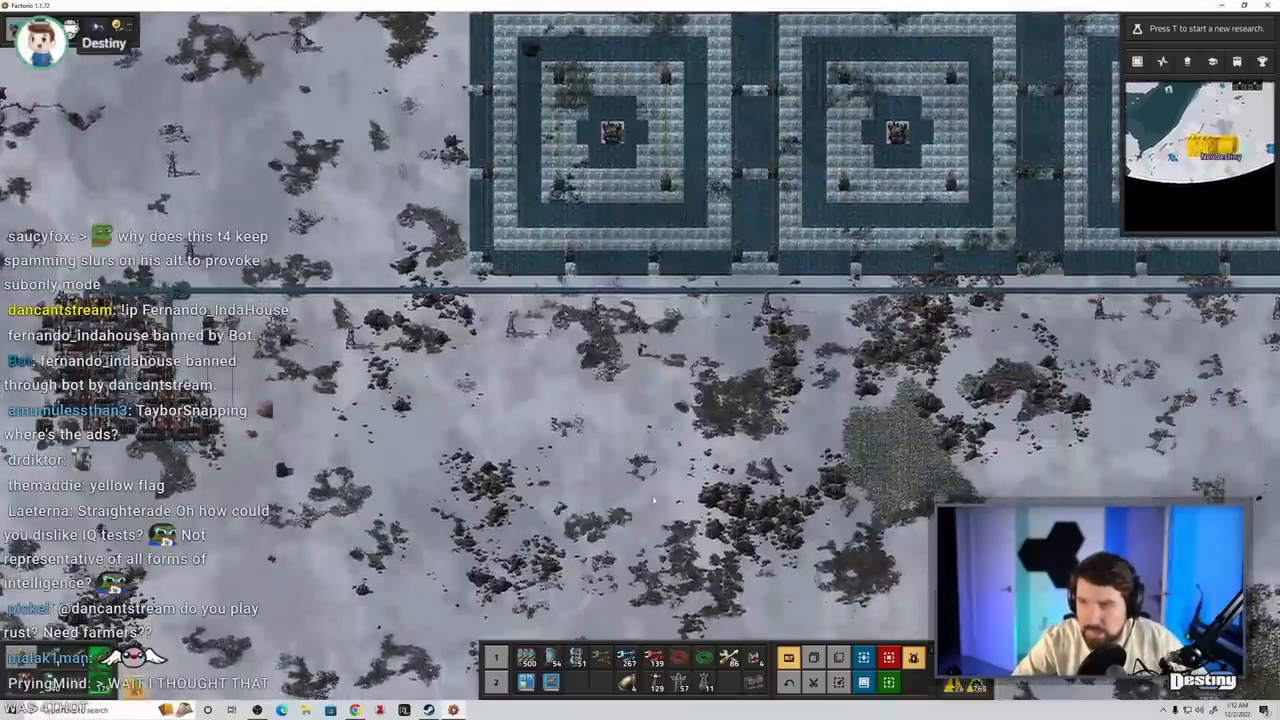
- Zoom out and cross the accumulator arrays, hovering an Accumulator, ending at the cratered patch by the factory
scroll(down, 3)
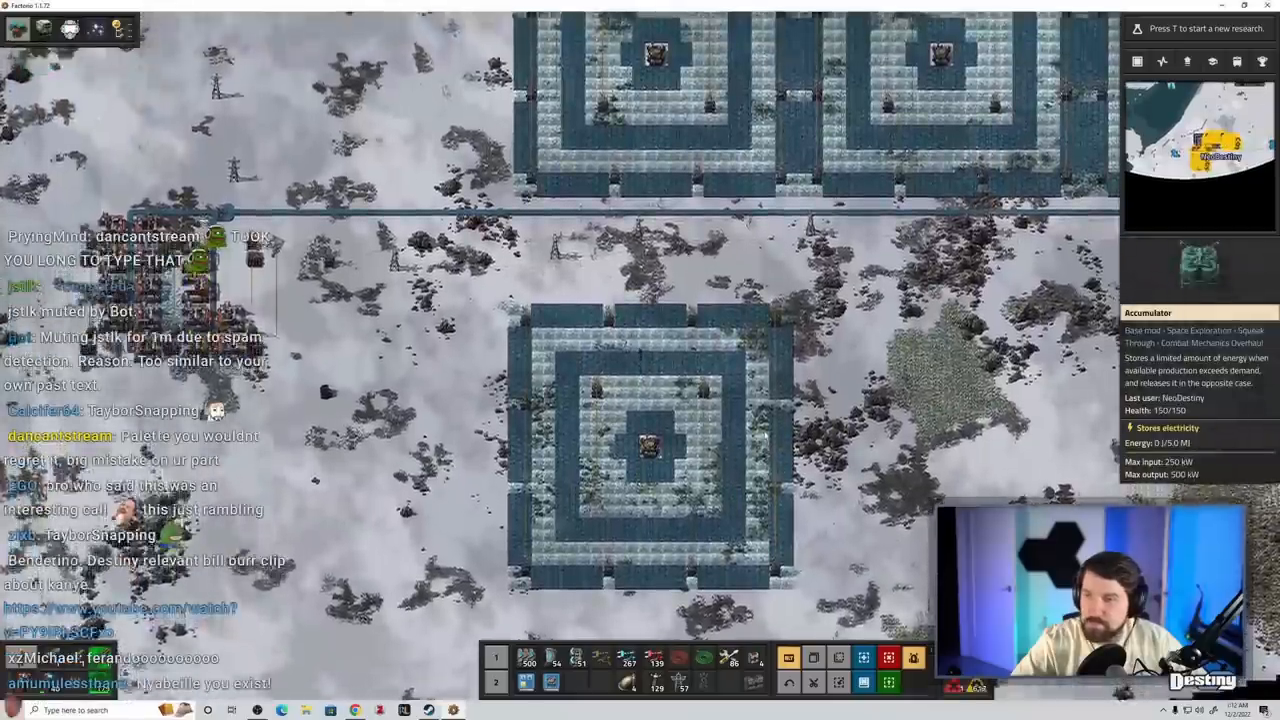
scroll(down, 3)
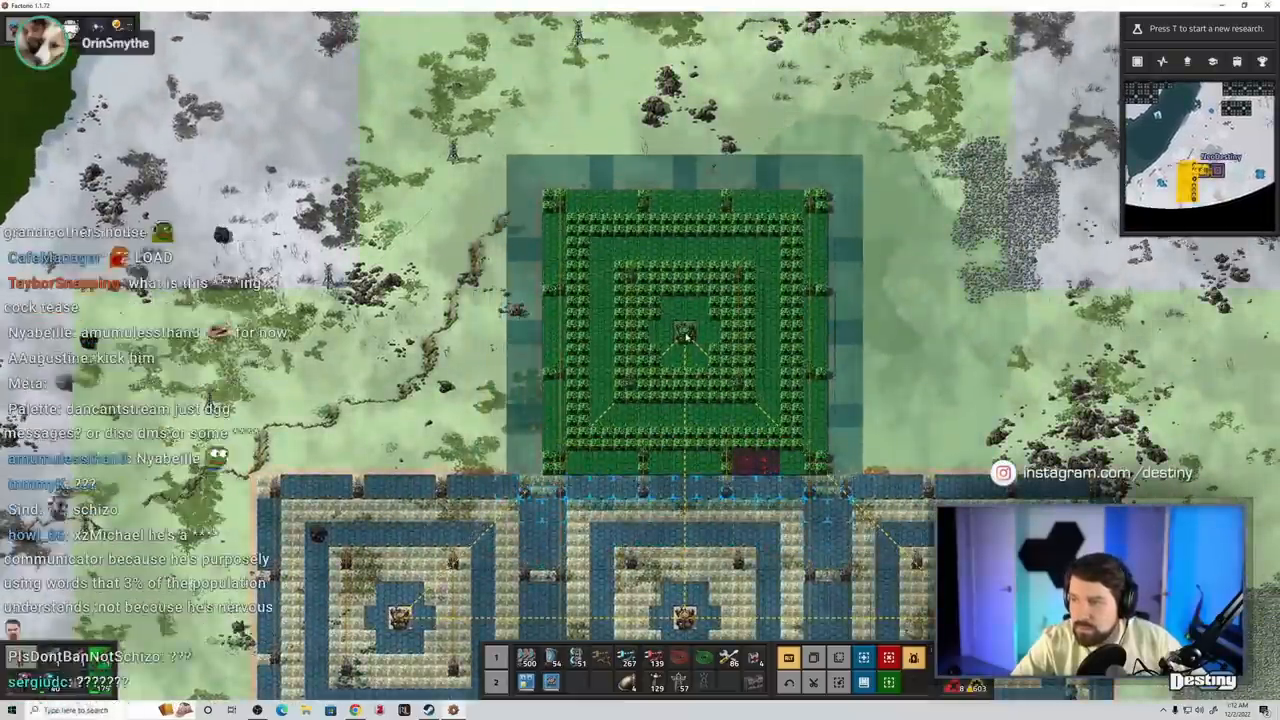
key(e)
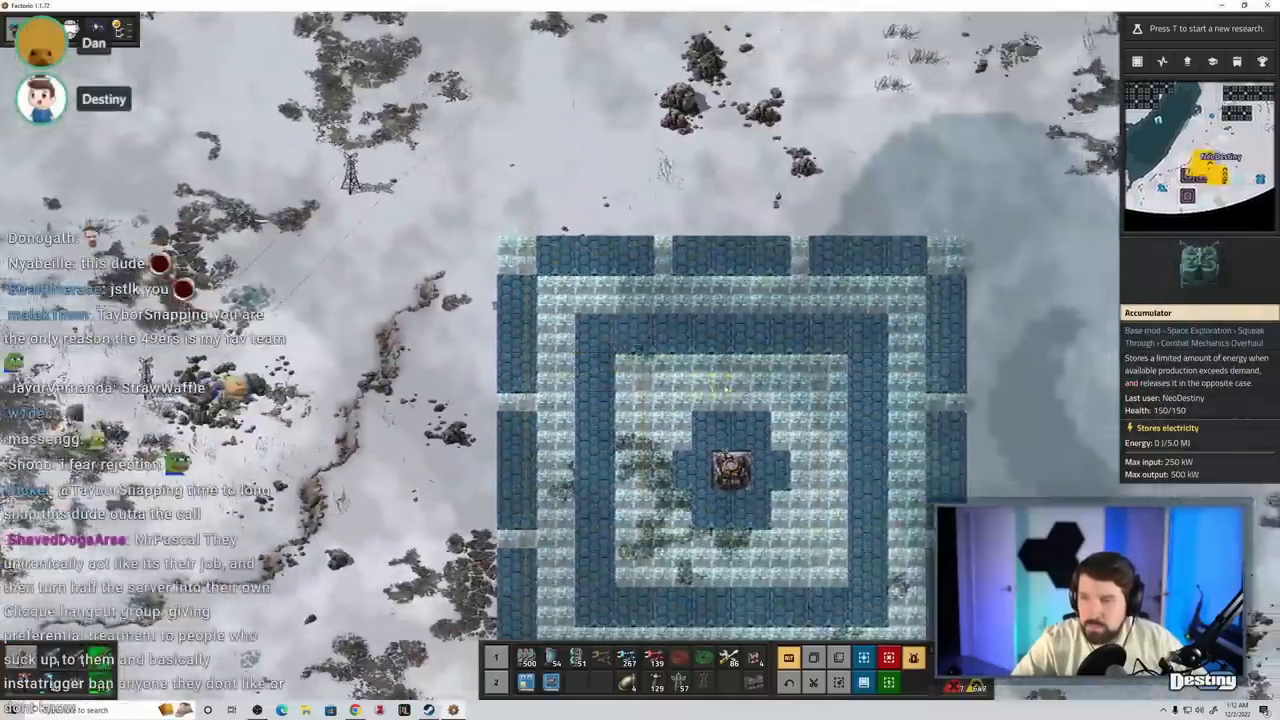
key(e)
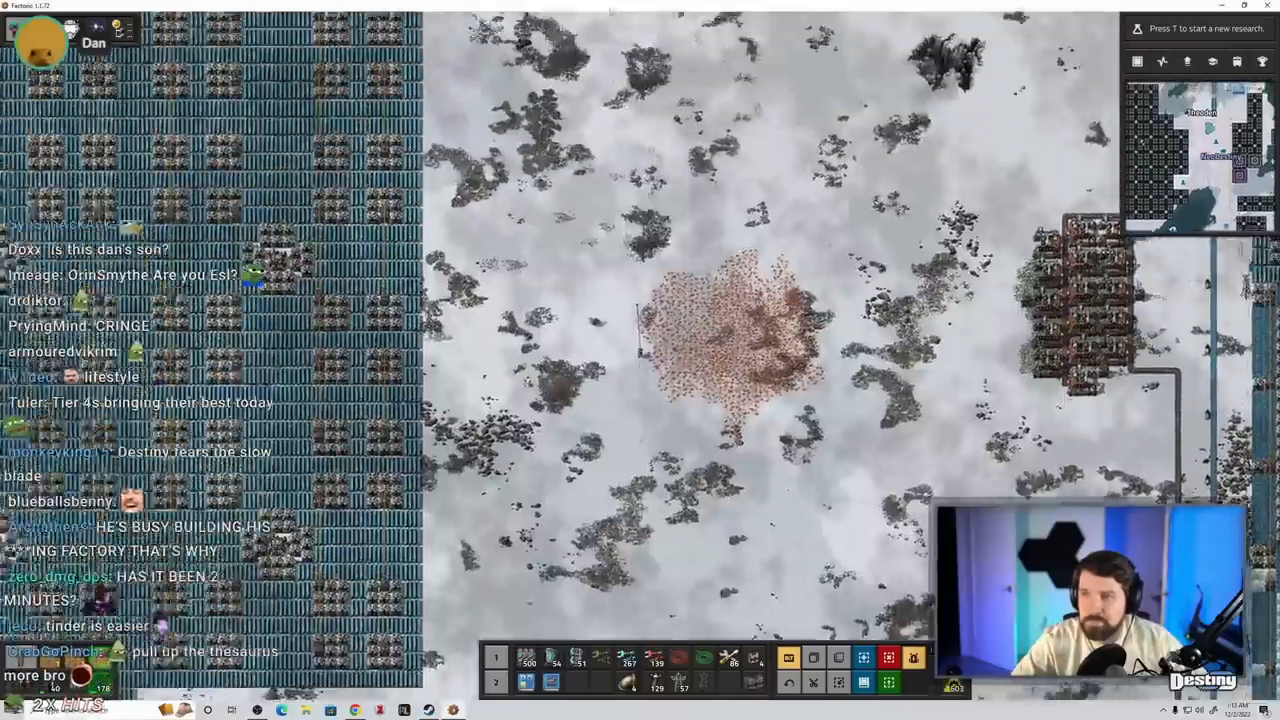
key(m)
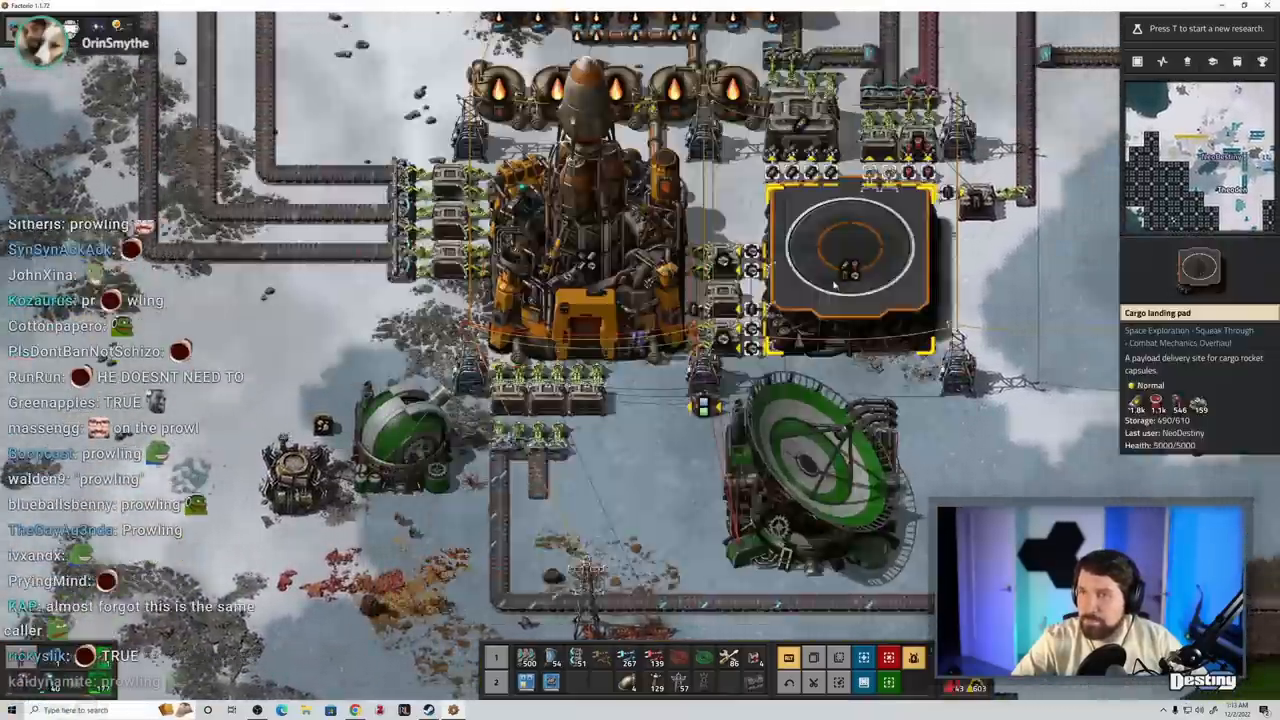
click(850, 256)
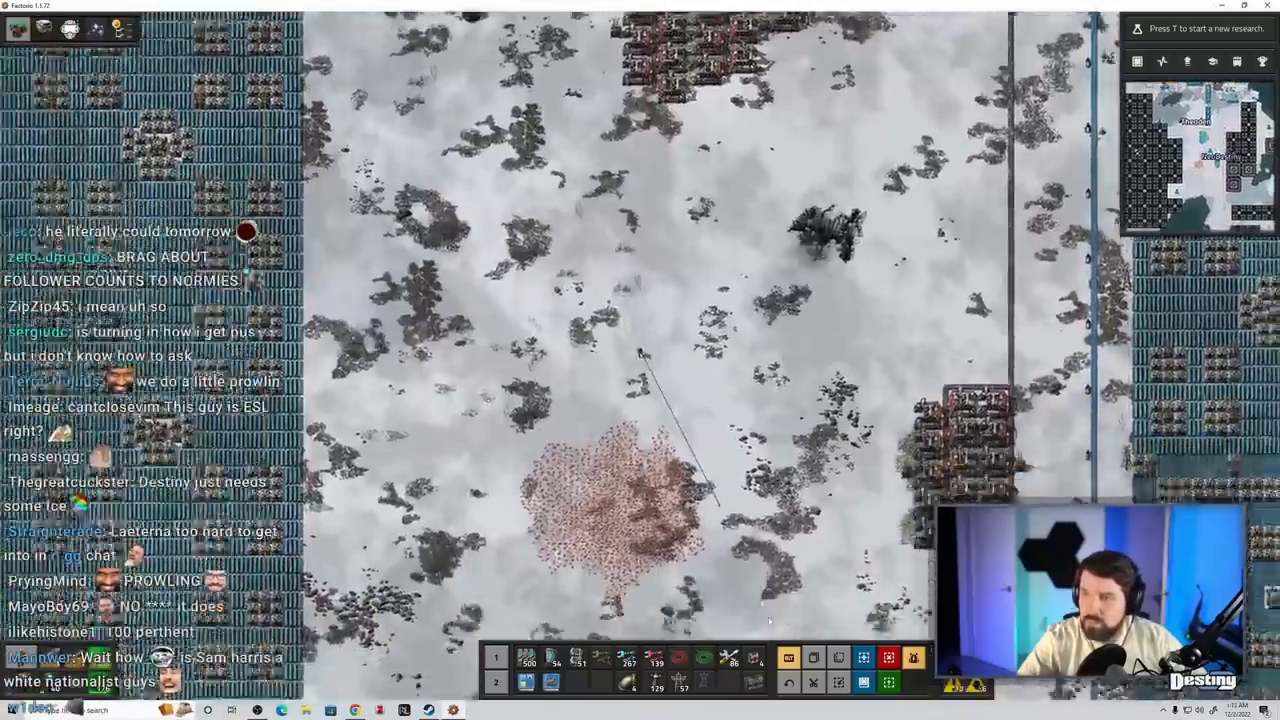
- Switch to the desert surface and view the Cargo landing pad ringed by red storage buildings
key(e)
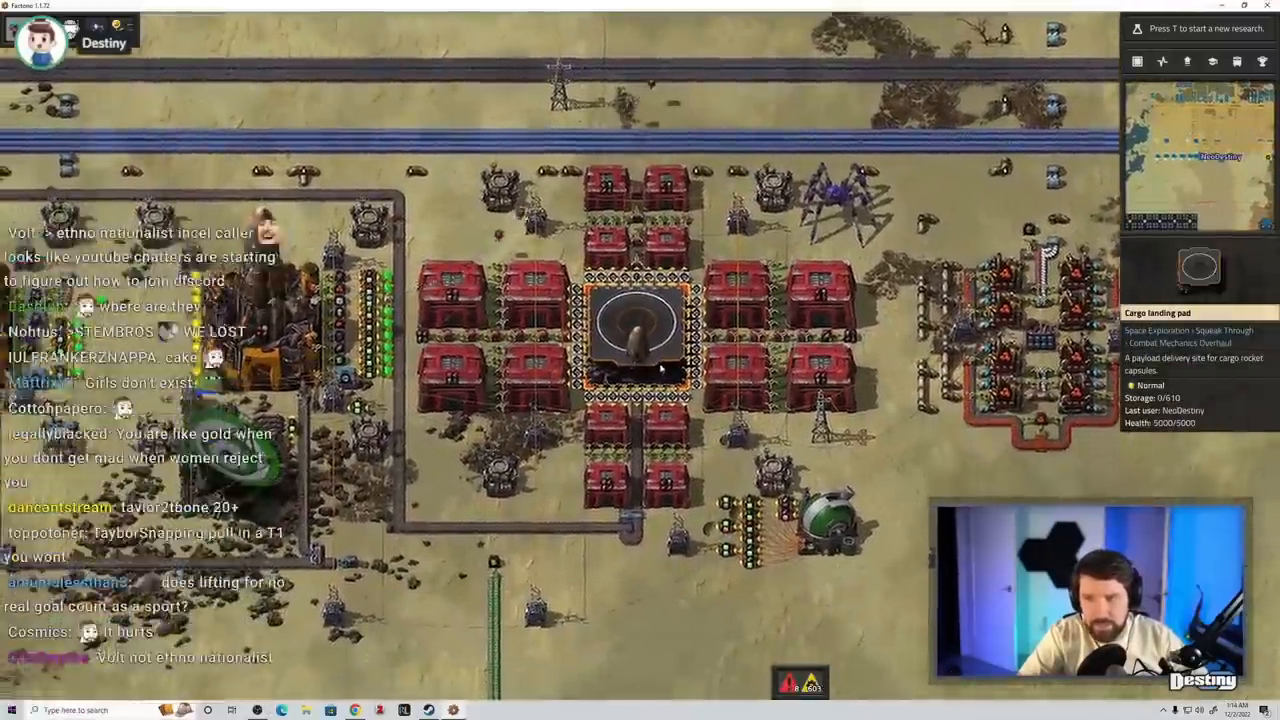
click(636, 344)
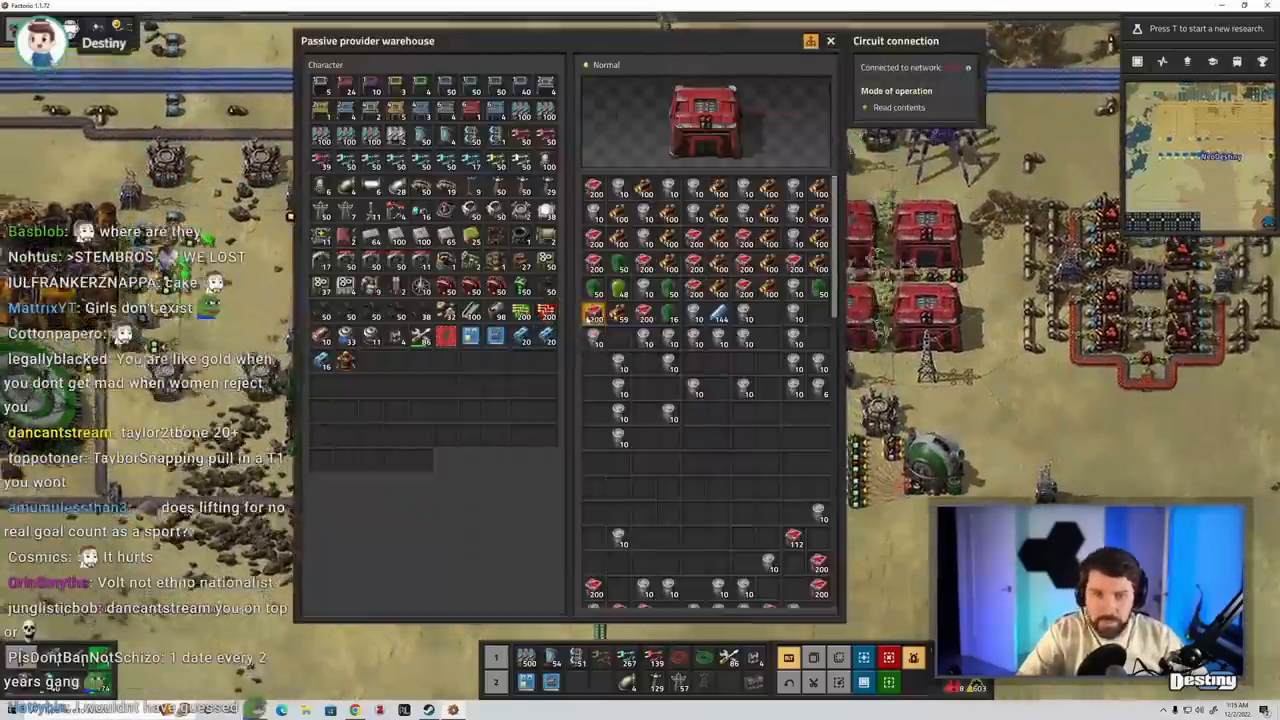
click(830, 40)
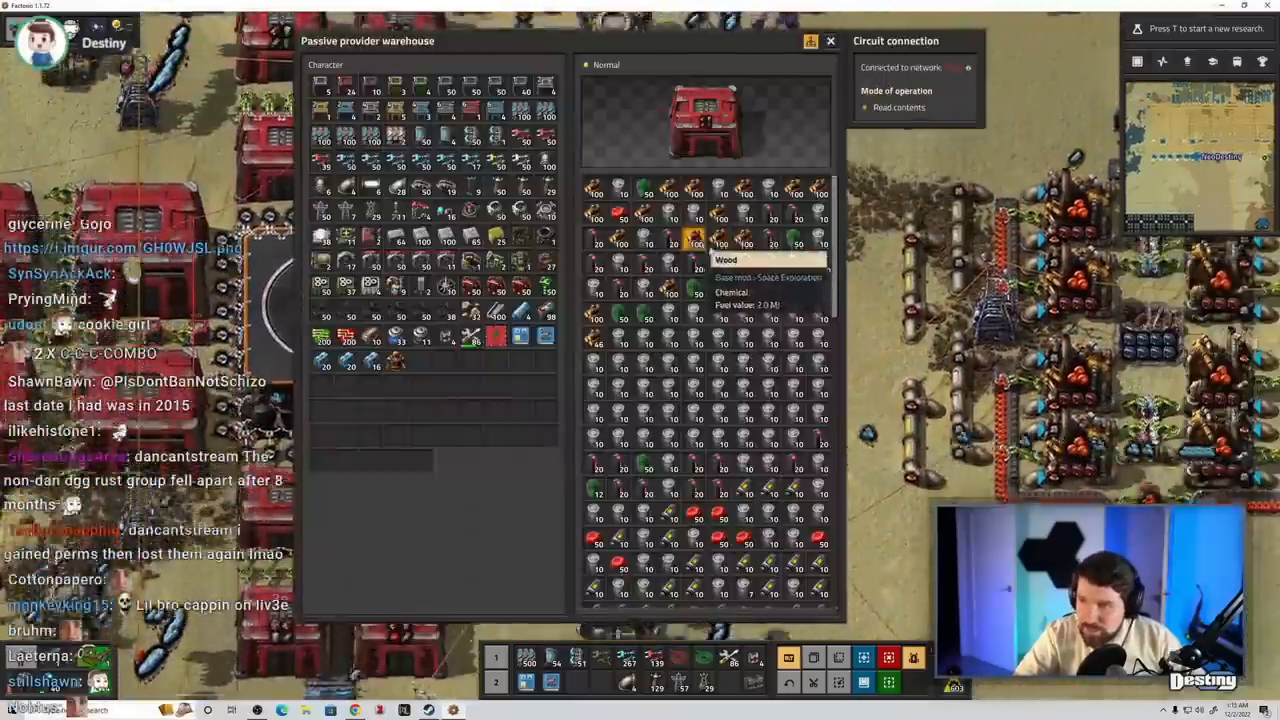
- Empty the passive provider warehouse down to a single remaining stack
click(830, 40)
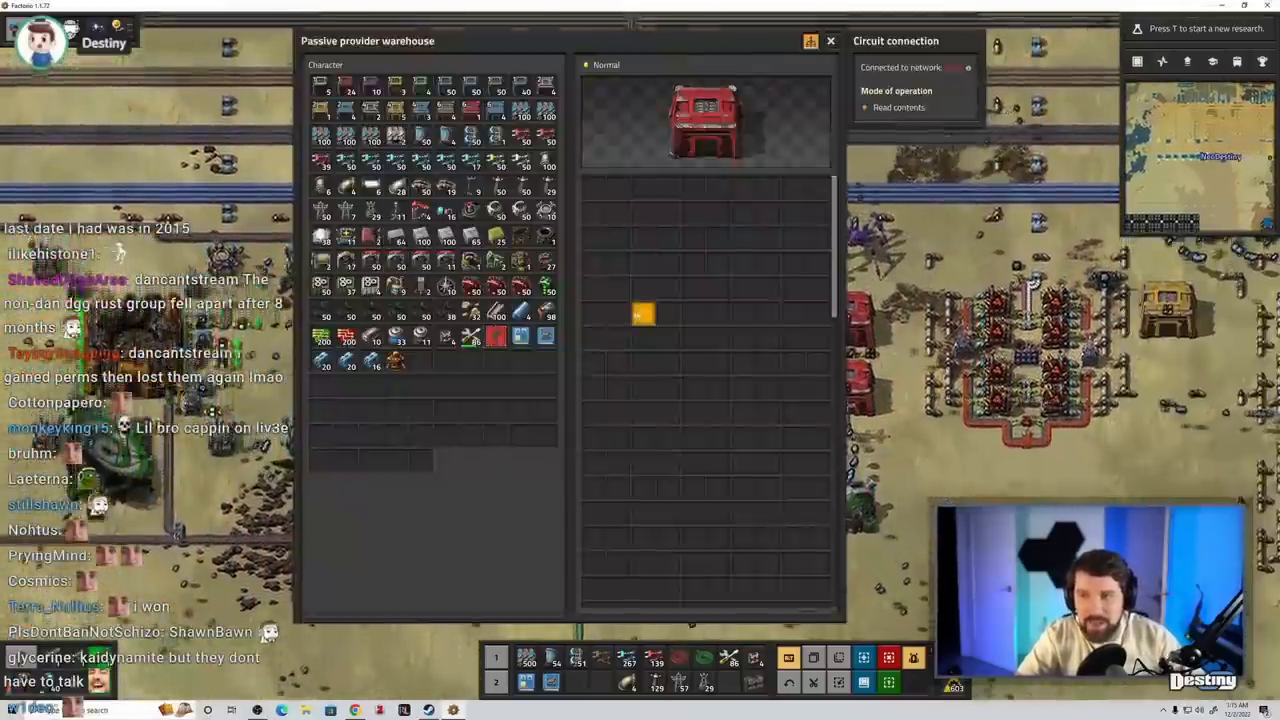
click(830, 40)
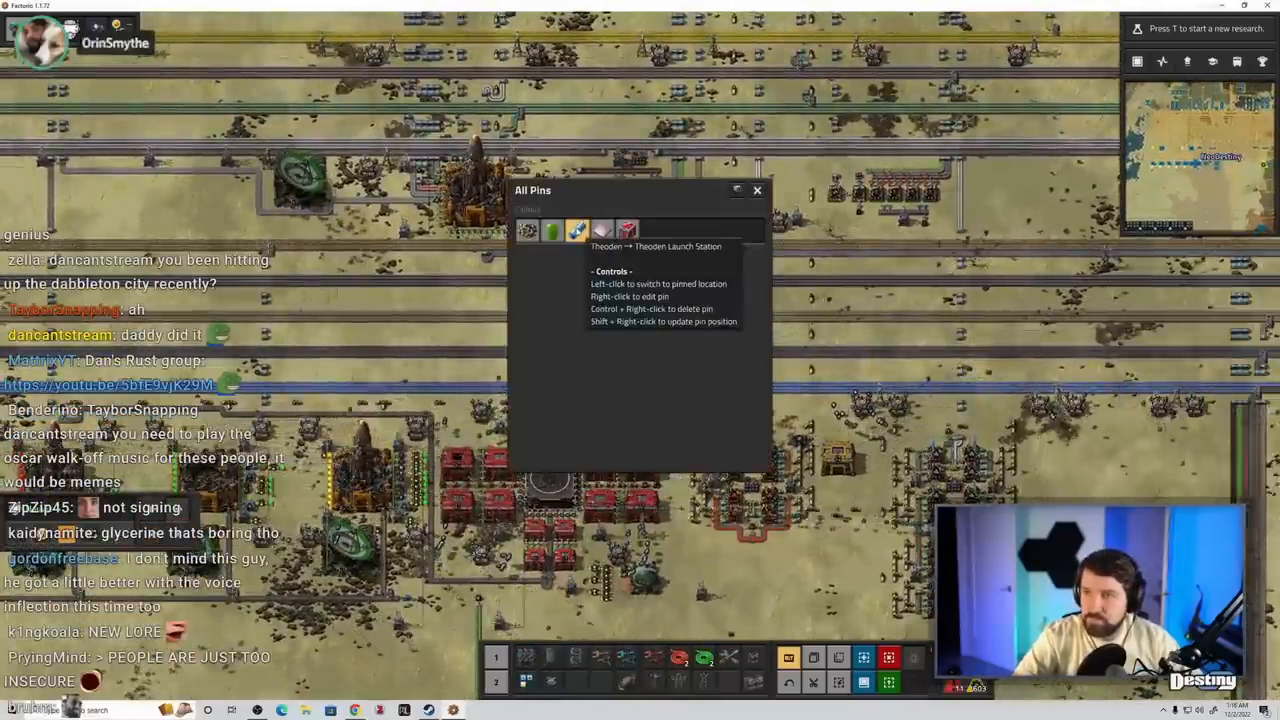
- Jump to the pinned launch station location with its landing pad and red storage chests
click(628, 230)
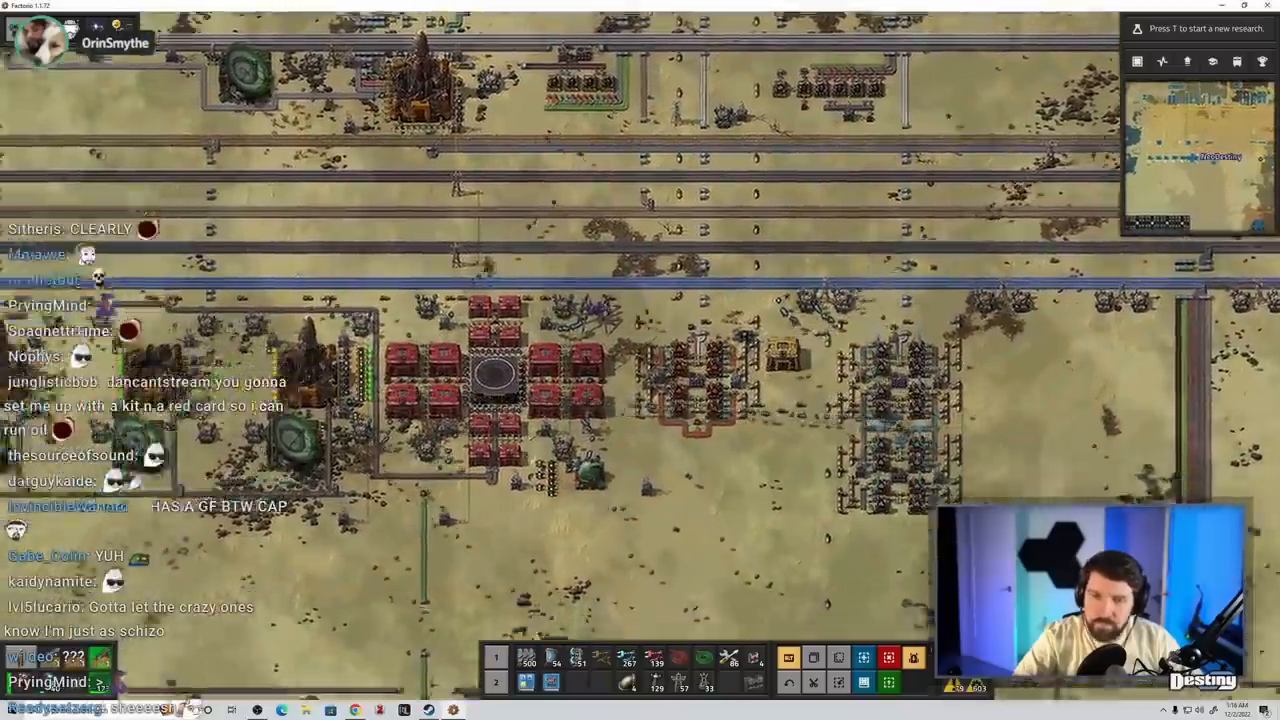
key(e)
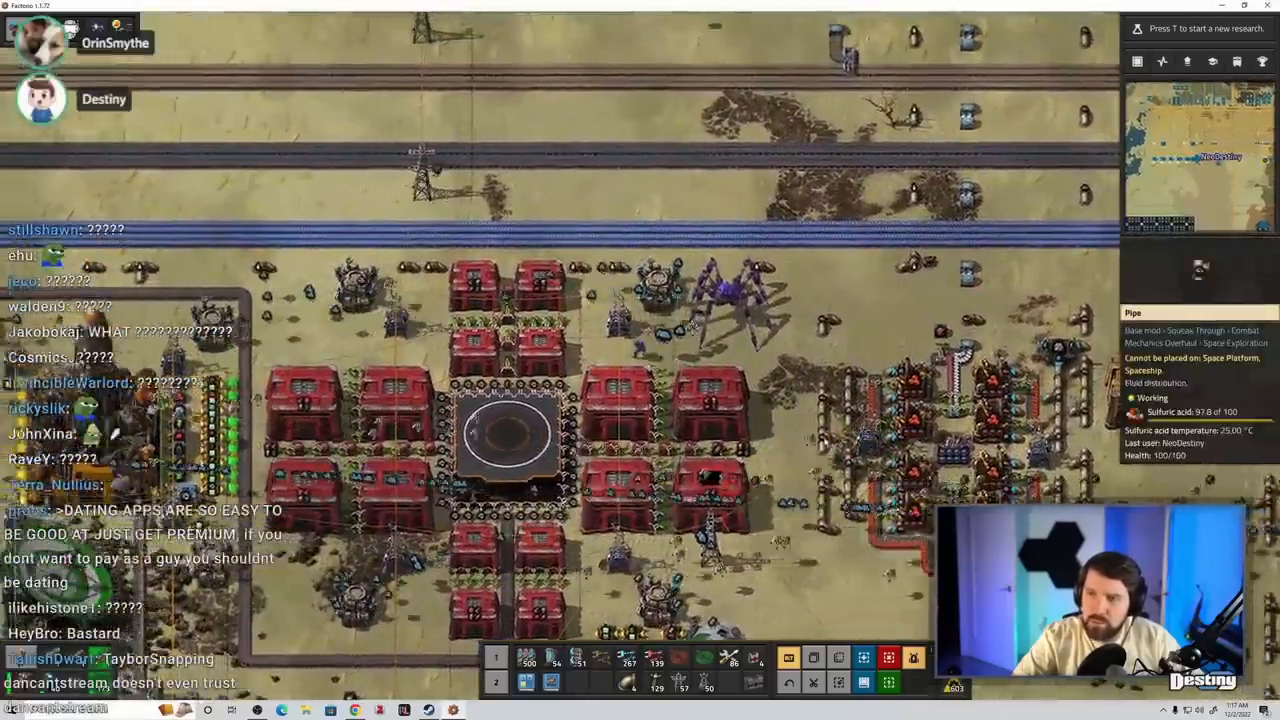
key(e)
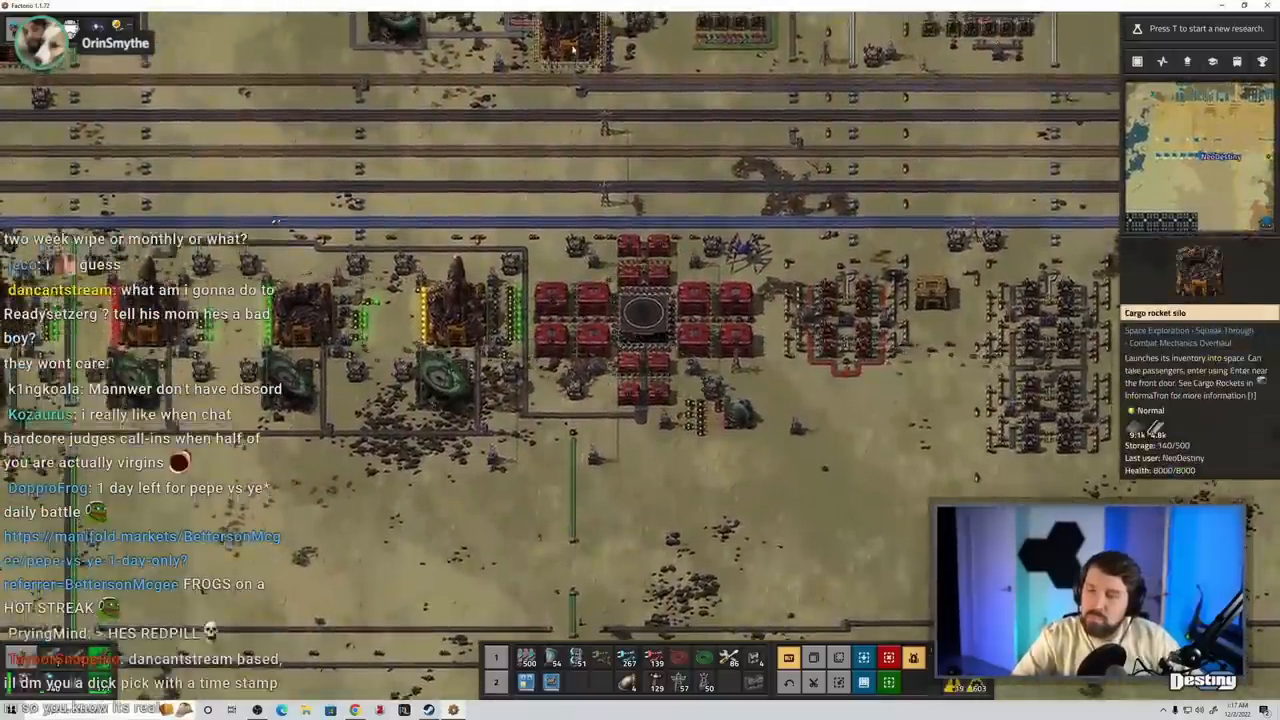
- Jump the remote view to the dark-ground base with yellow warehouses around the landing pad
click(644, 316)
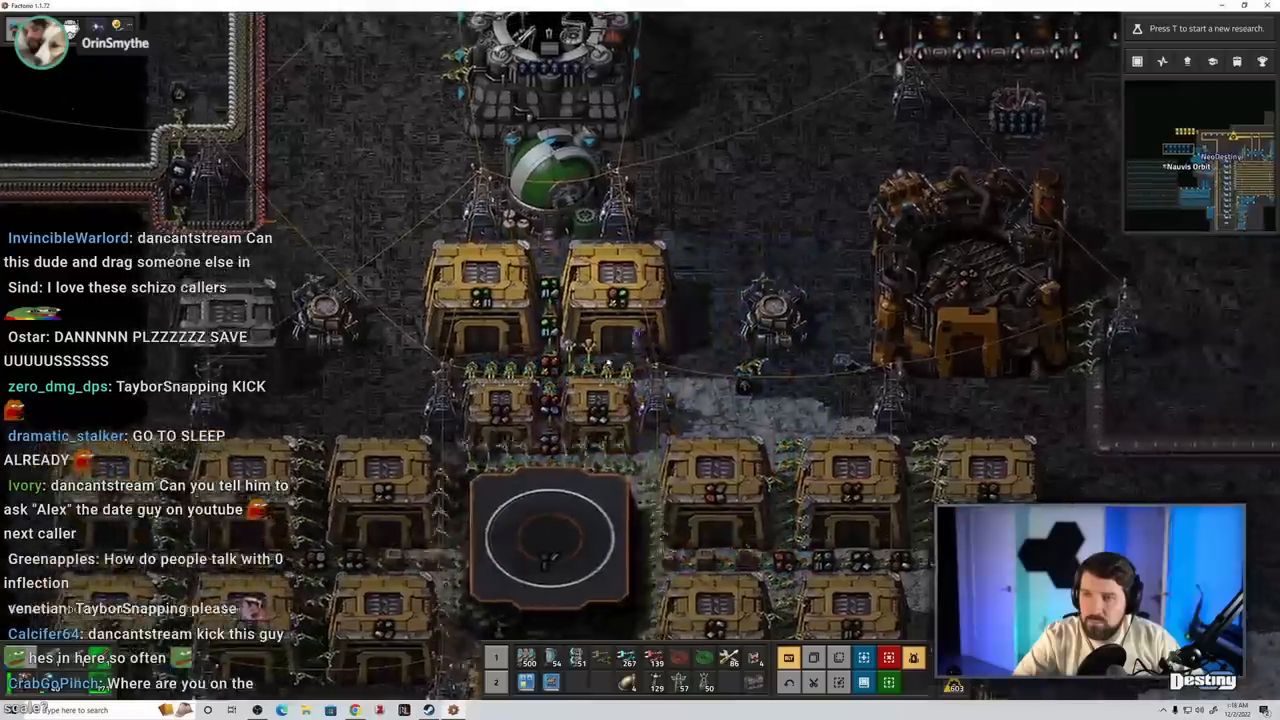
click(548, 540)
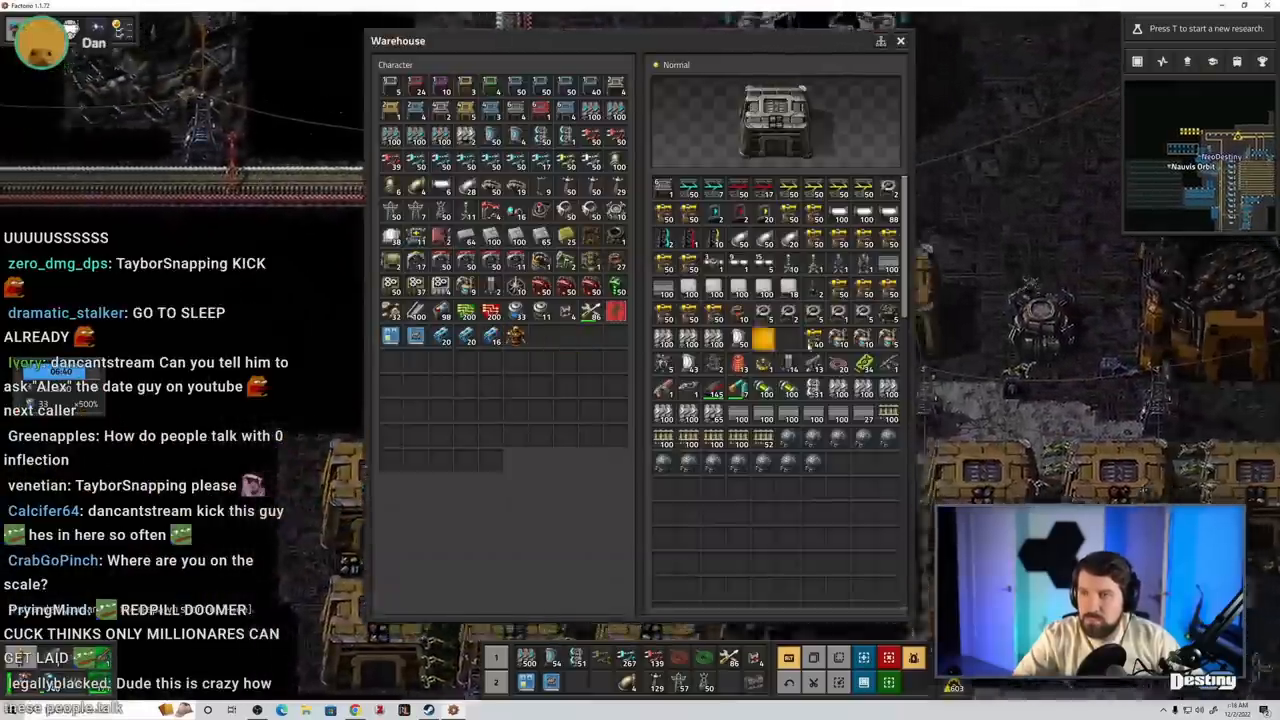
click(900, 40)
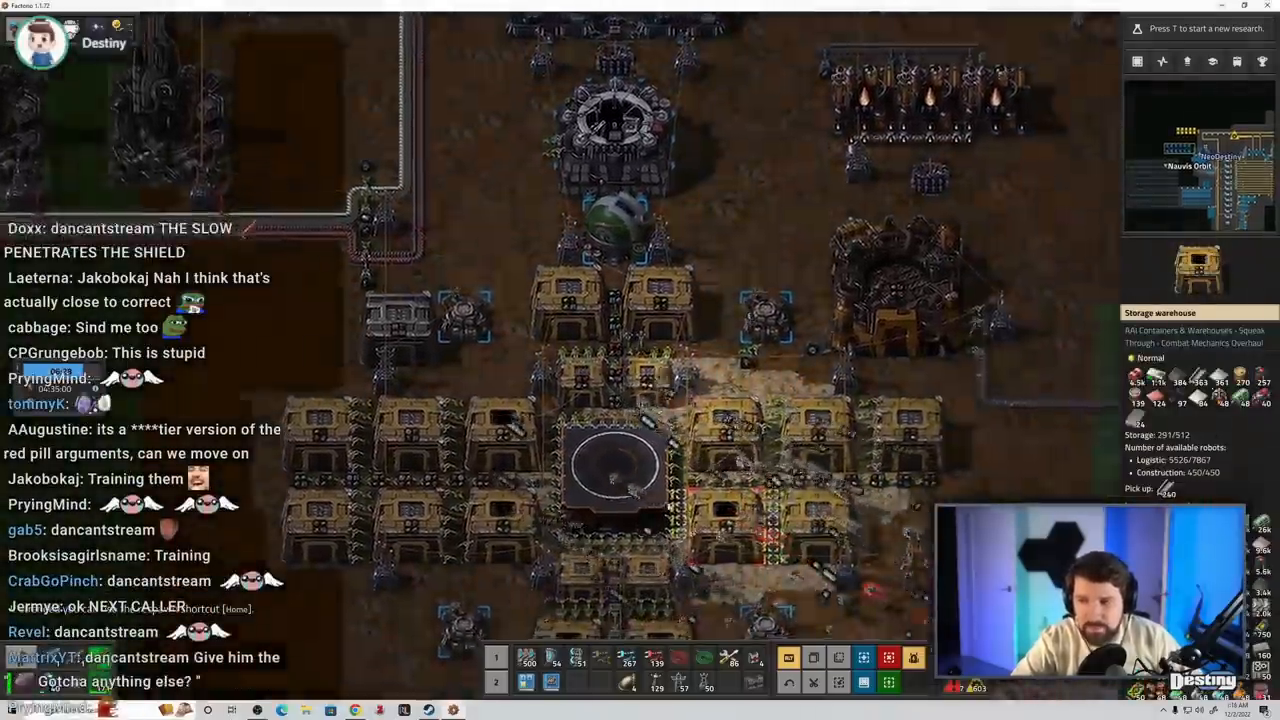
- Show the cargo rocket silo's inventory, destination and launch settings
key(e)
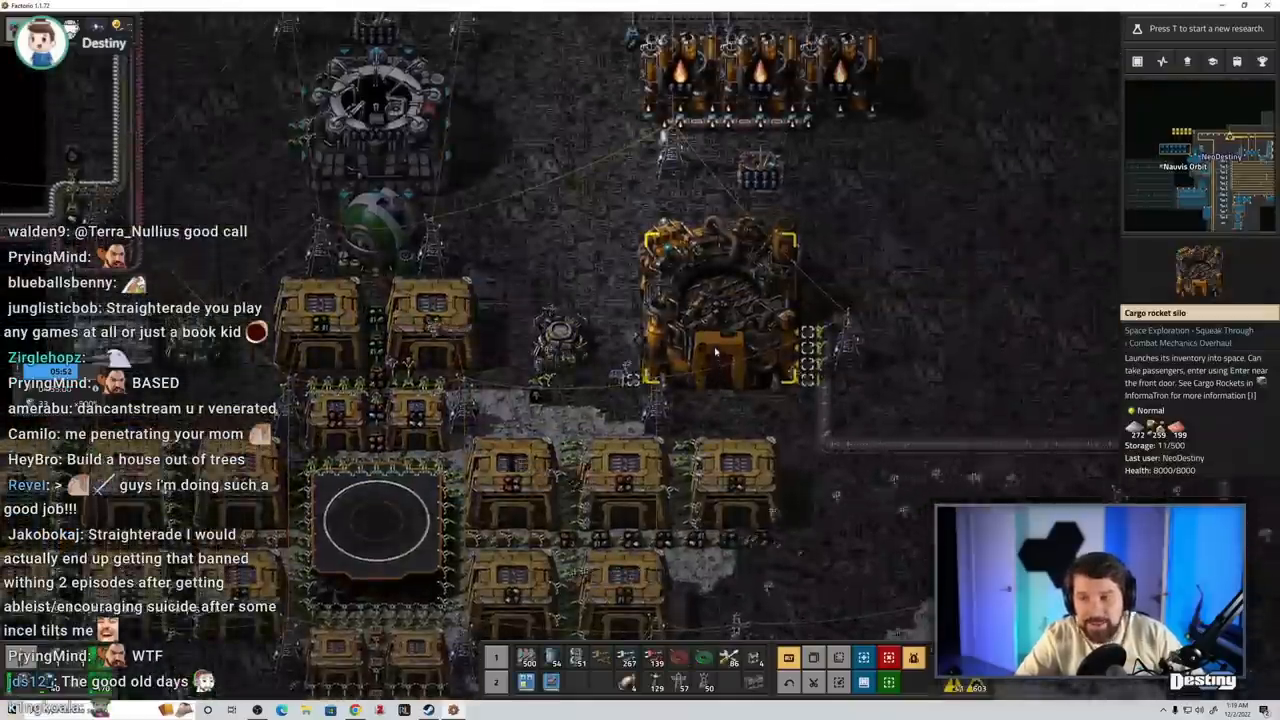
click(720, 300)
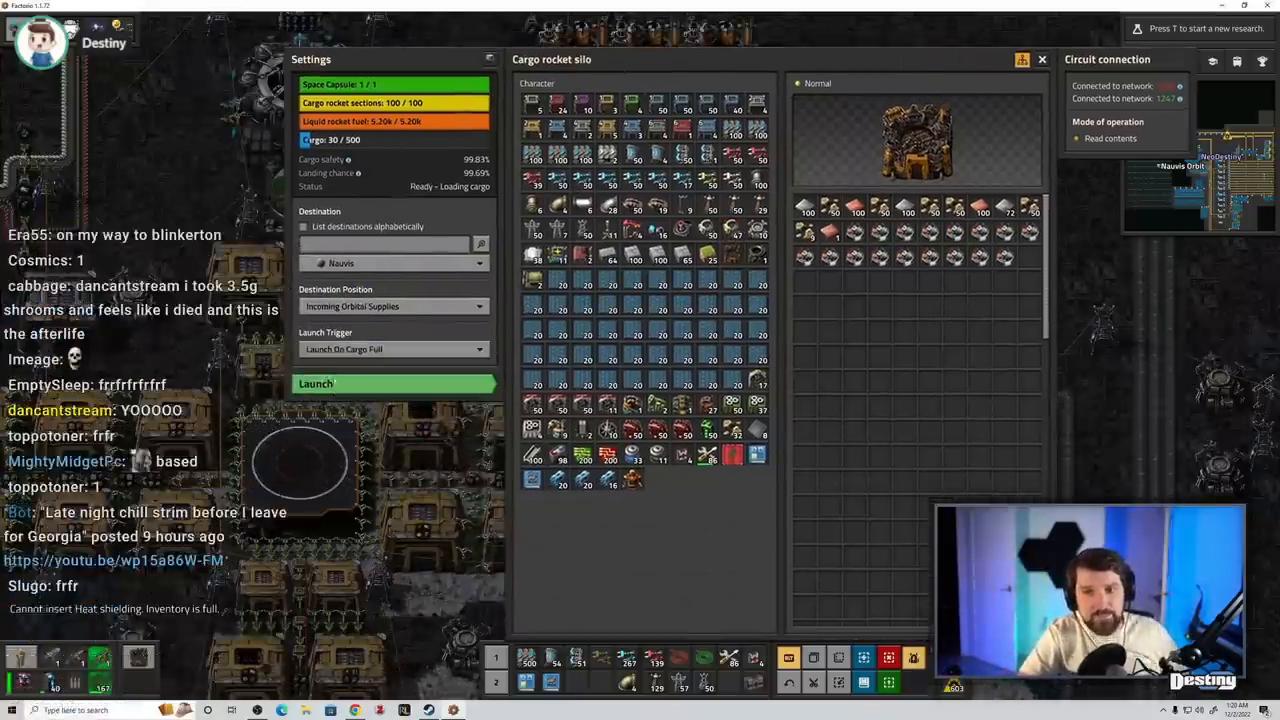
- Dismiss the silo window and view the desert base with two rocket silos and radar dishes
key(Escape)
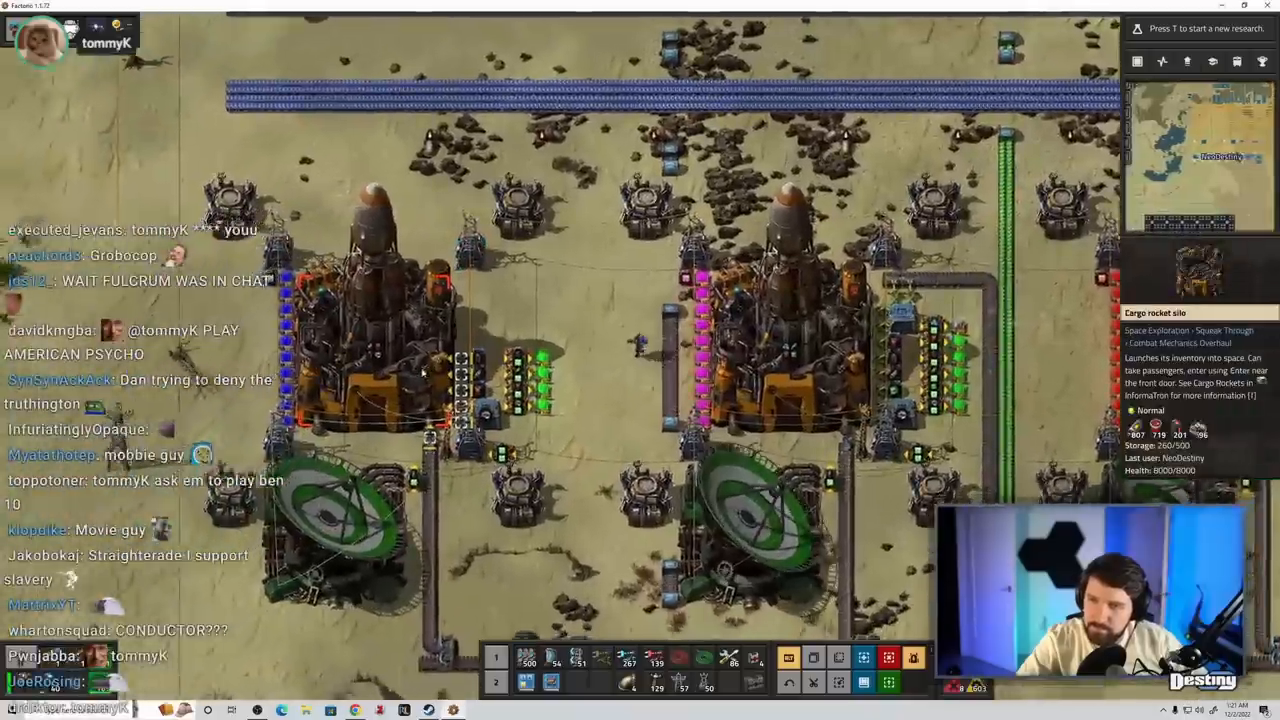
- Jump the view to the snowy planet's long blue-floored block of machine rows
click(780, 300)
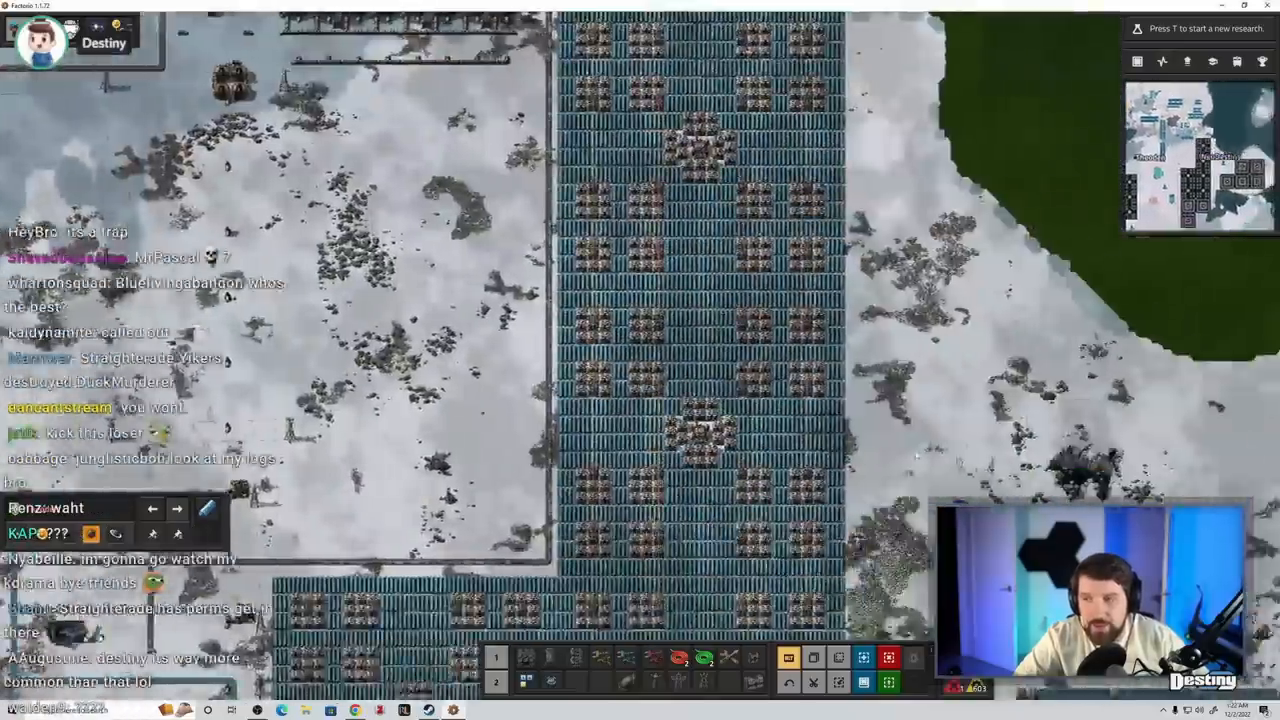
- Travel past the walled accumulator compounds out onto the open dark snowfield
key(e)
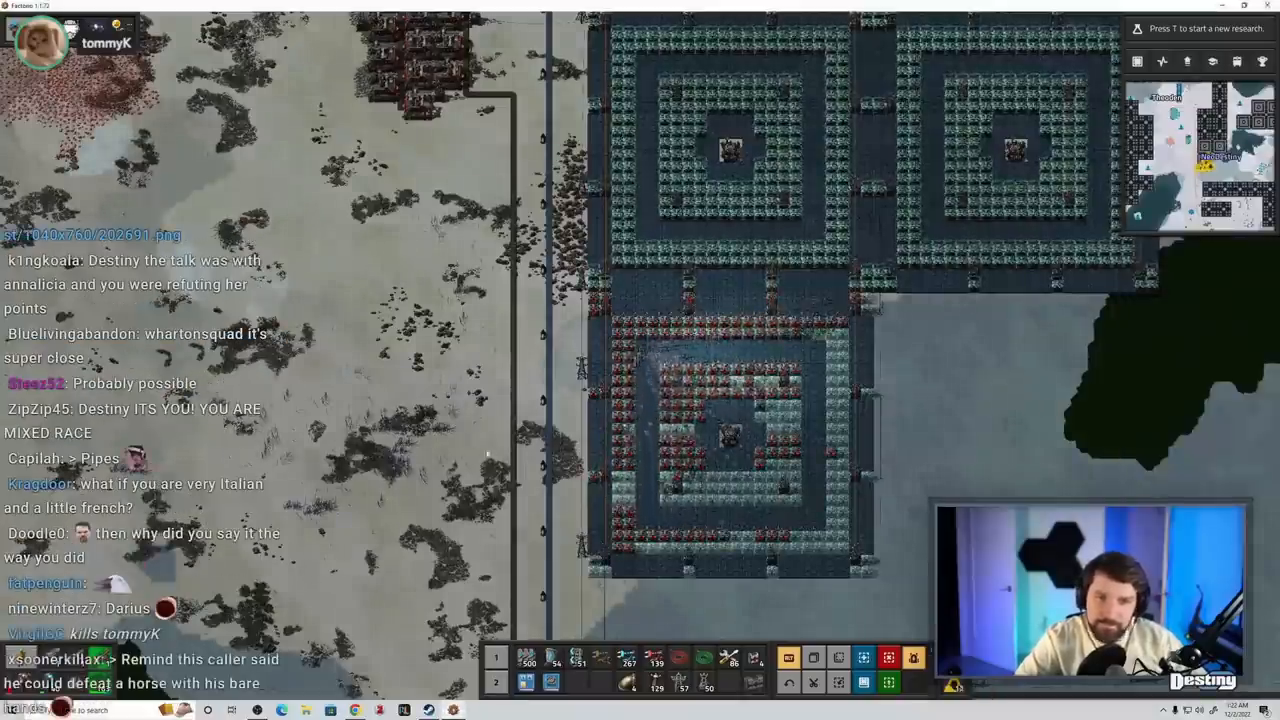
key(e)
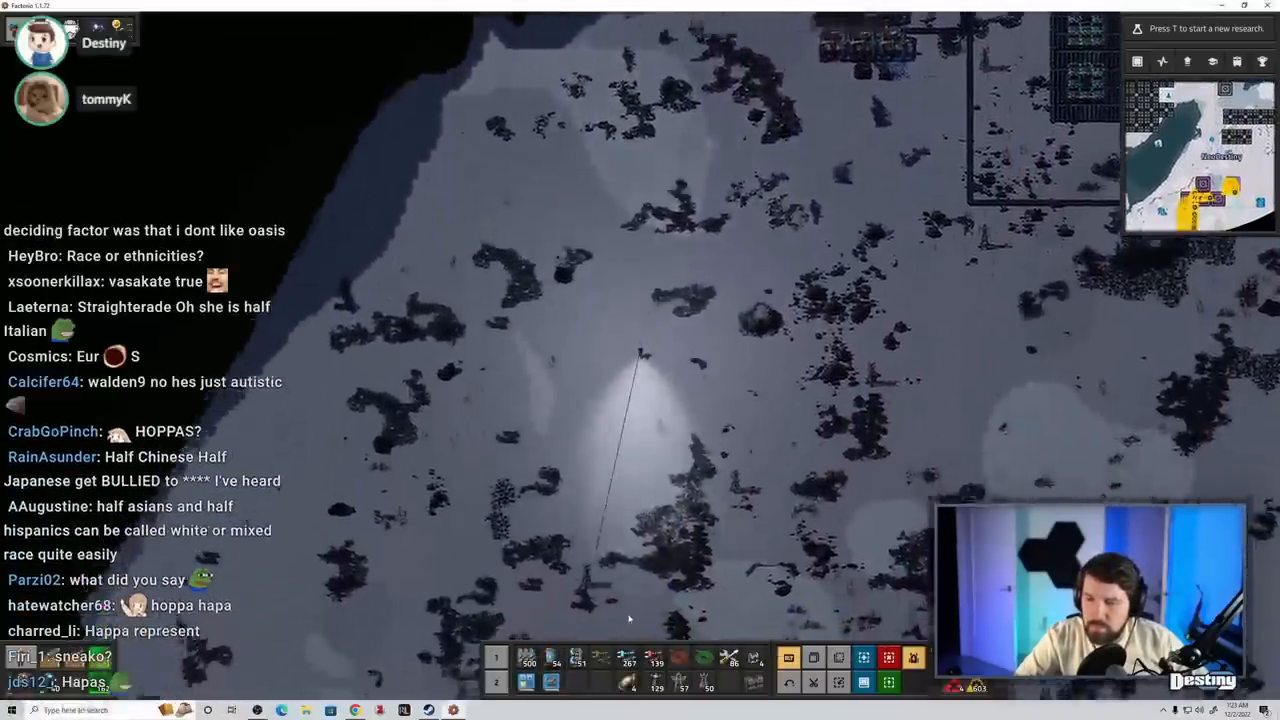
- Return to the accumulator compounds and show an accumulator's energy and input/output limits
key(e)
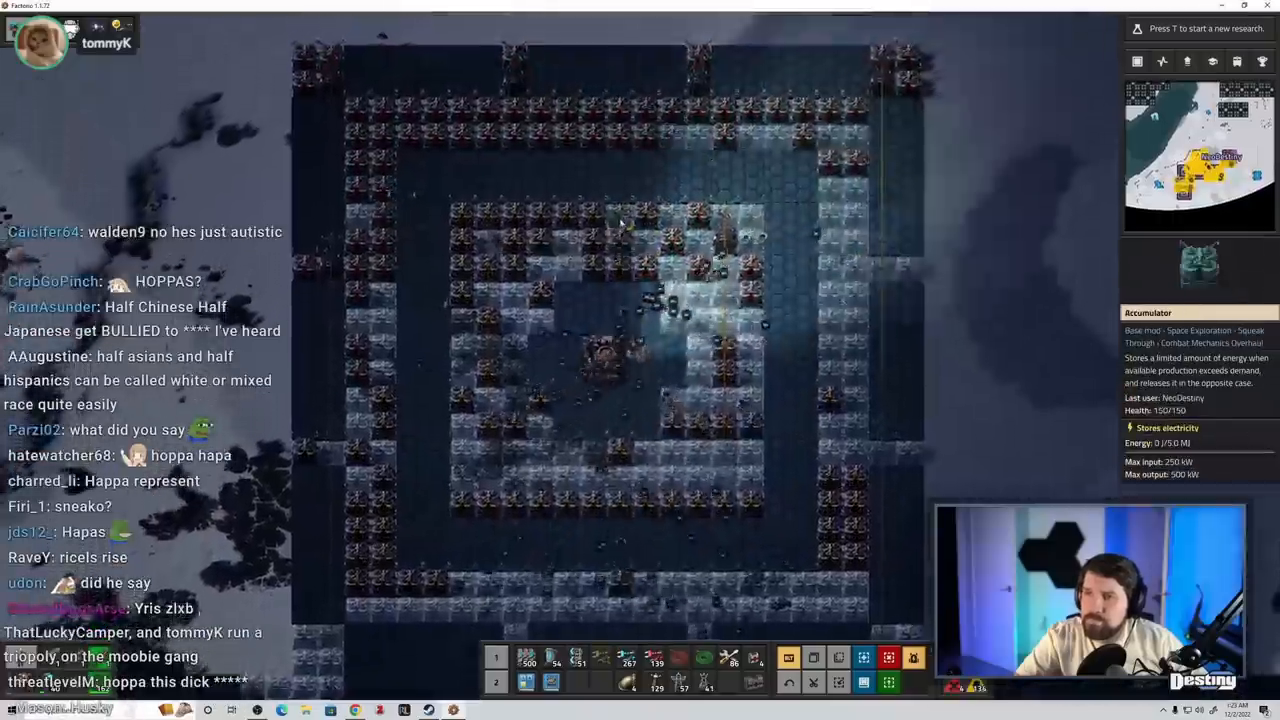
key(e)
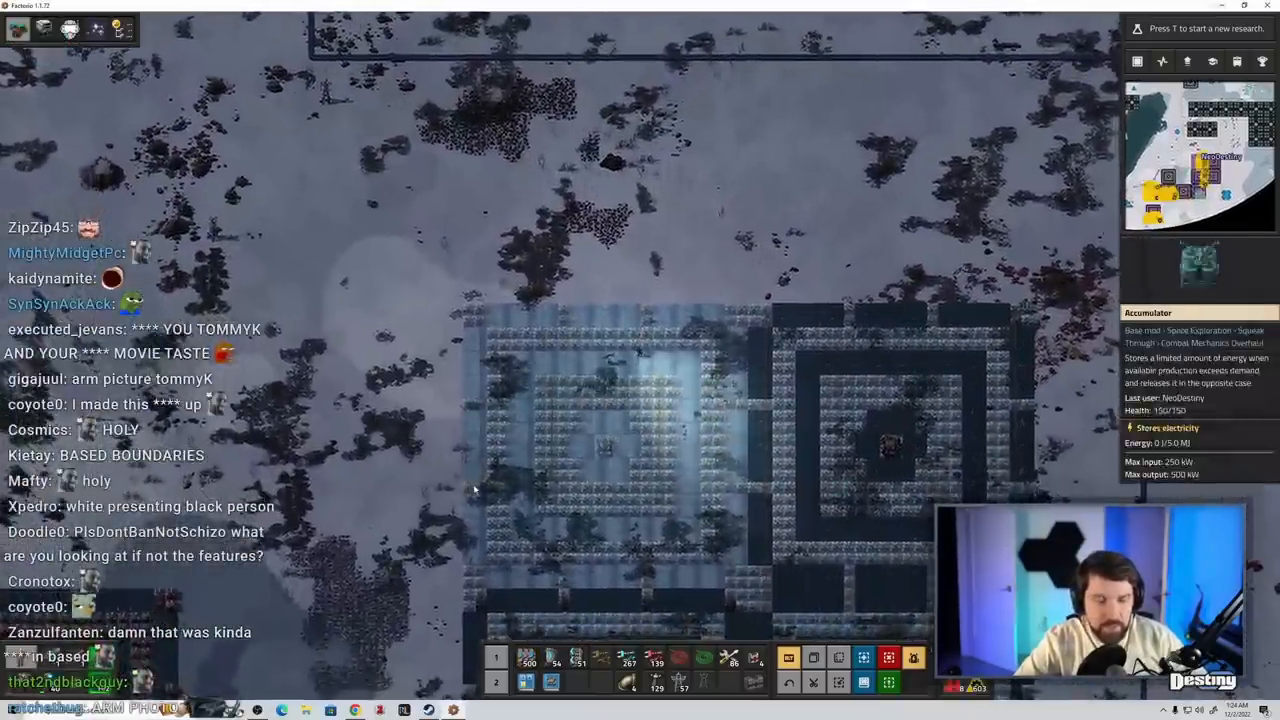
- Bring the Discord server chat feed up over the Factorio view
key(e)
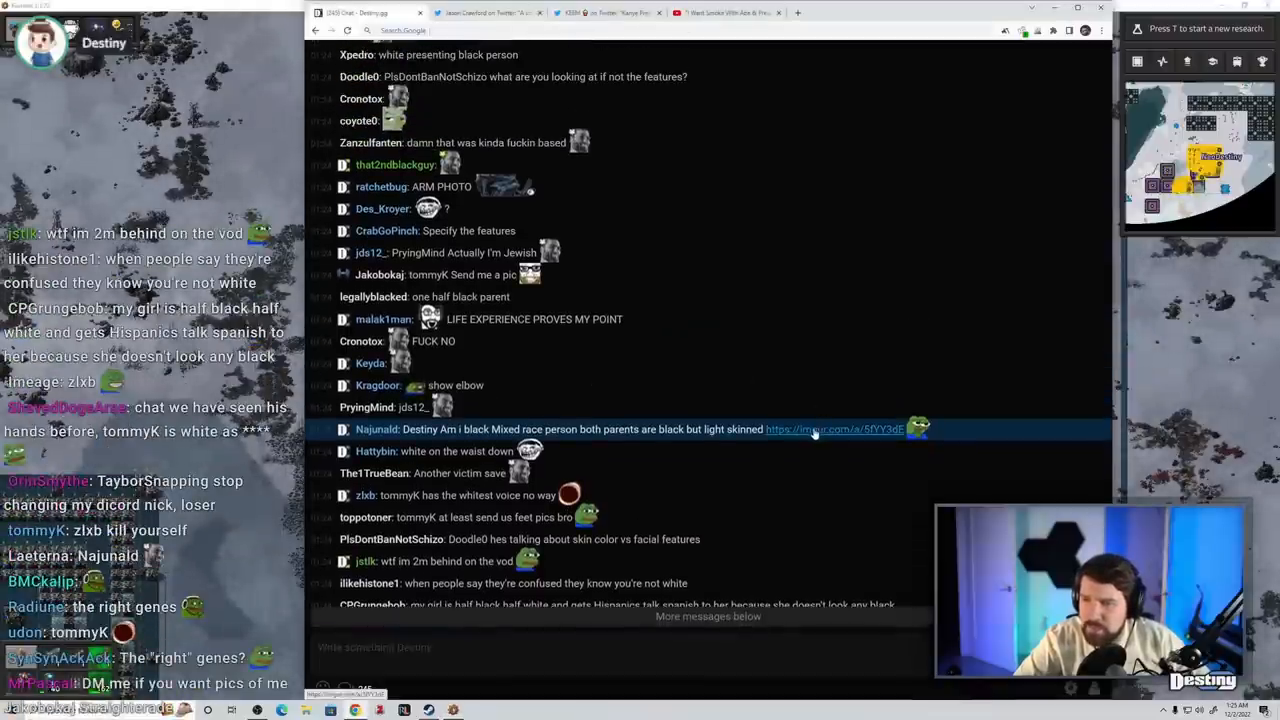
- Leave Discord and resume Factorio at the two walled accumulator compounds
click(832, 428)
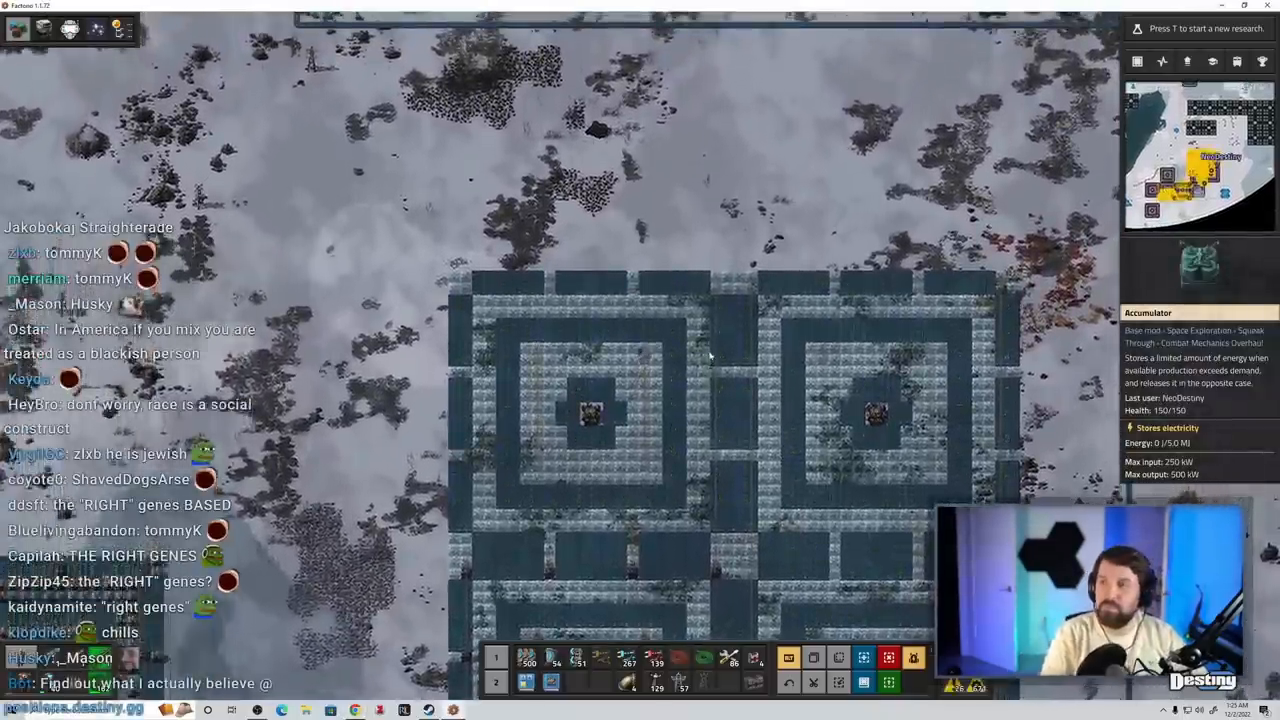
- Pan the map from the furnace rows past pipelines to the pale walled square outpost
key(m)
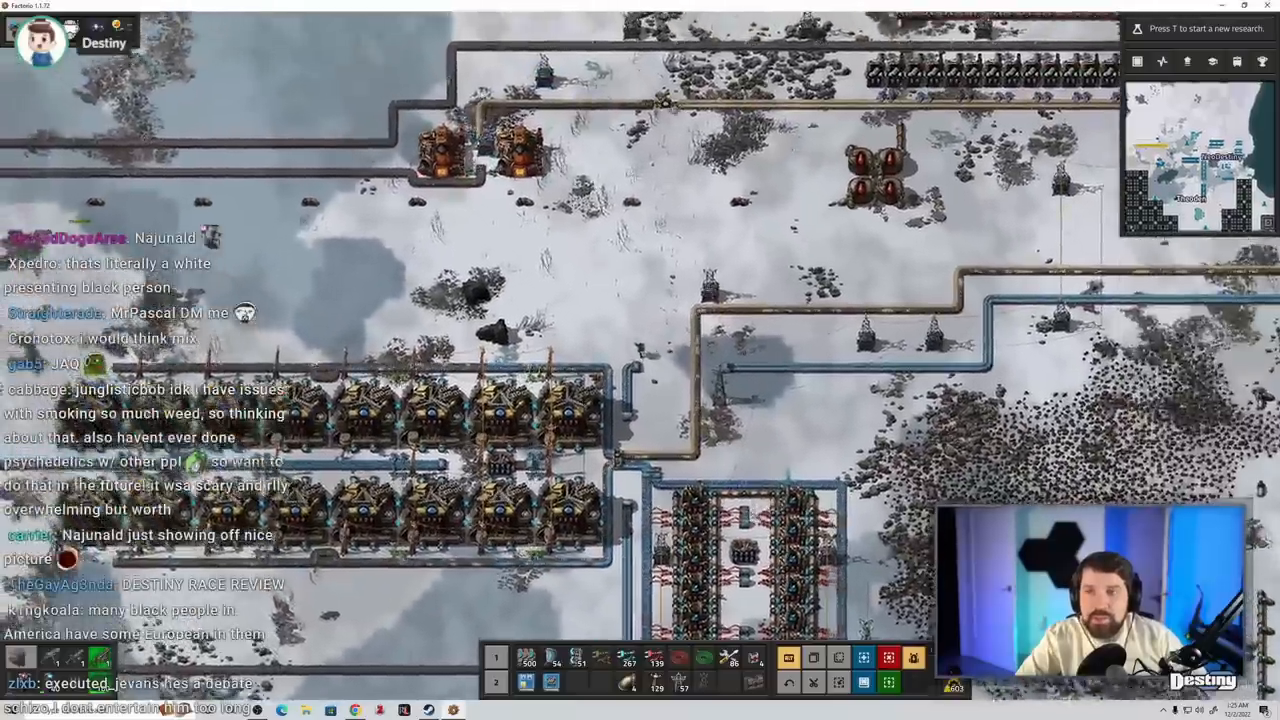
scroll(down, 3)
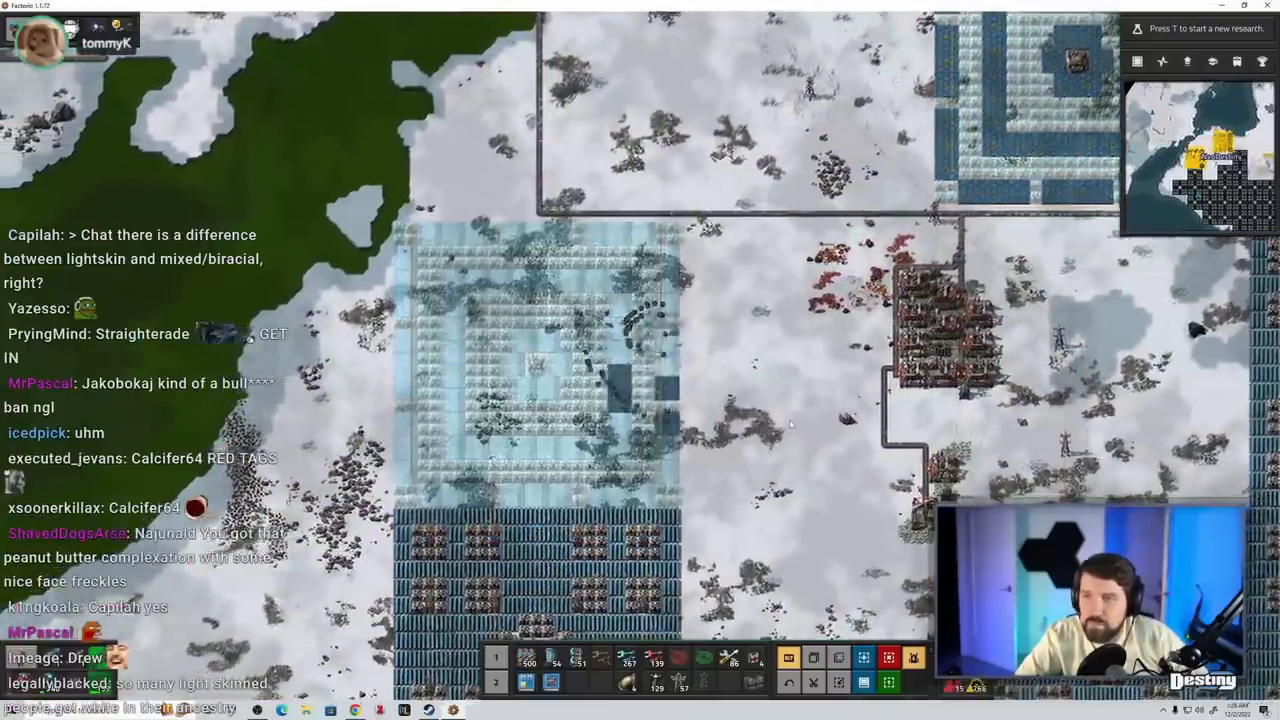
- Inspect the green and blue tiled walled squares, then return to the assembler rows and pipelines
key(e)
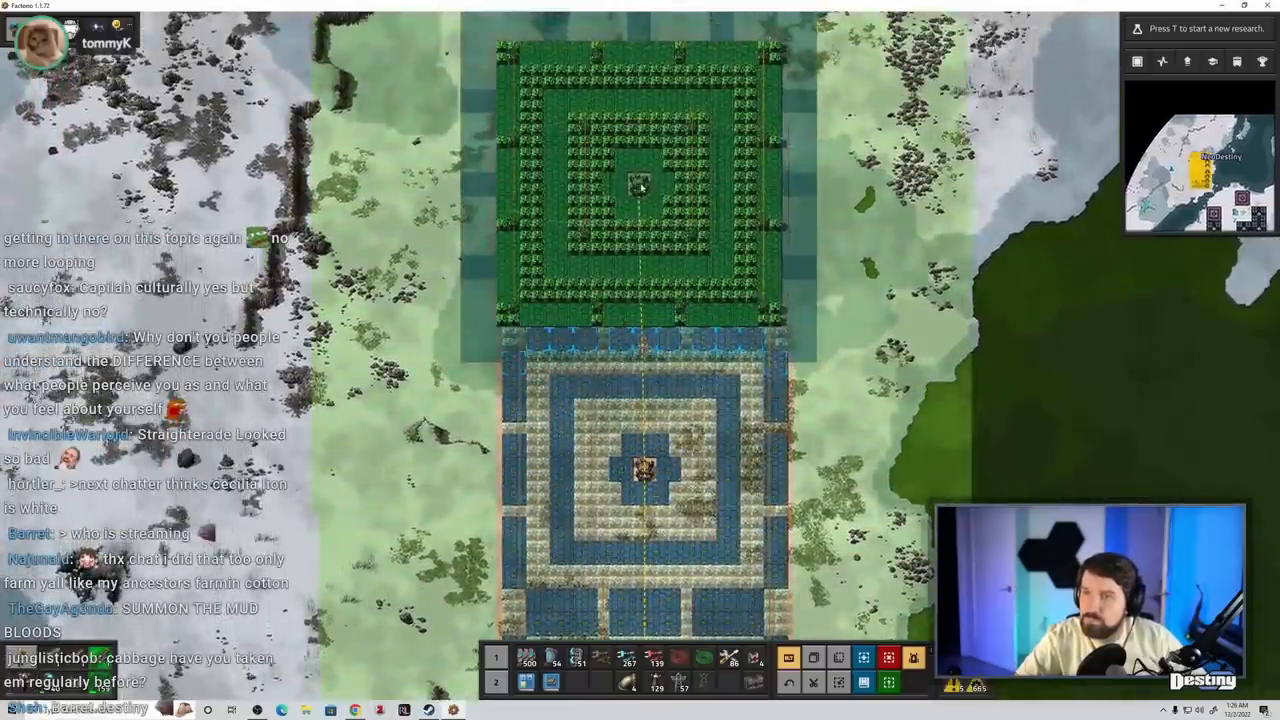
key(e)
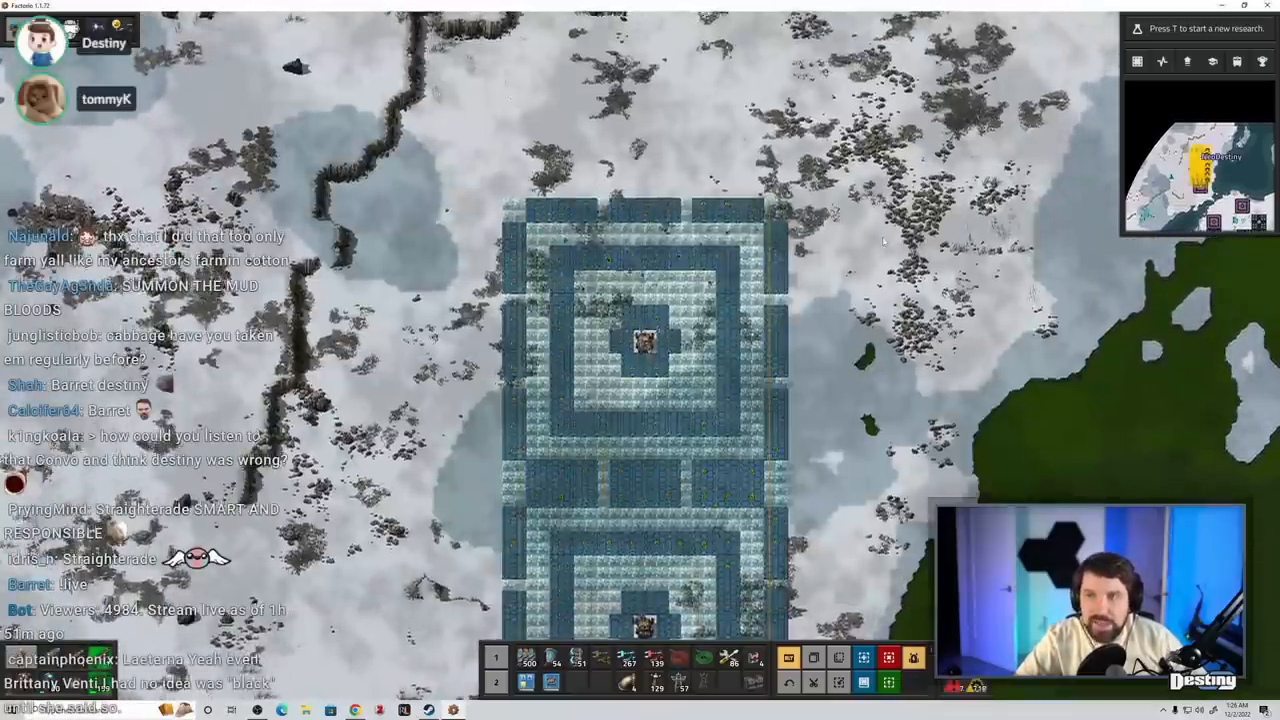
scroll(up, 3)
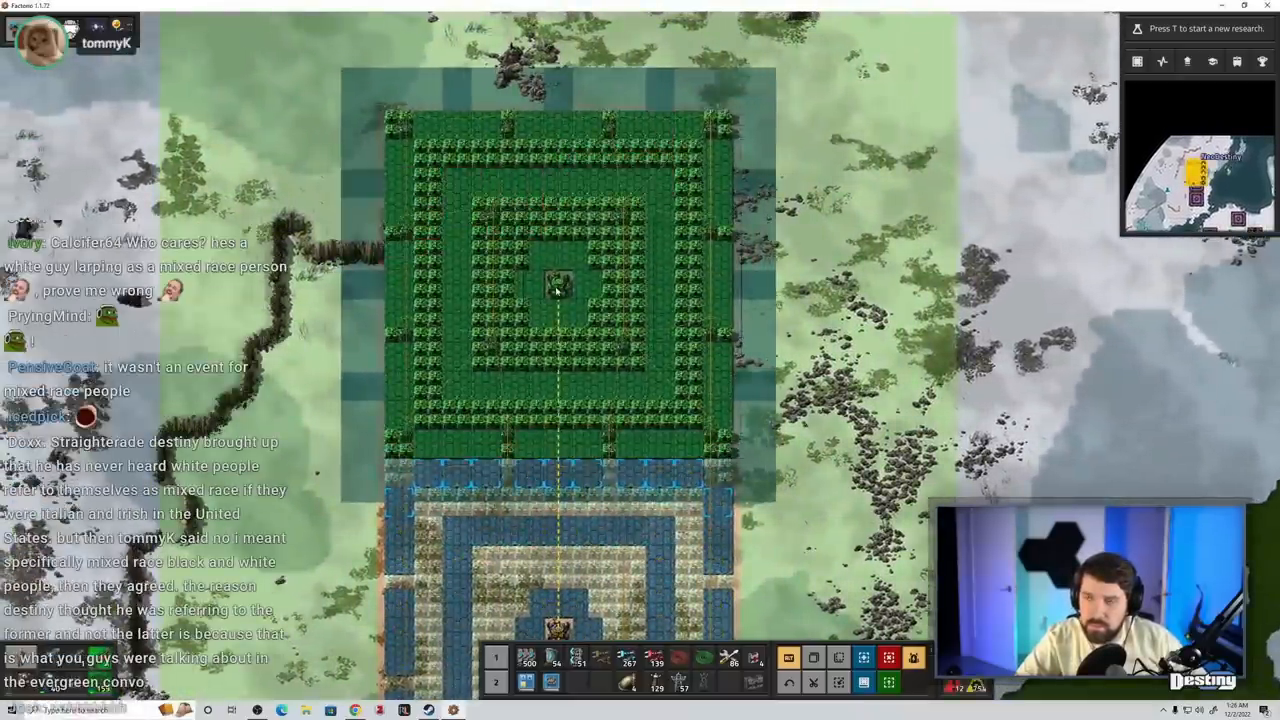
key(e)
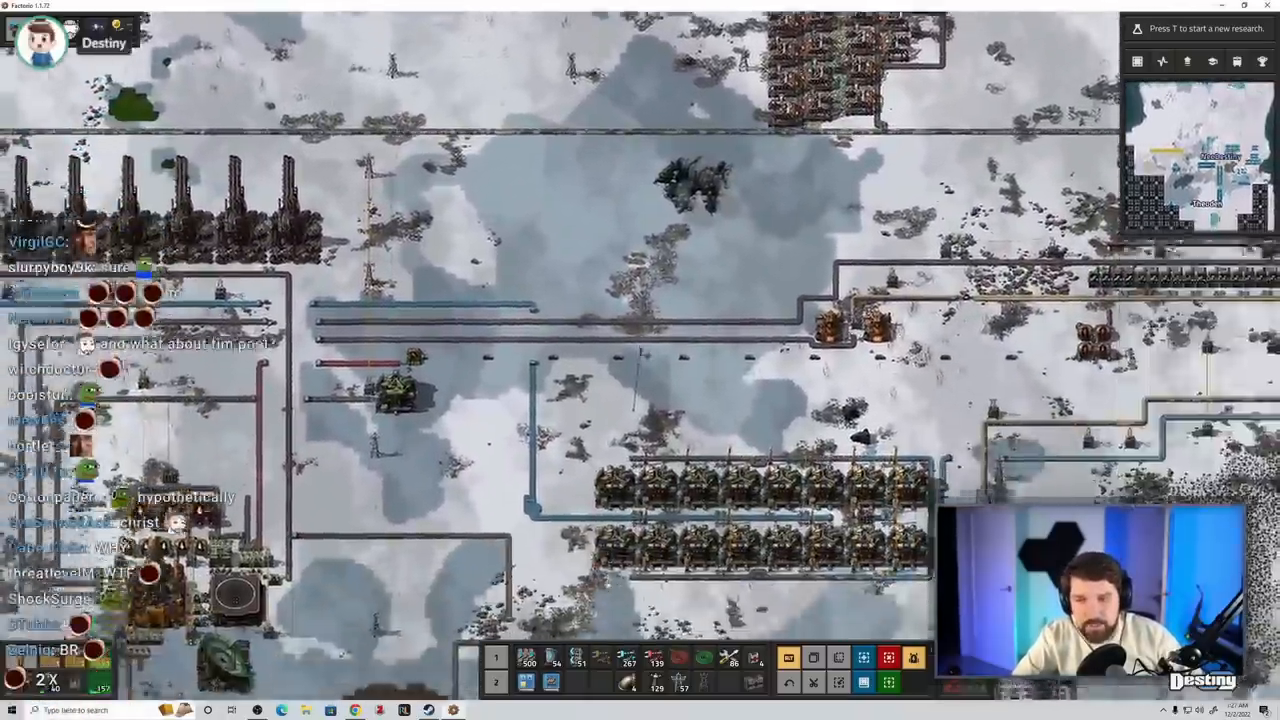
- Read the cargo landing pad's tooltip, then switch to the desert surface showing the pad among red buildings
key(e)
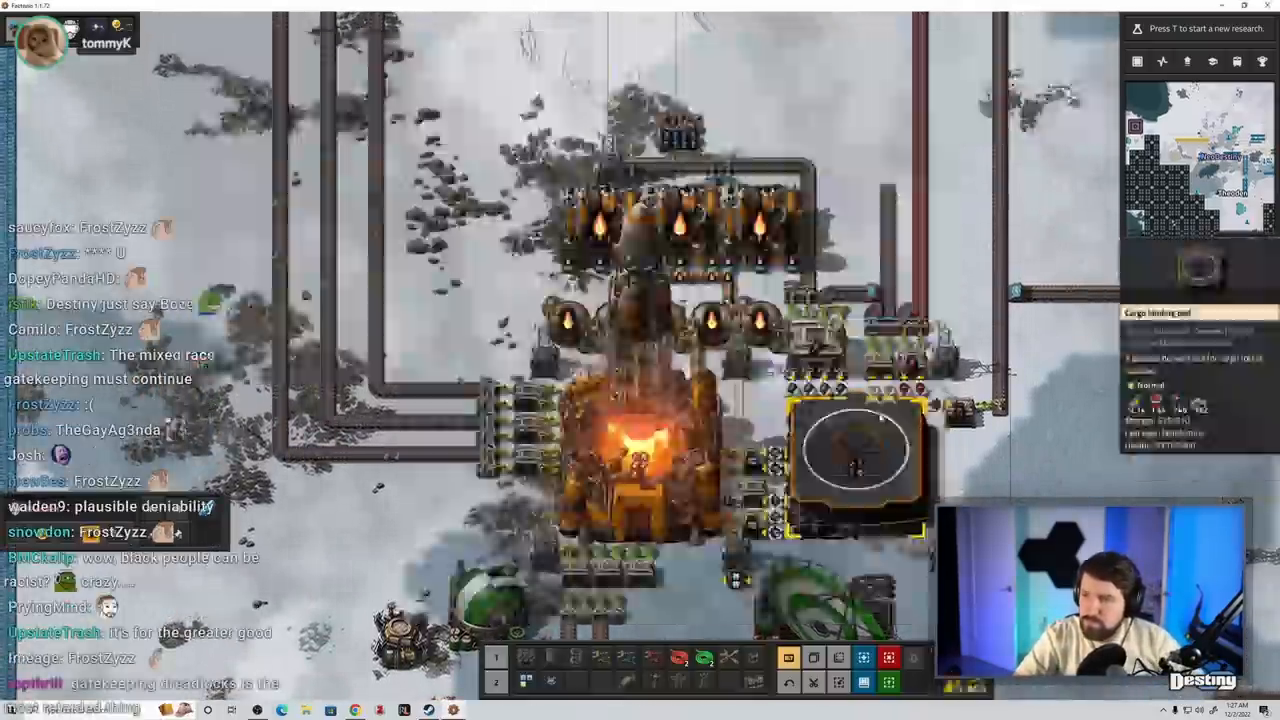
click(852, 448)
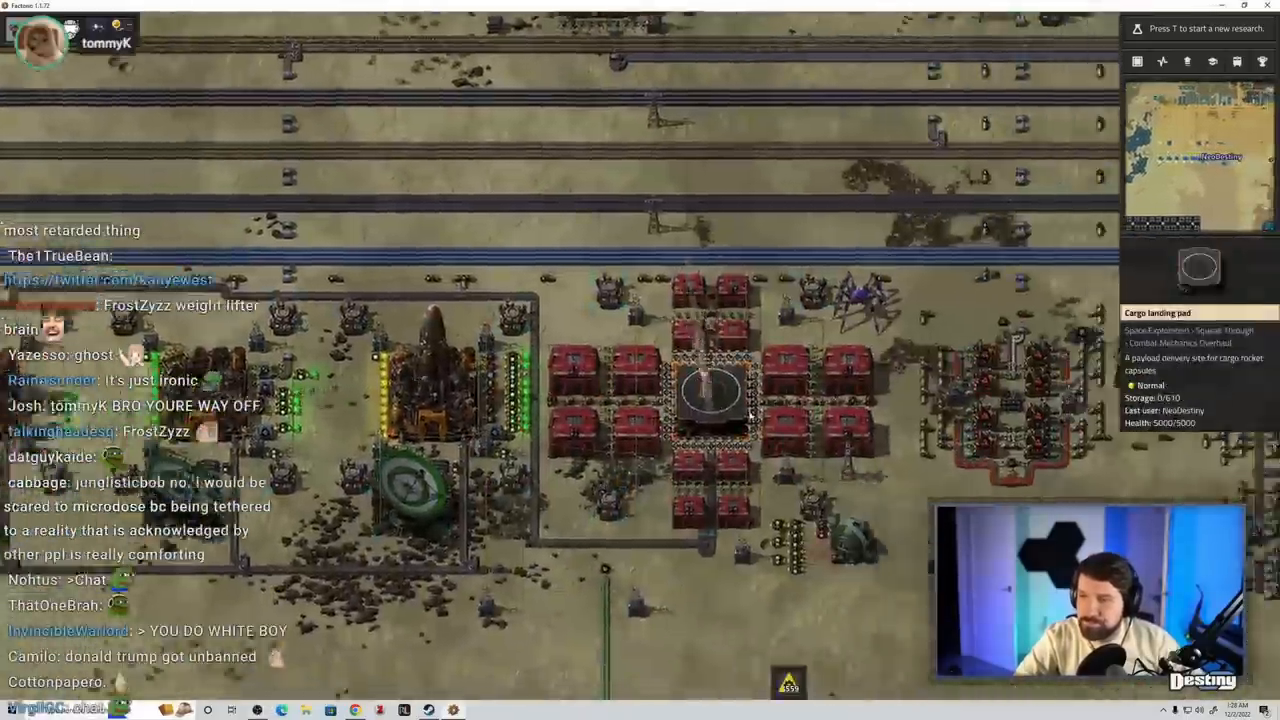
- Inspect the desert base's express belts and roboport, then view a passive provider chest's contents
key(e)
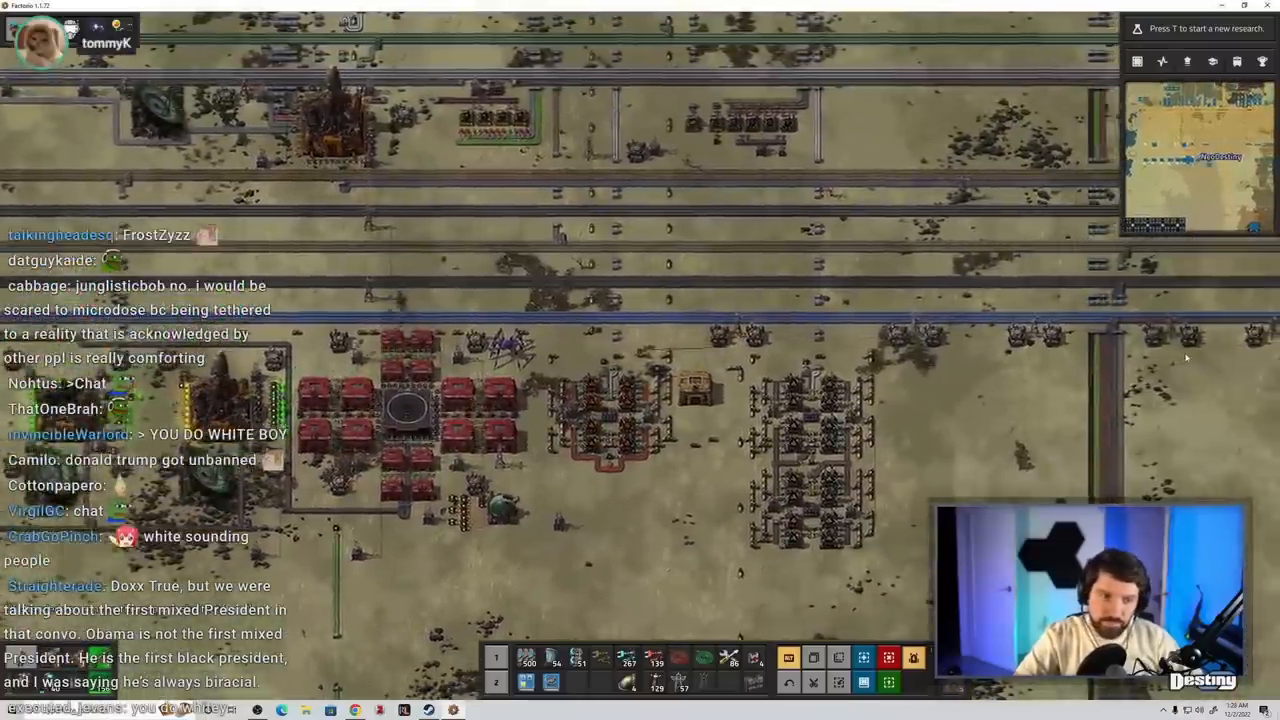
key(e)
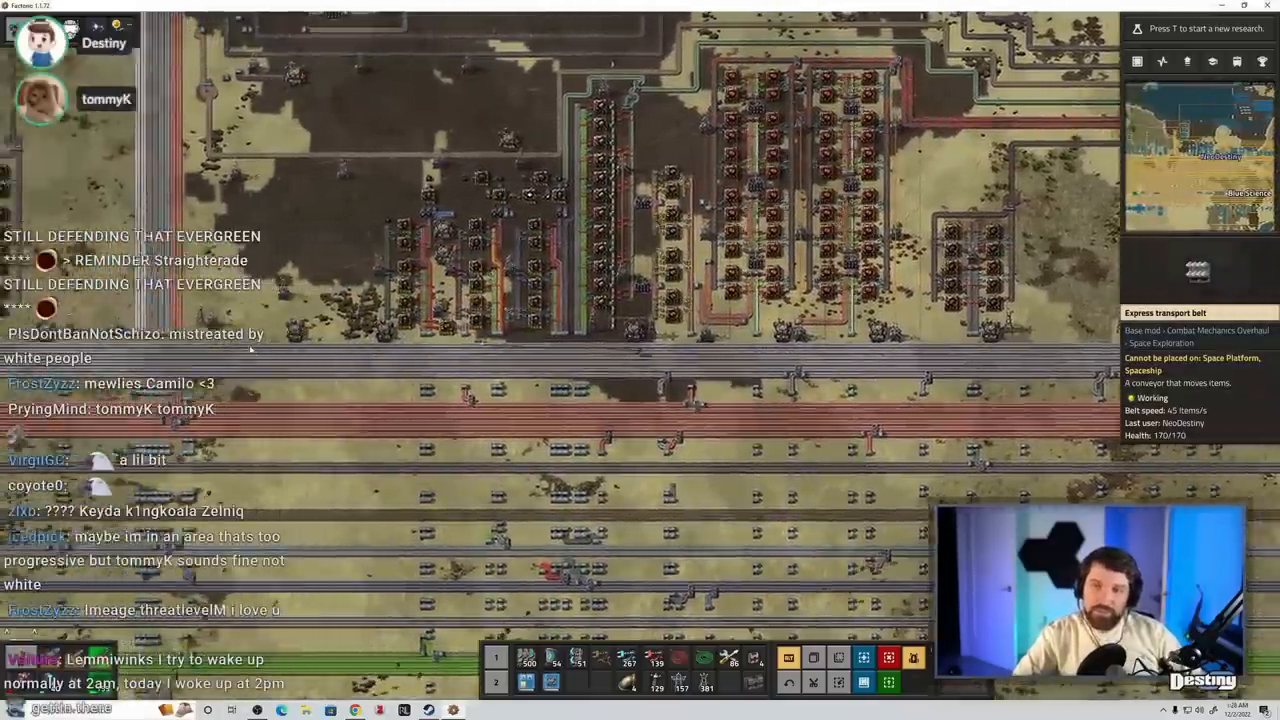
key(e)
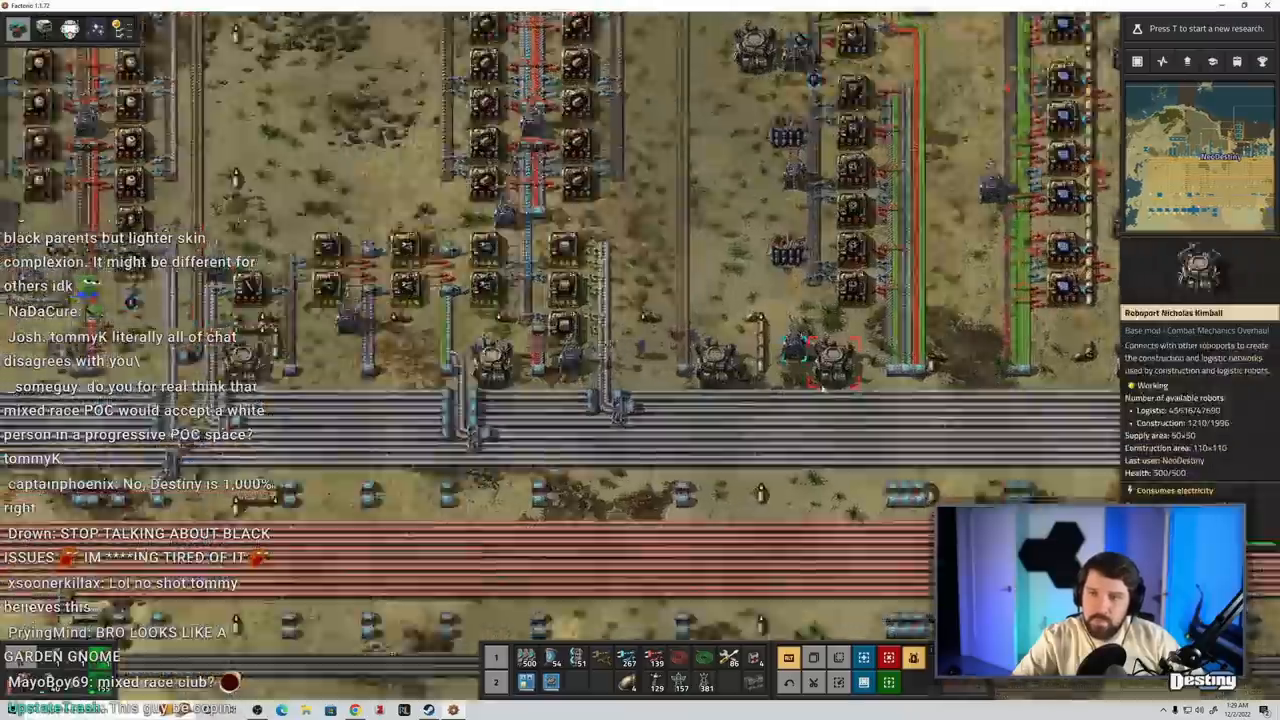
key(e)
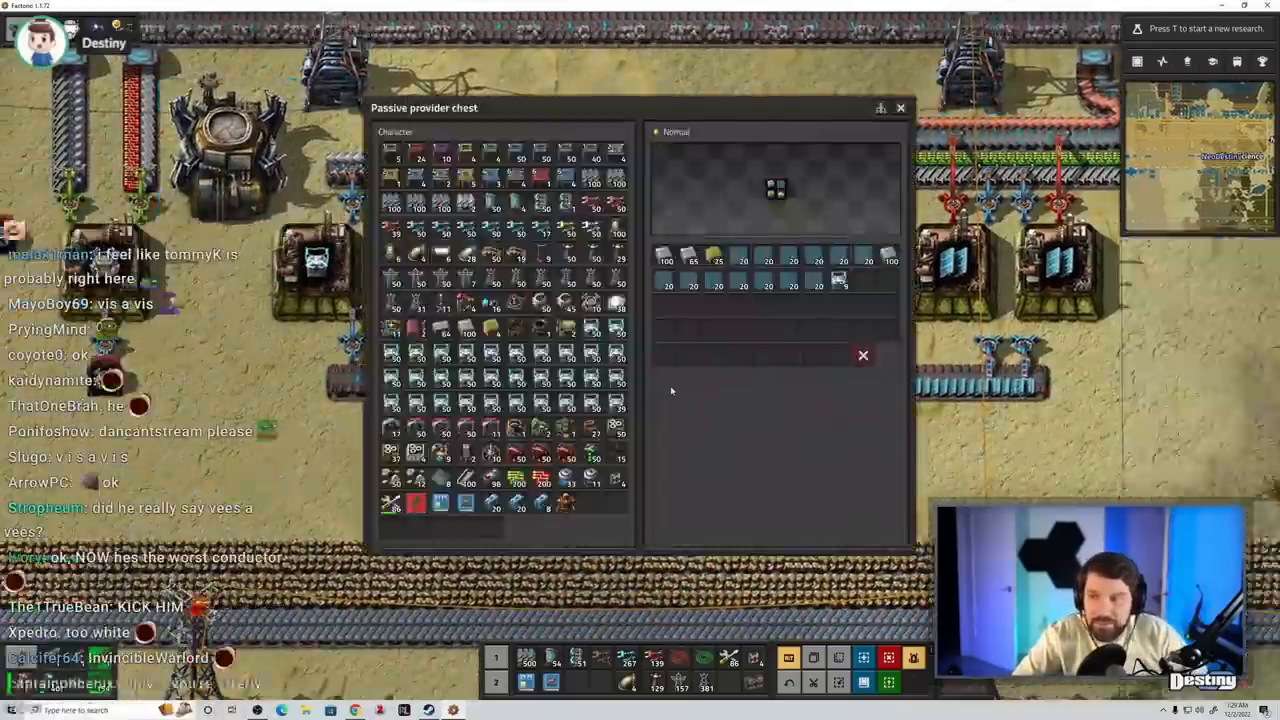
mouse_move(744, 260)
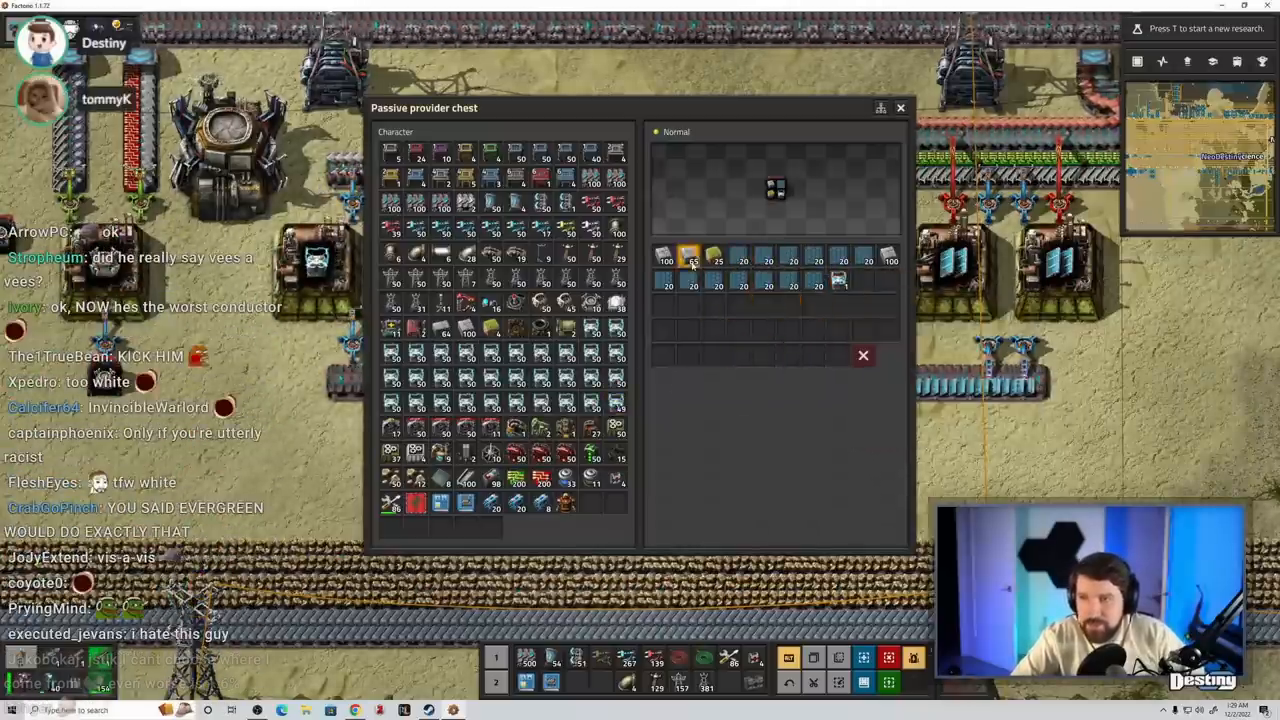
- Review the cargo rocket silo's contents, close it, and pan to the dark snowy base
click(900, 108)
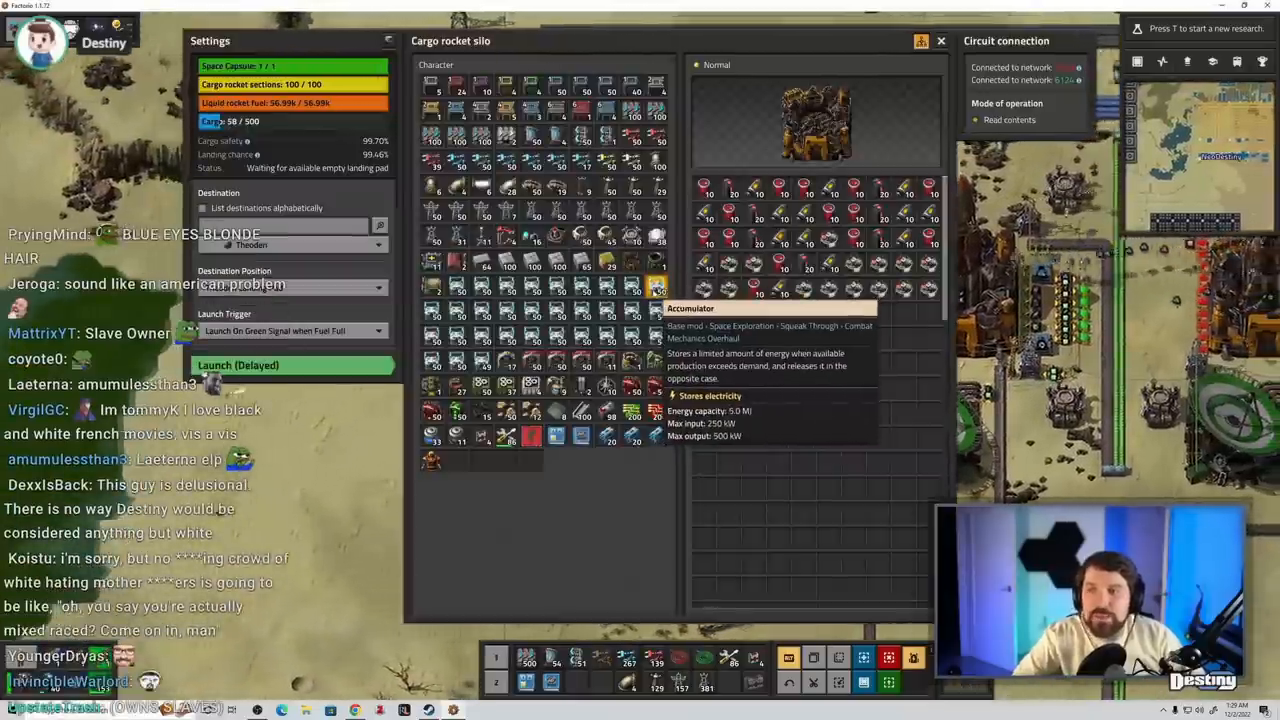
key(escape)
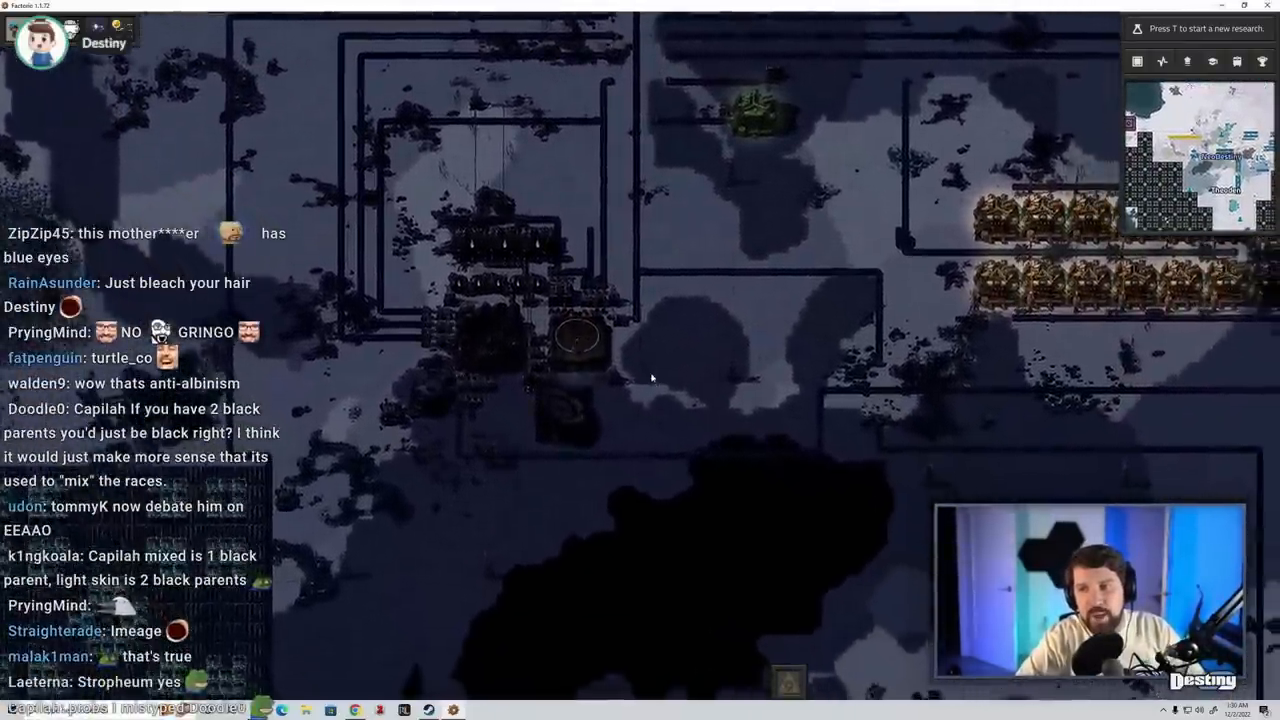
- Pan across the walled accumulator compounds and solar panel field to the open rocky snow at the base's edge
click(578, 336)
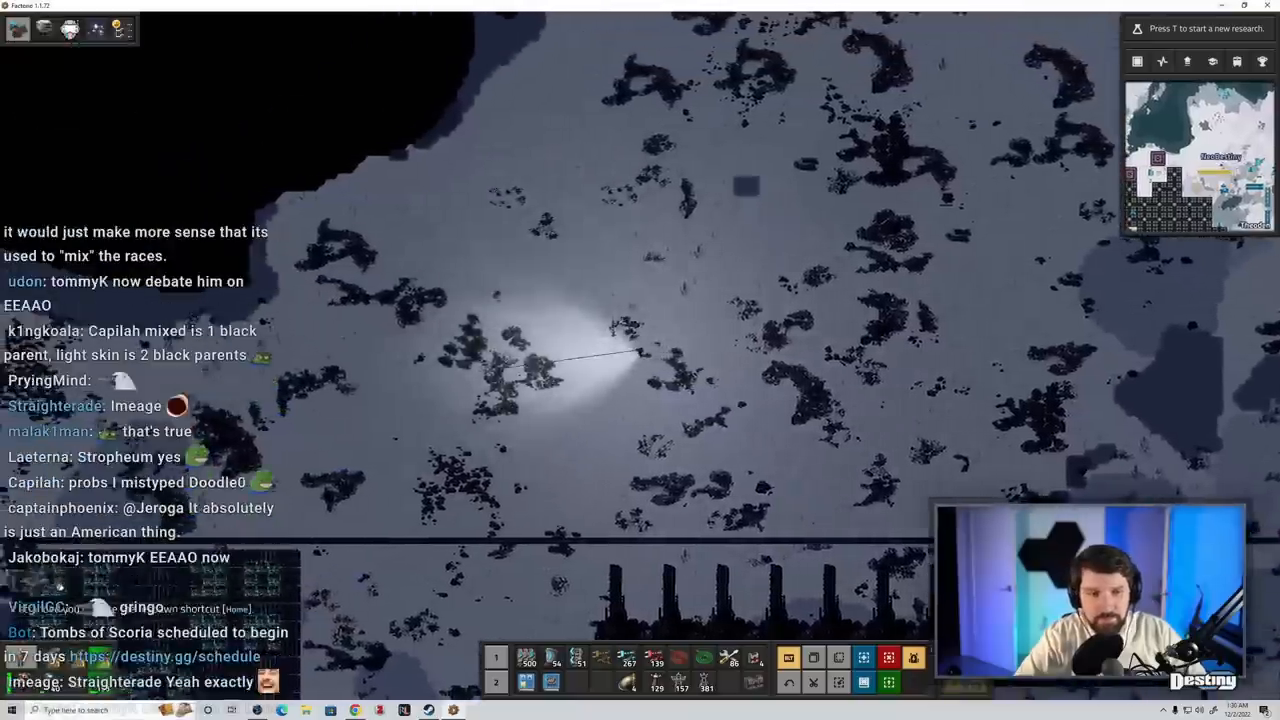
key(e)
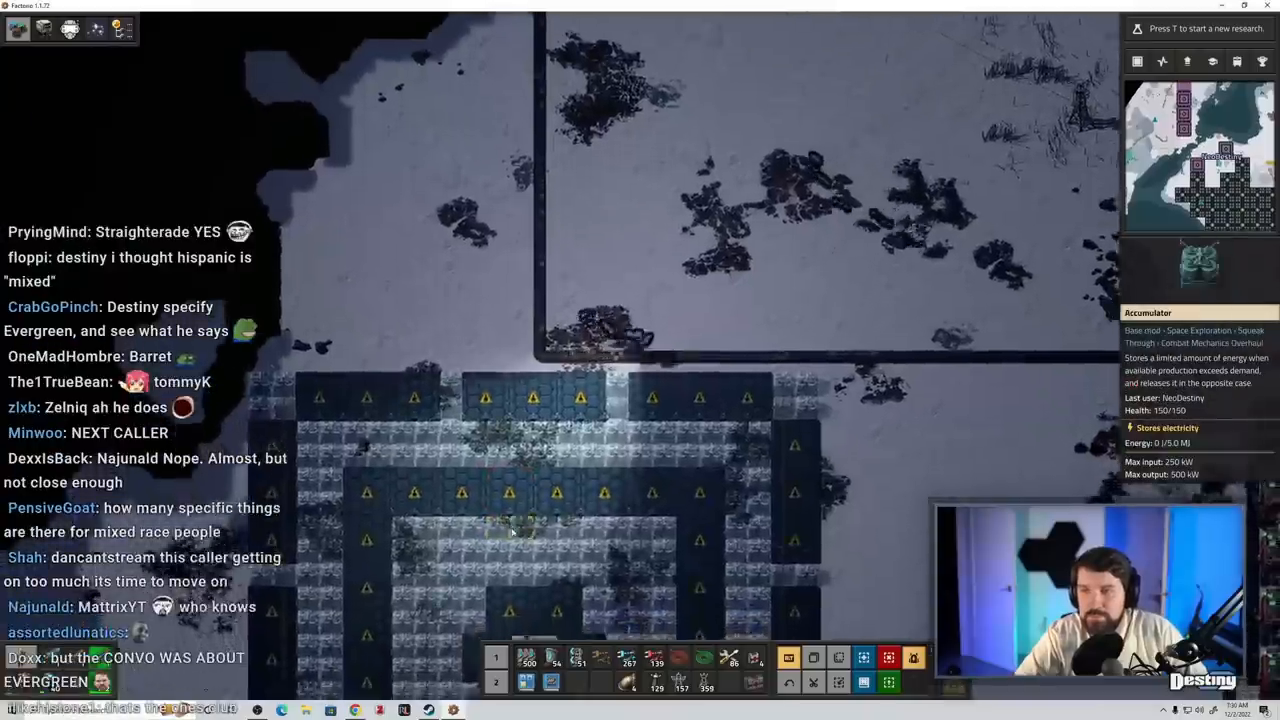
key(e)
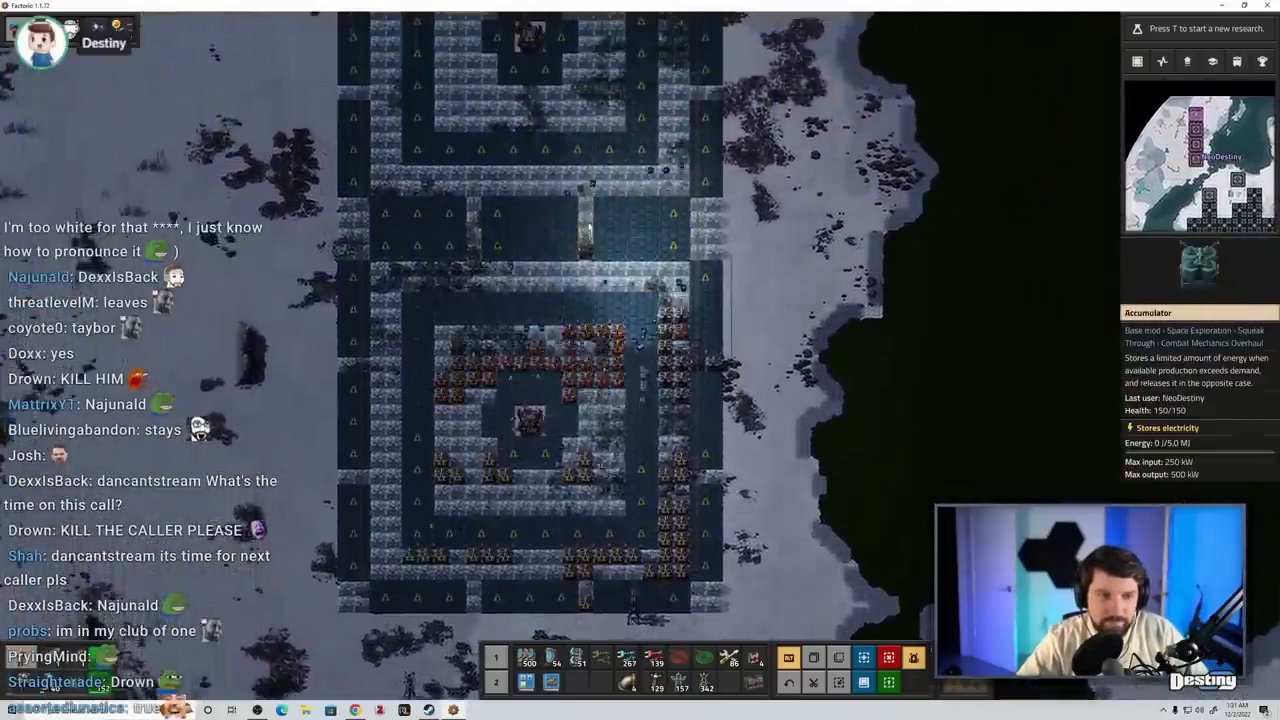
key(e)
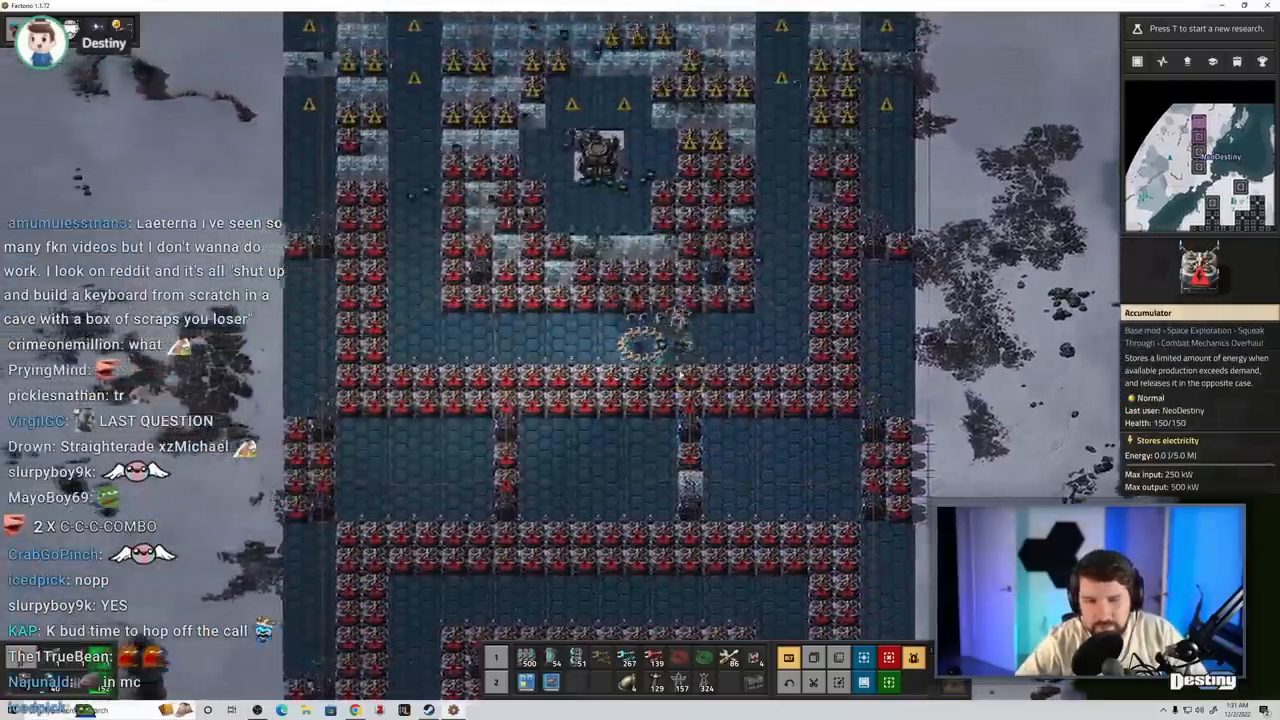
key(e)
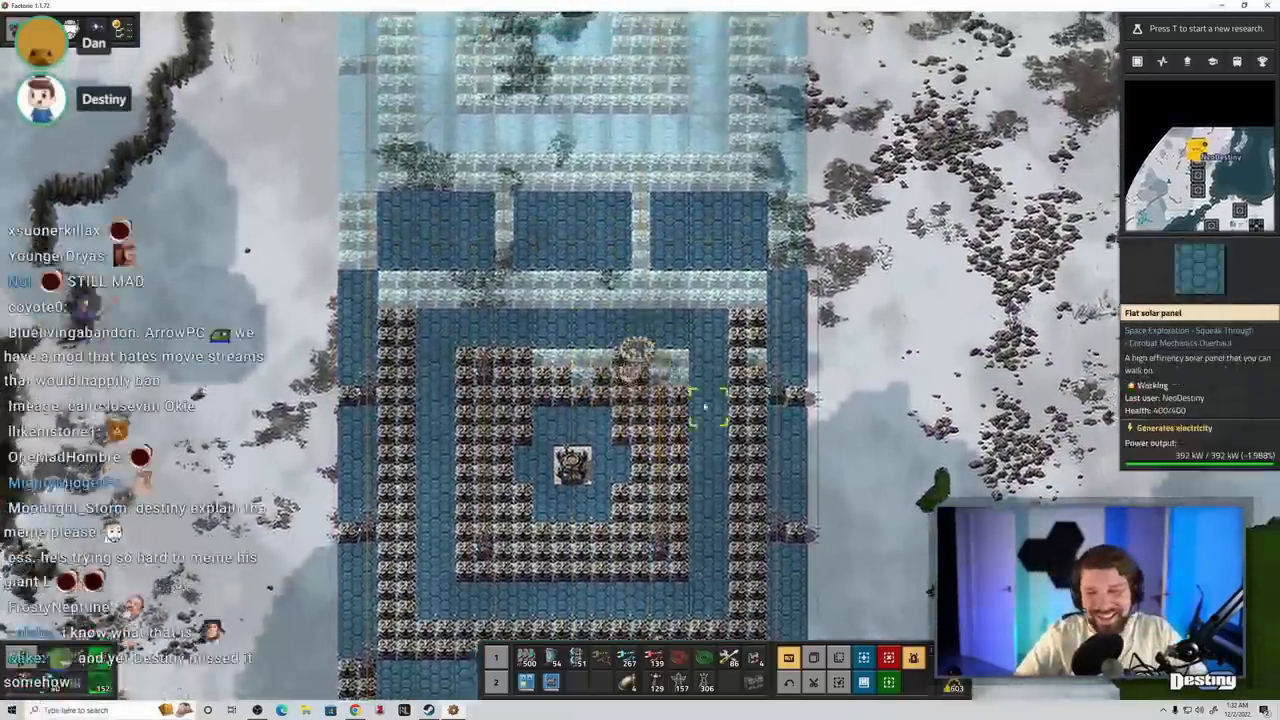
key(e)
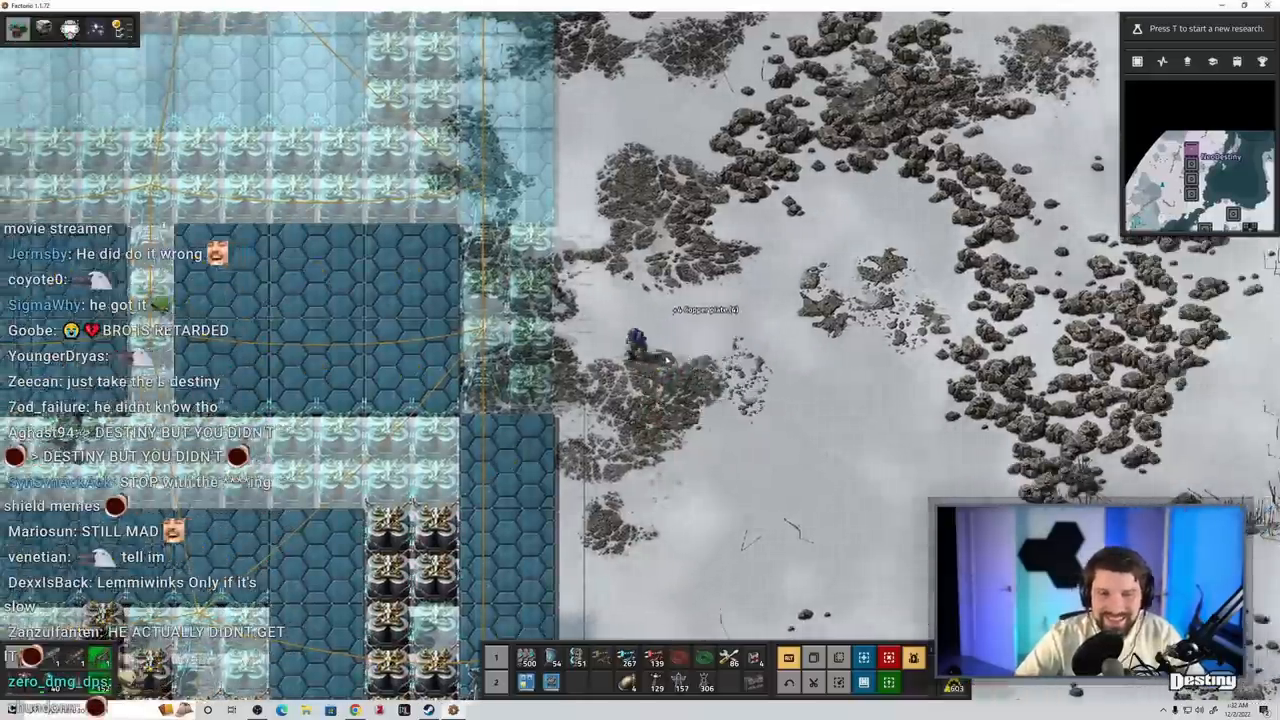
- Review the electric network's consumption and production, then the Thruster suit MK2 equipment grid
key(e)
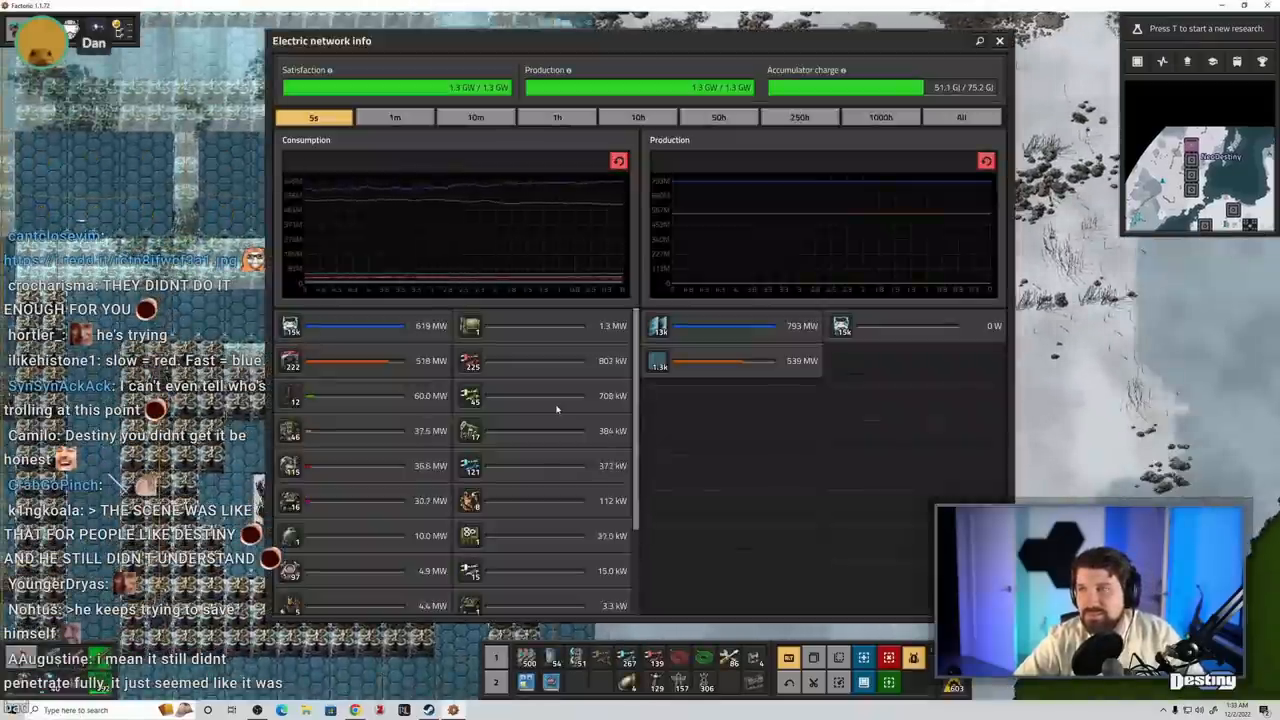
click(998, 40)
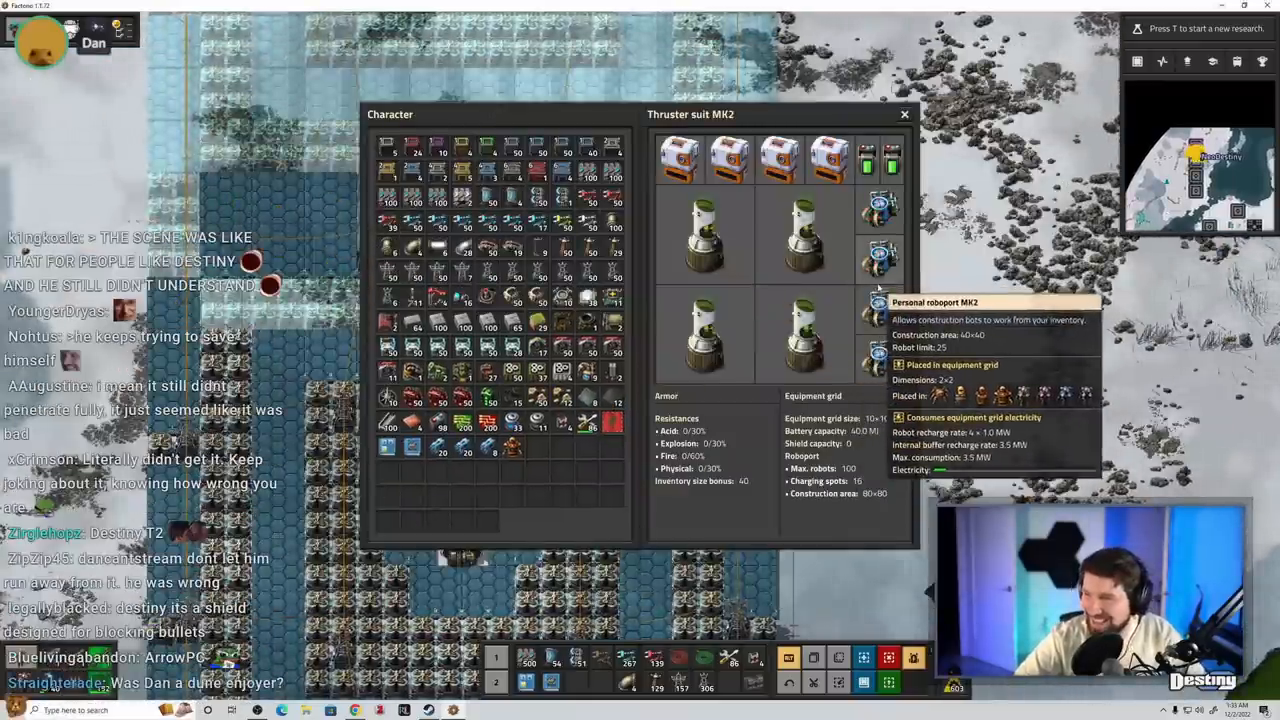
mouse_move(880, 164)
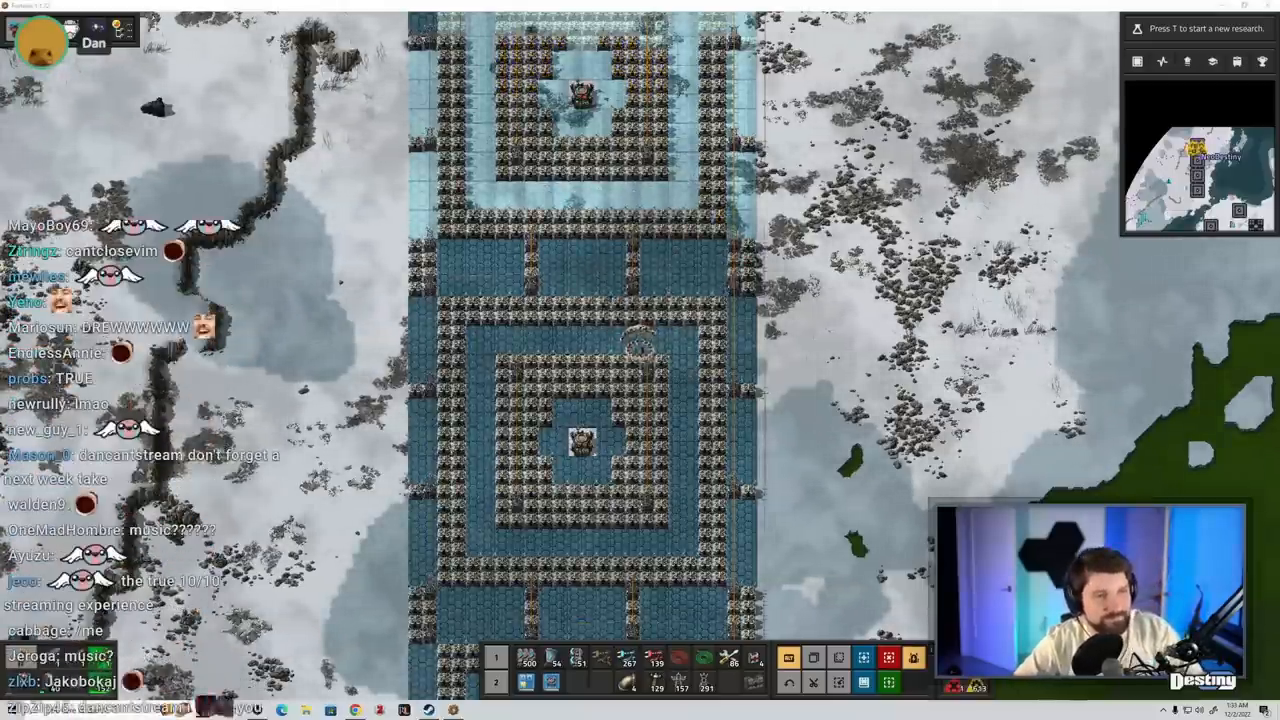
- Check another solar field's power satisfaction and accumulator charge, then switch to the Got Rhythm? browser page
key(e)
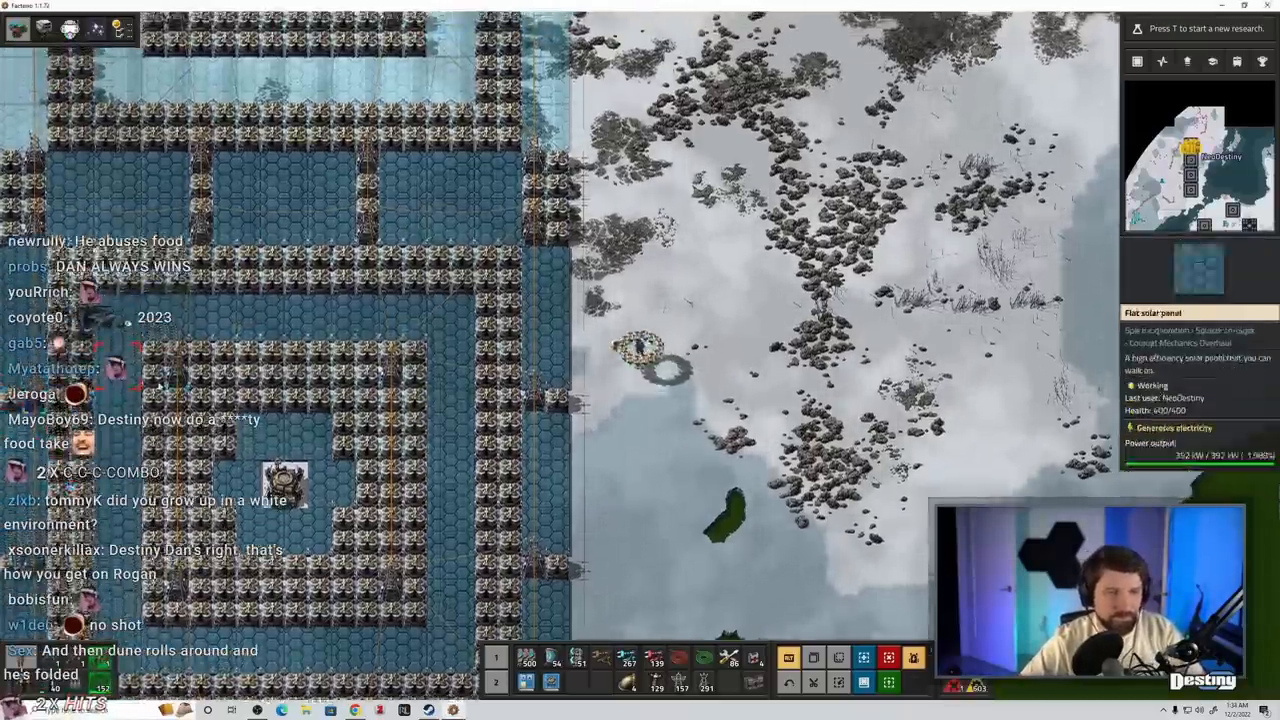
key(e)
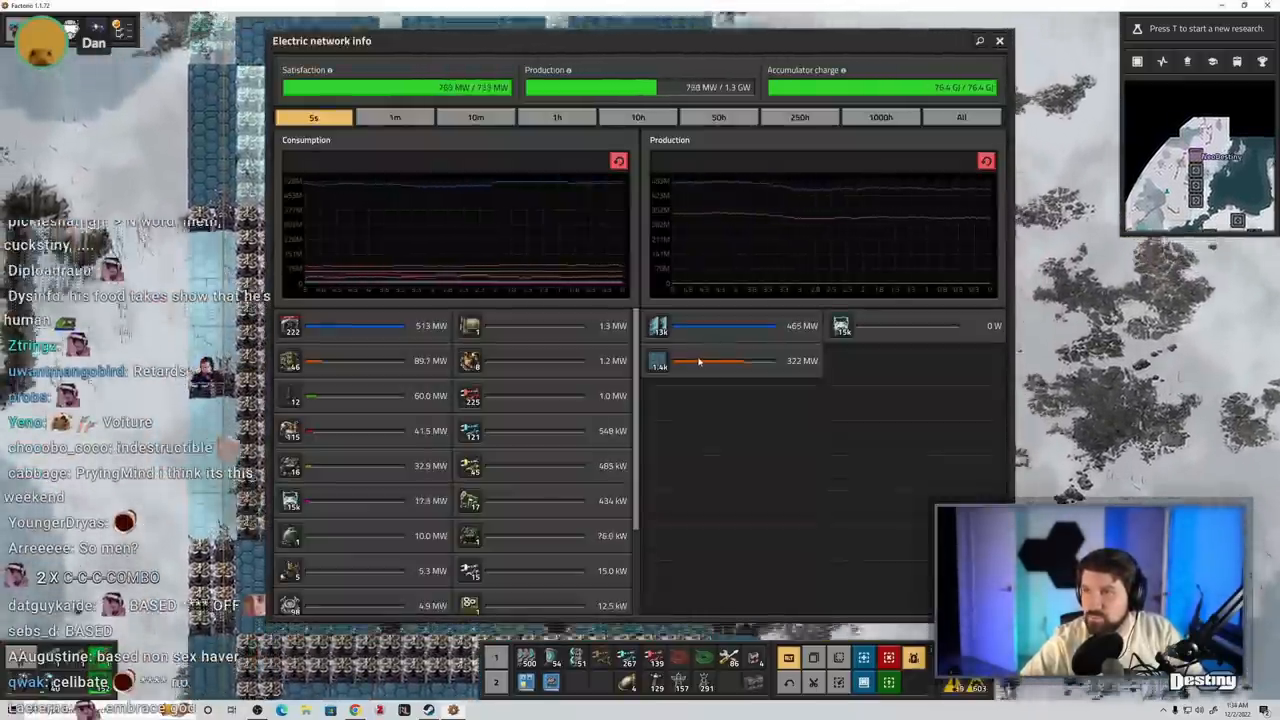
click(998, 40)
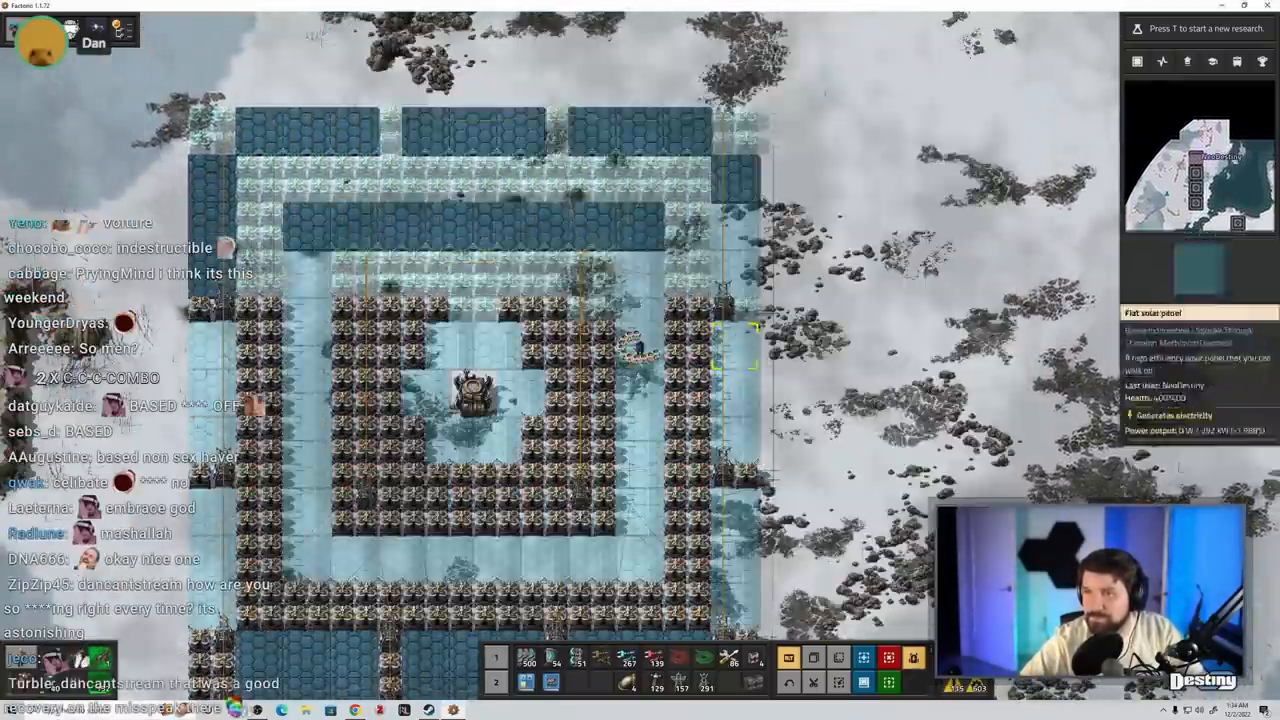
key(e)
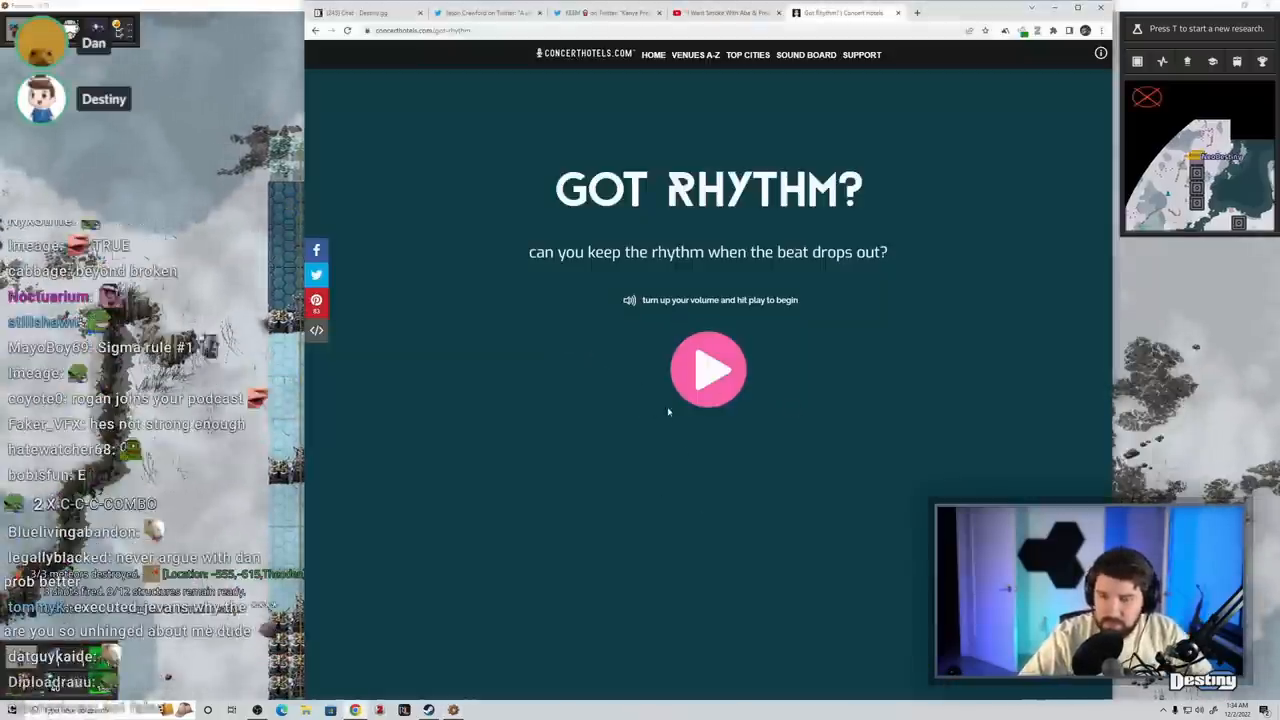
- Play the rhythm game to a score of 905 of 1000, then switch to the Twitter tab
click(708, 368)
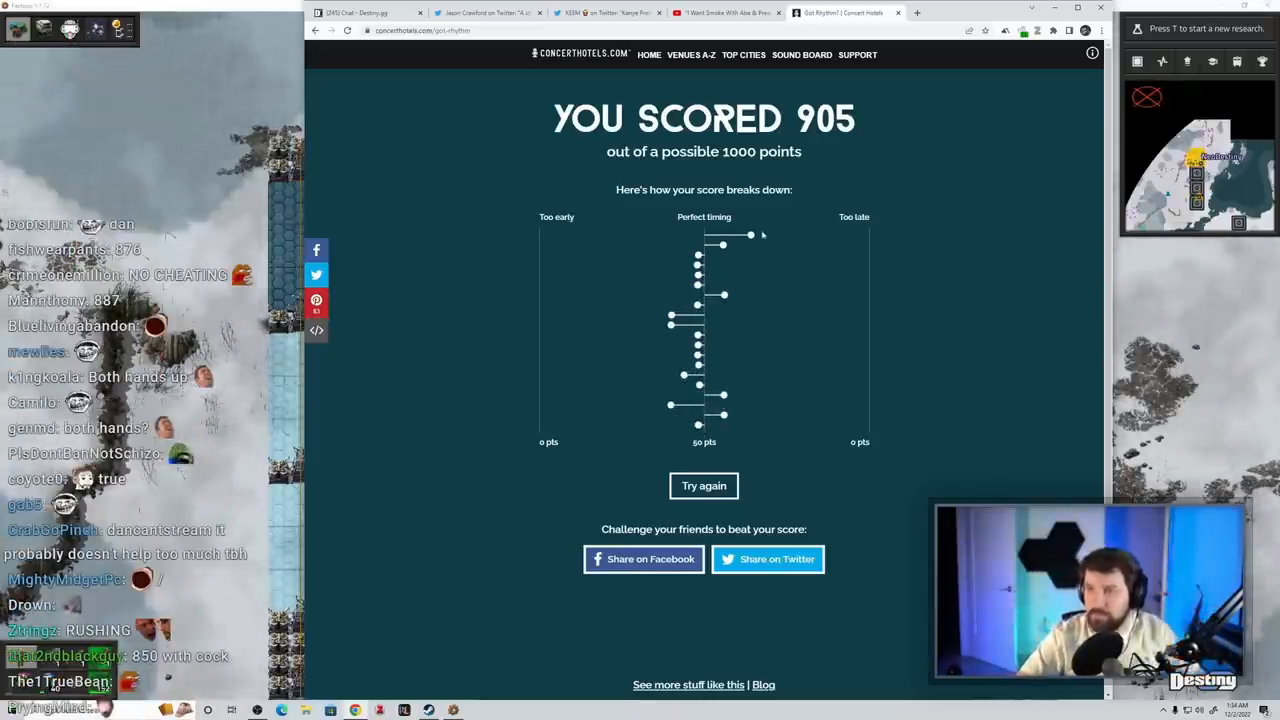
click(290, 8)
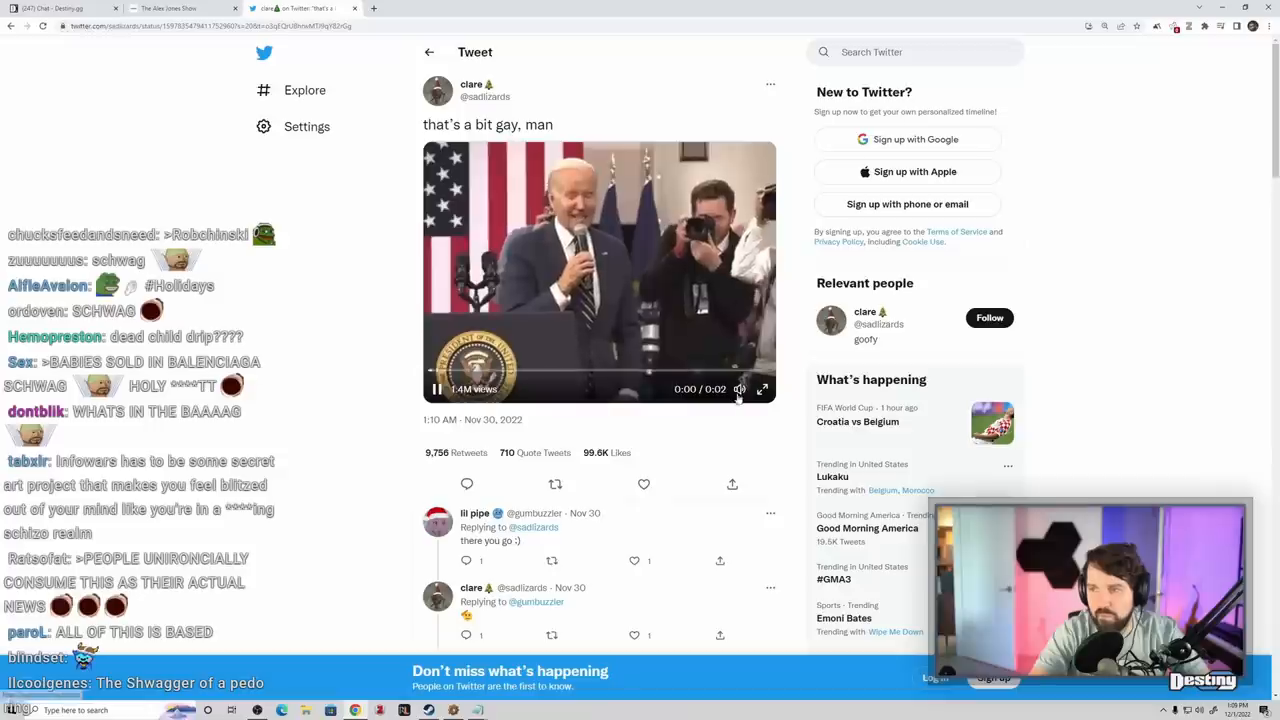